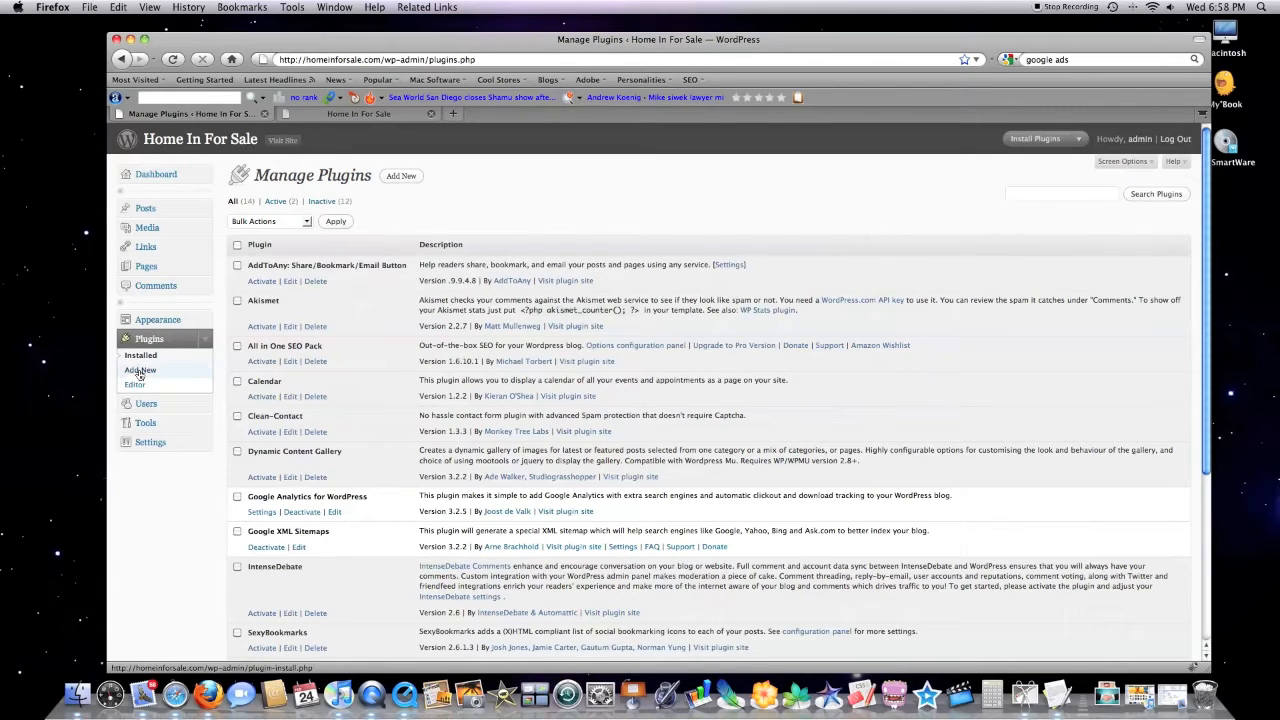
Search the plugin installer for 'wp ecommerce' plugins
left_click(140, 370)
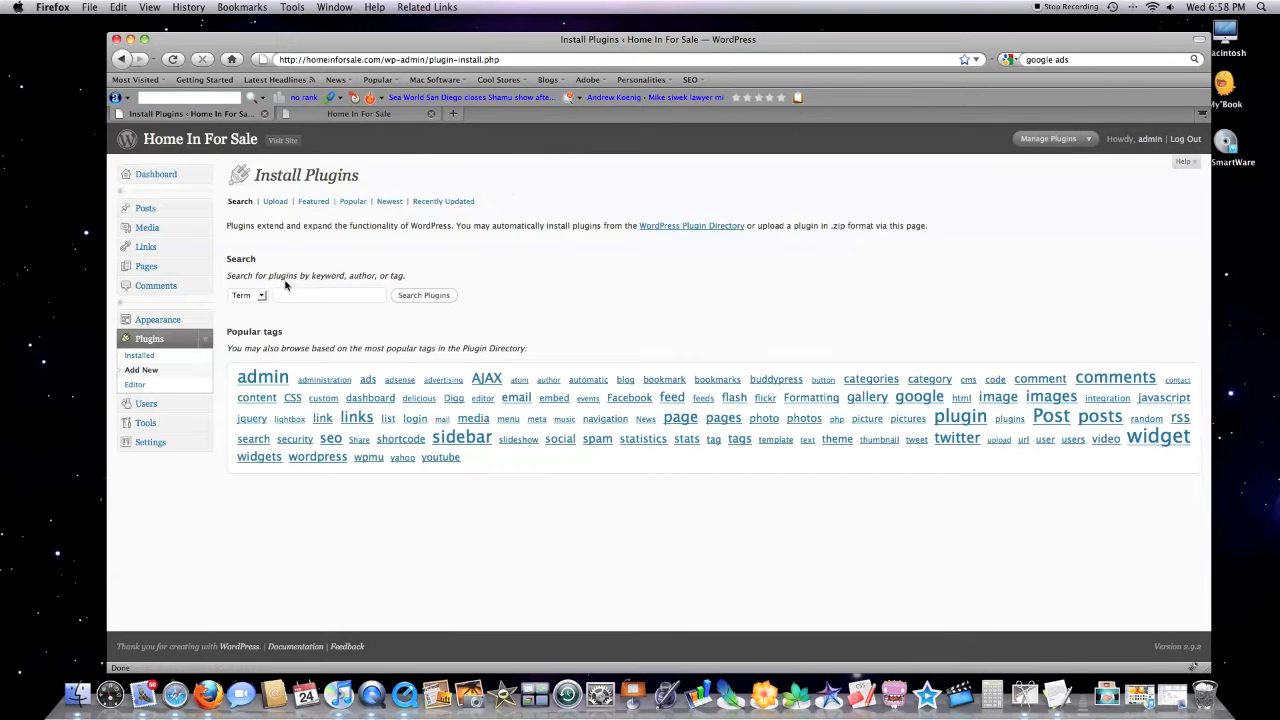
type("wp ecommerce")
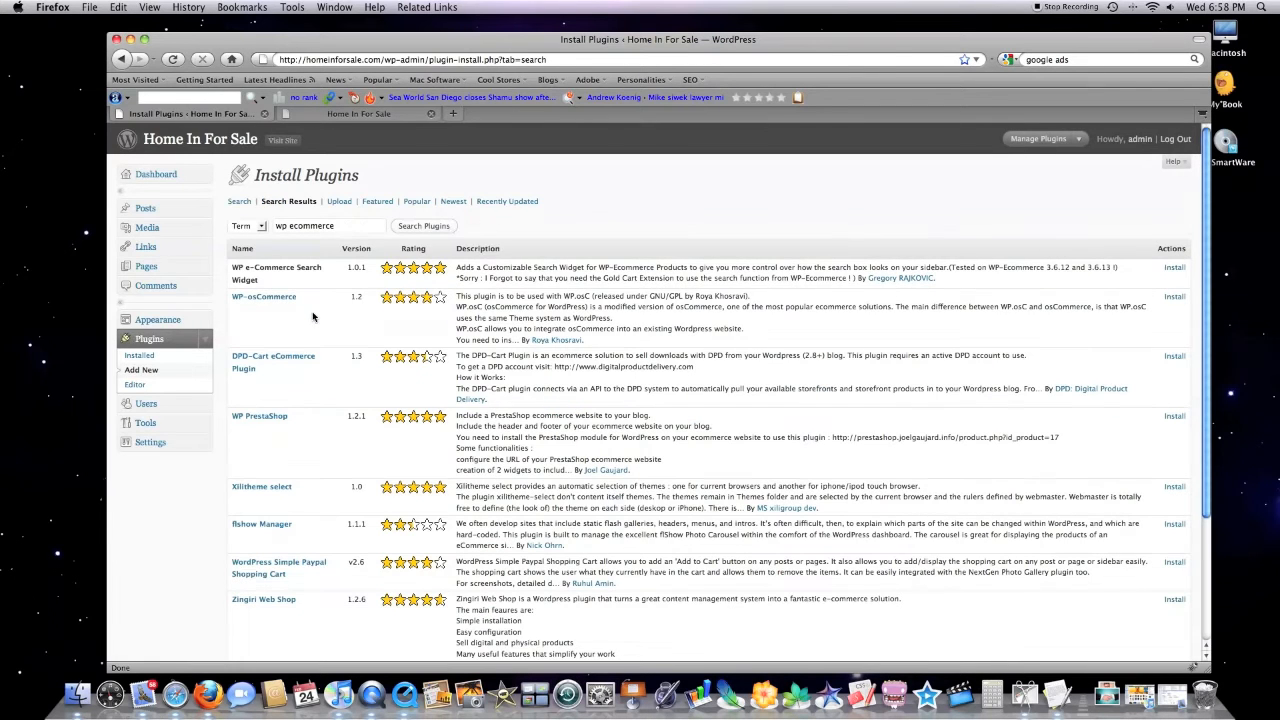
Install WP-osCommerce 1.2 from its plugin details page
left_click(263, 296)
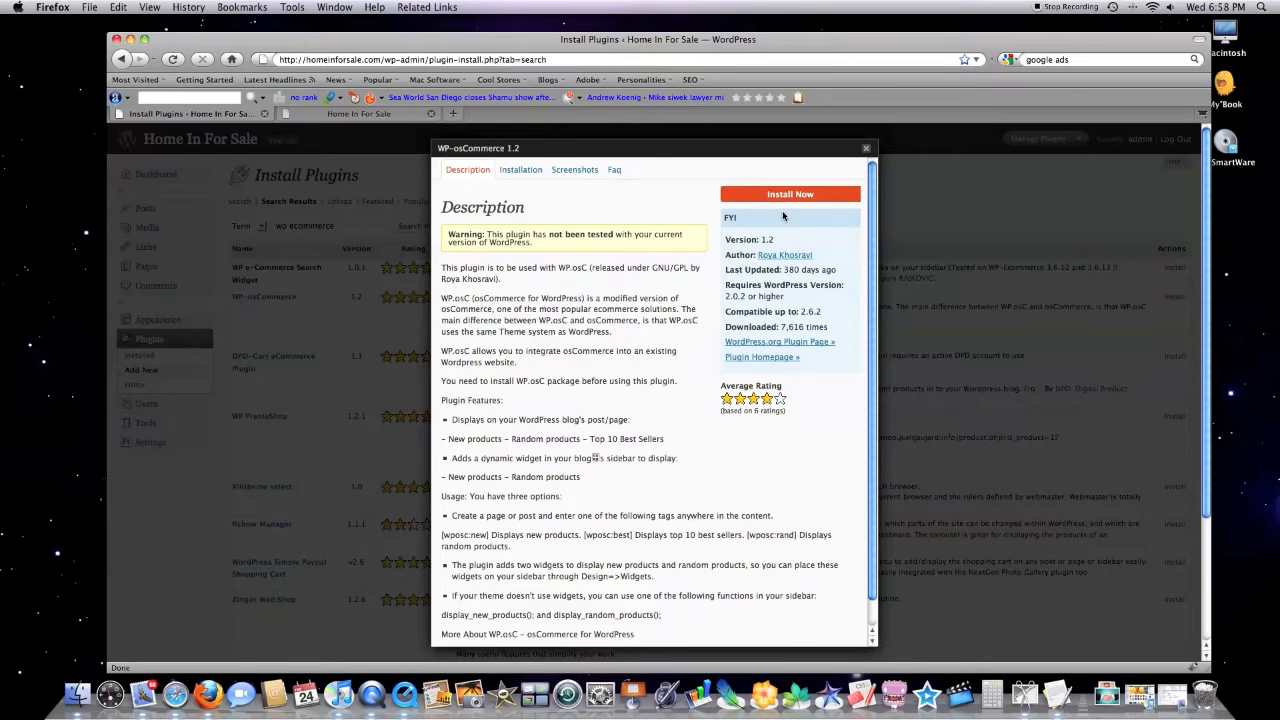
mouse_move(790, 194)
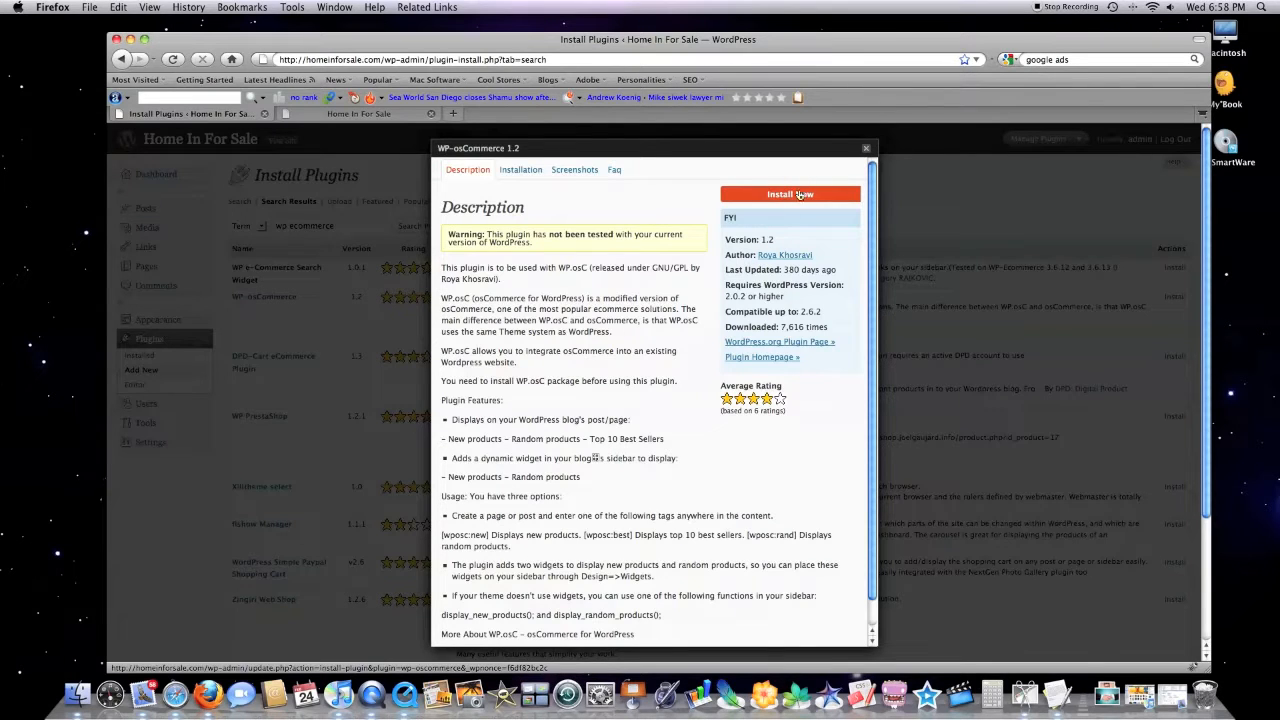
left_click(790, 194)
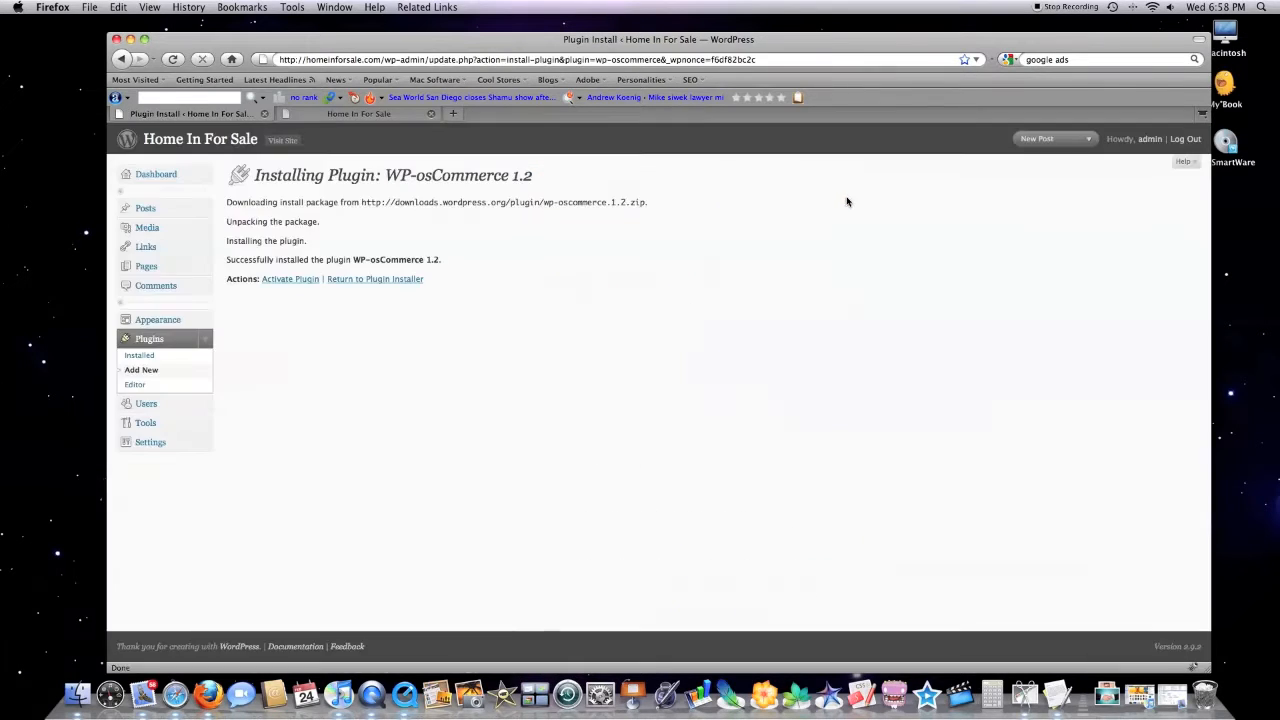
mouse_move(584, 246)
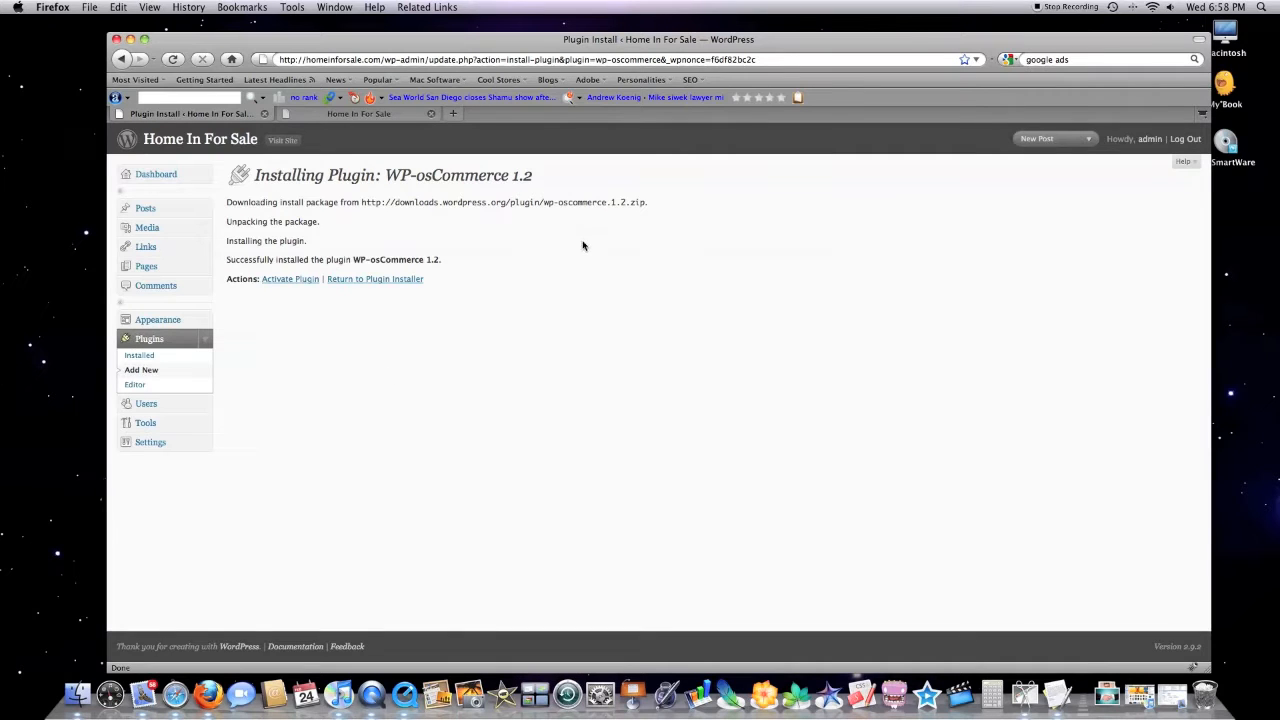
mouse_move(370, 360)
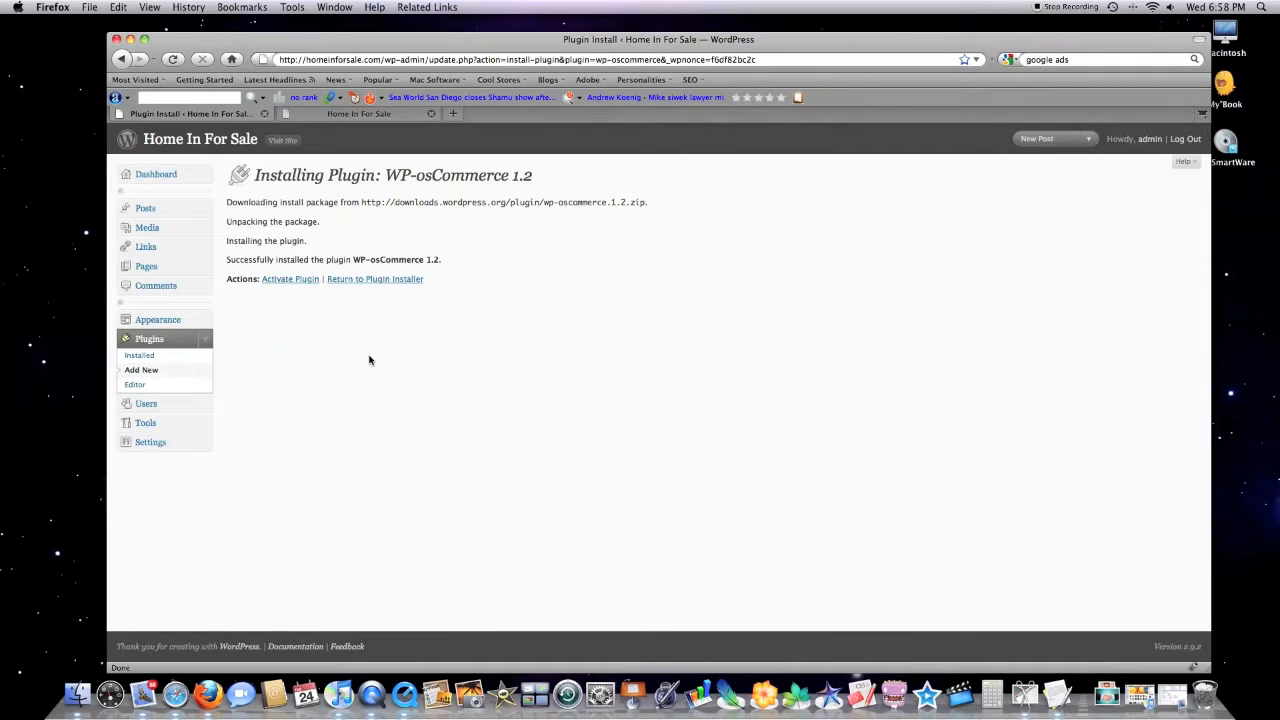
Open the All in One SEO Pack options page from the installed plugins list
left_click(375, 279)
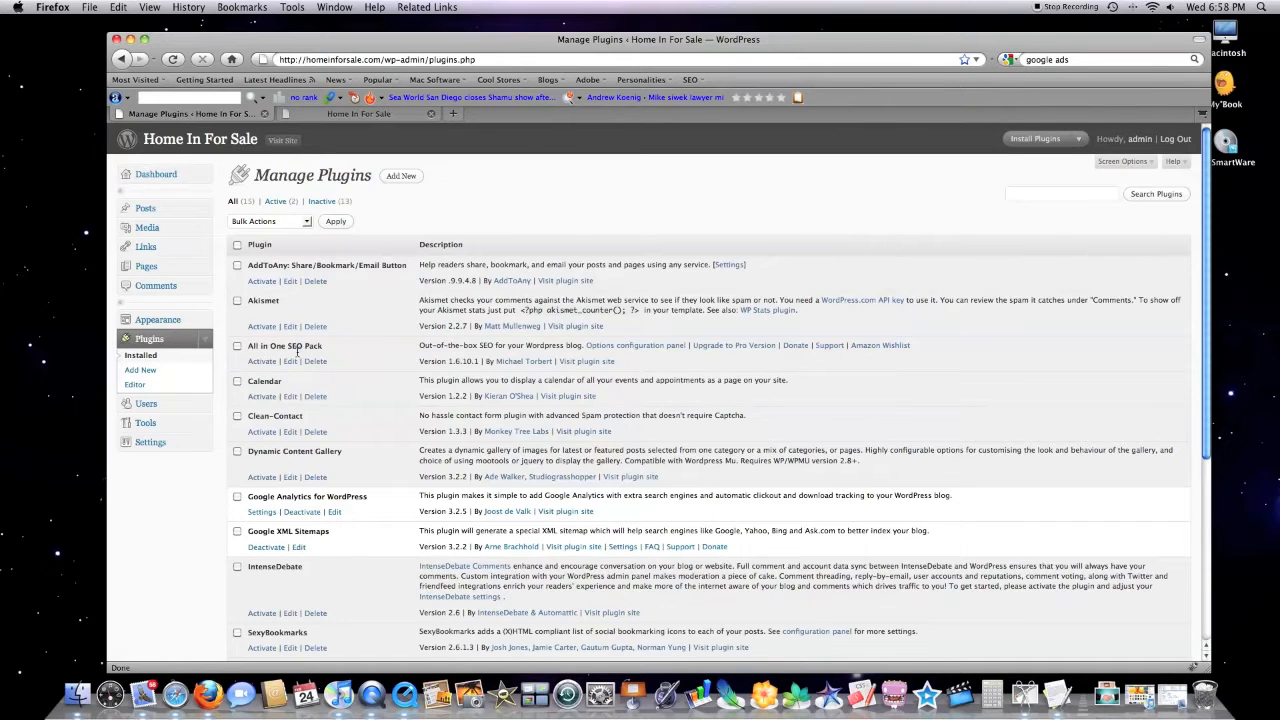
left_click(261, 361)
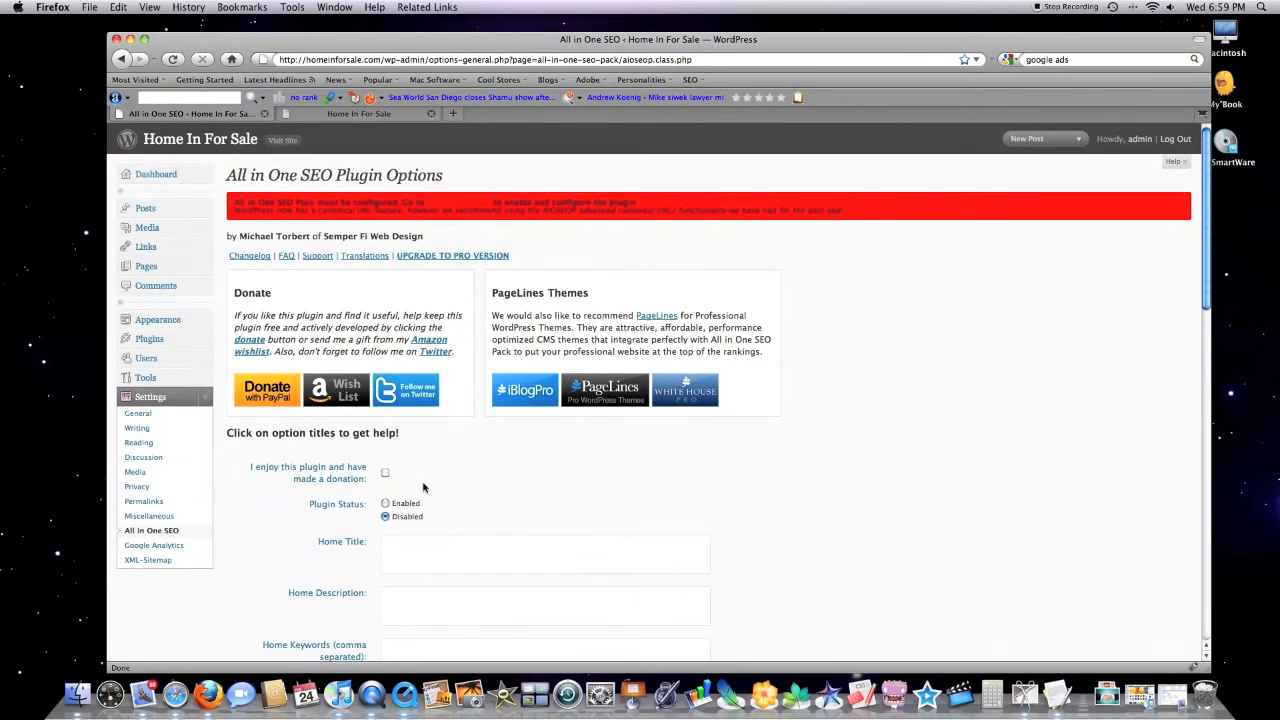
Set All in One SEO Pack status to Enabled and review the title format fields
scroll("down", 3)
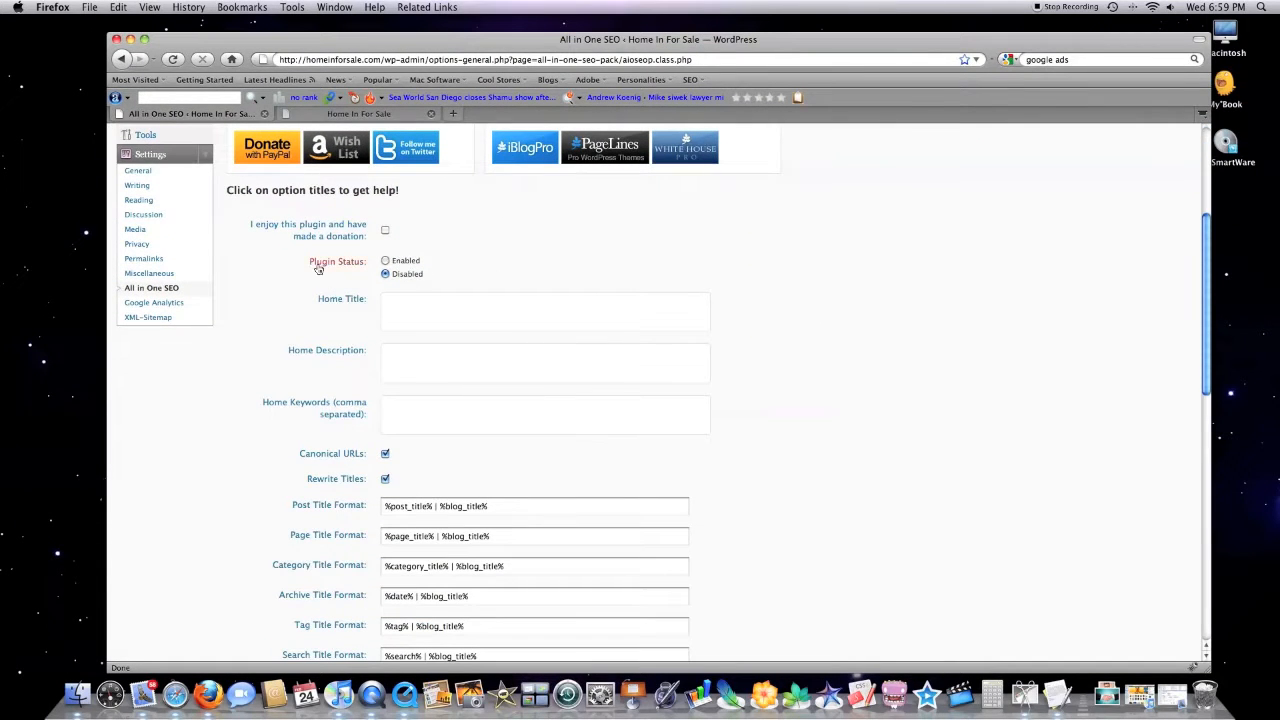
left_click(385, 260)
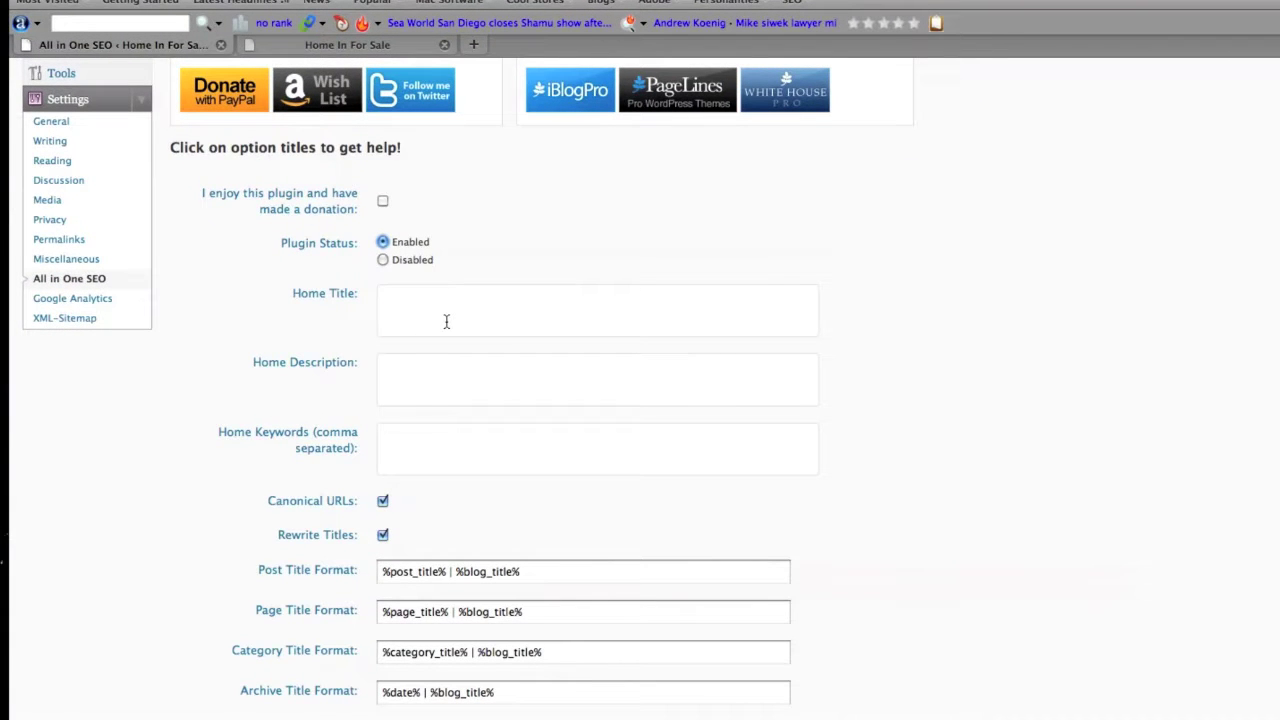
mouse_move(320, 326)
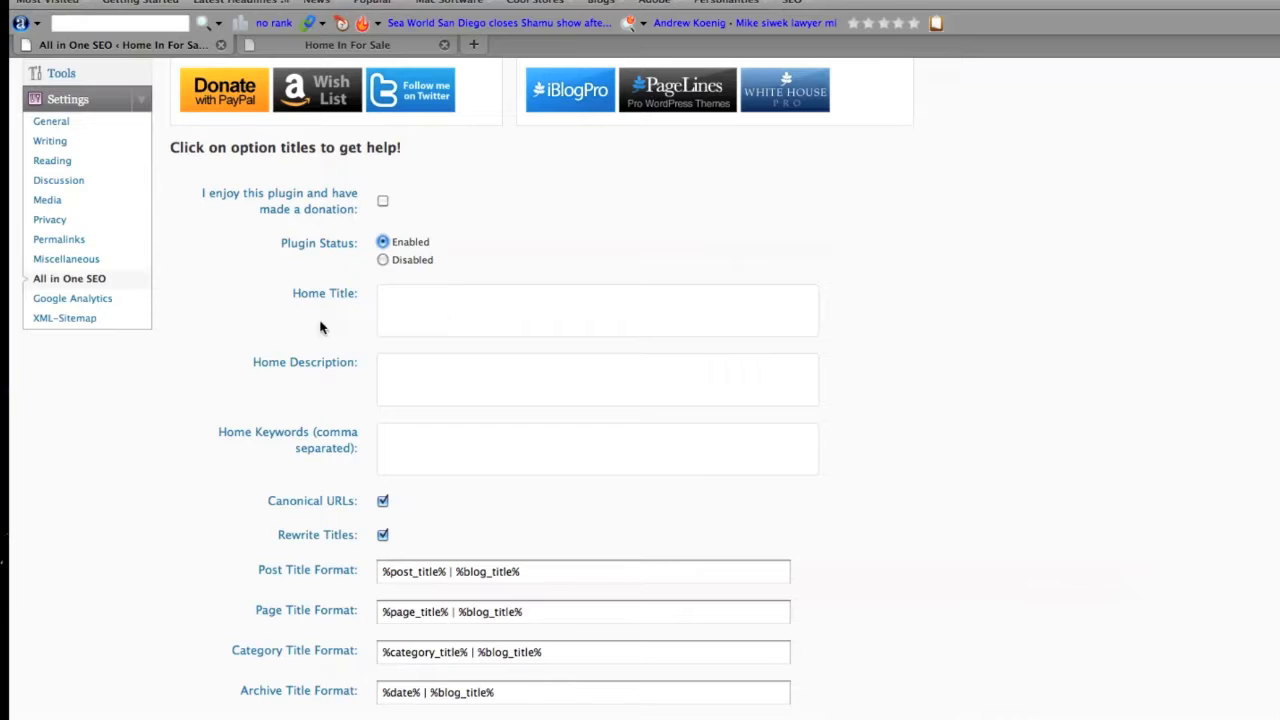
mouse_move(328, 347)
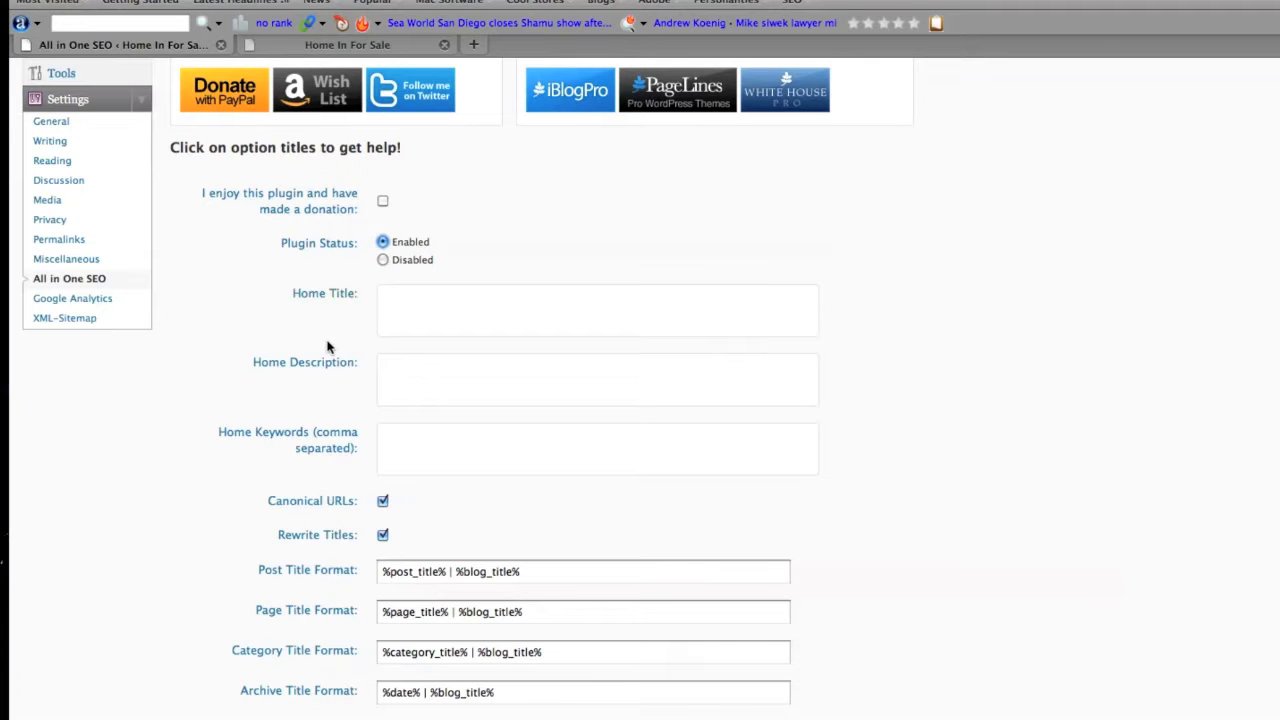
scroll("down", 3)
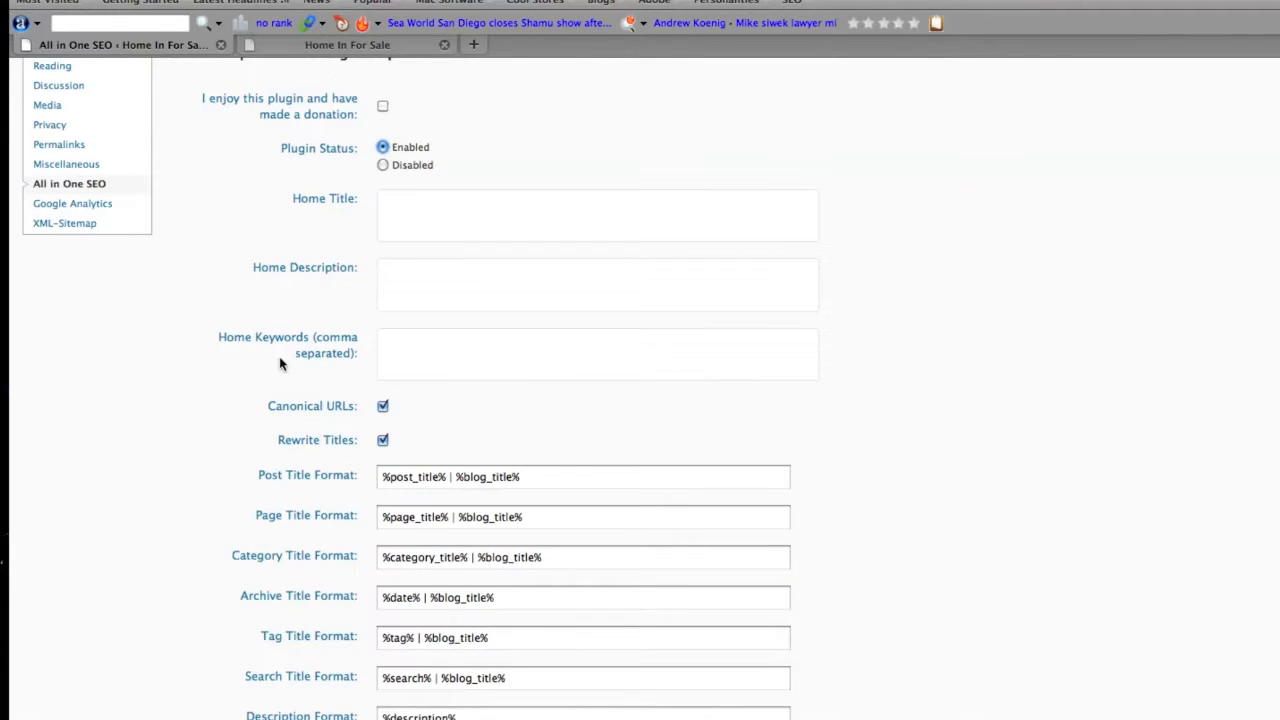
scroll("down", 3)
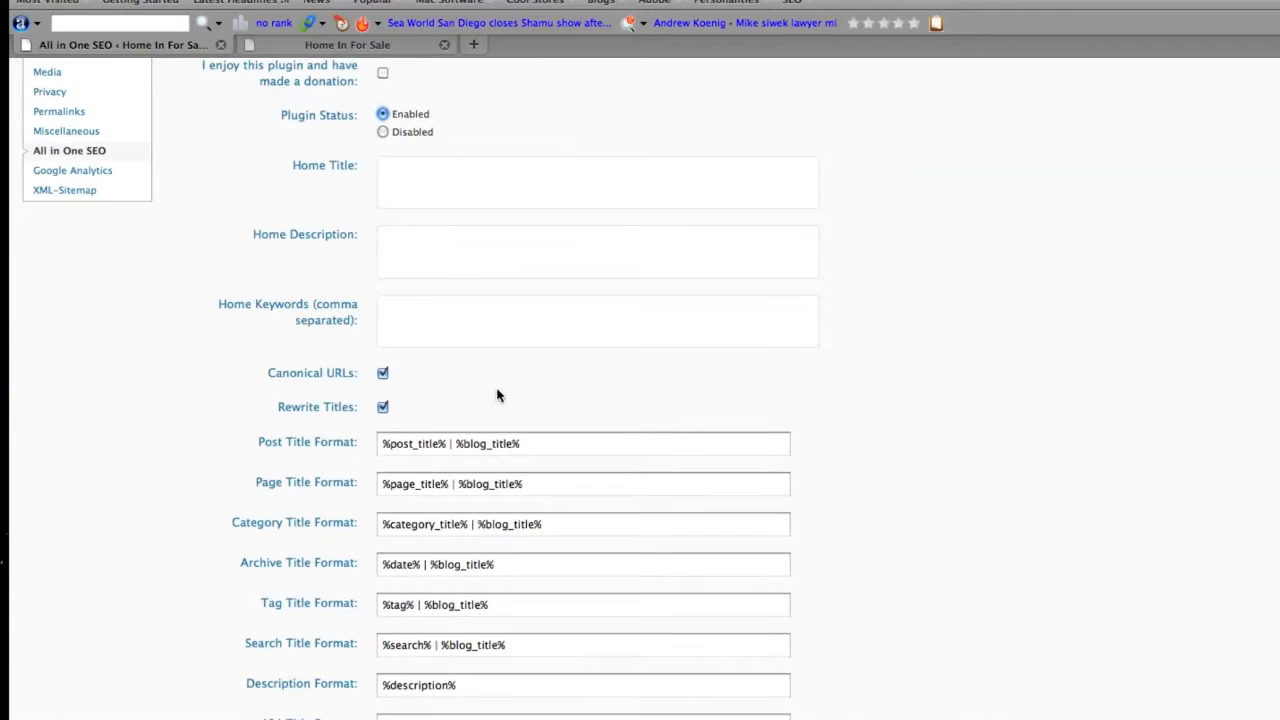
mouse_move(296, 188)
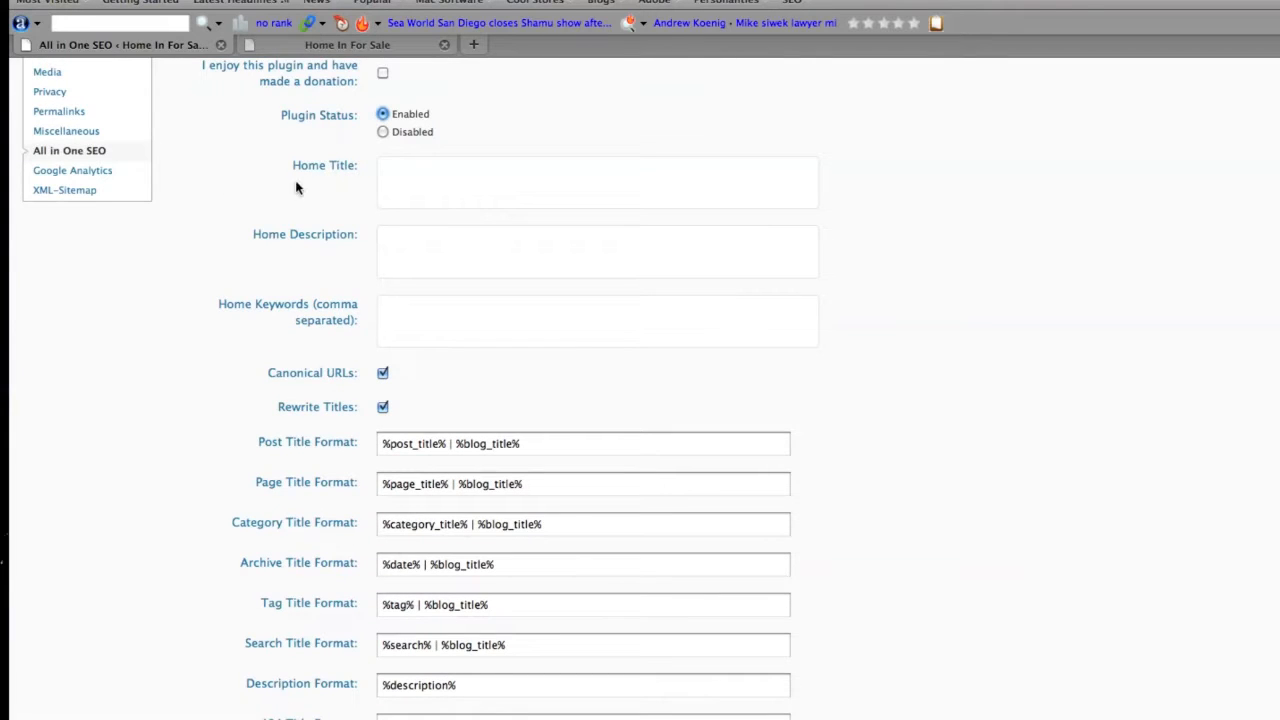
mouse_move(276, 249)
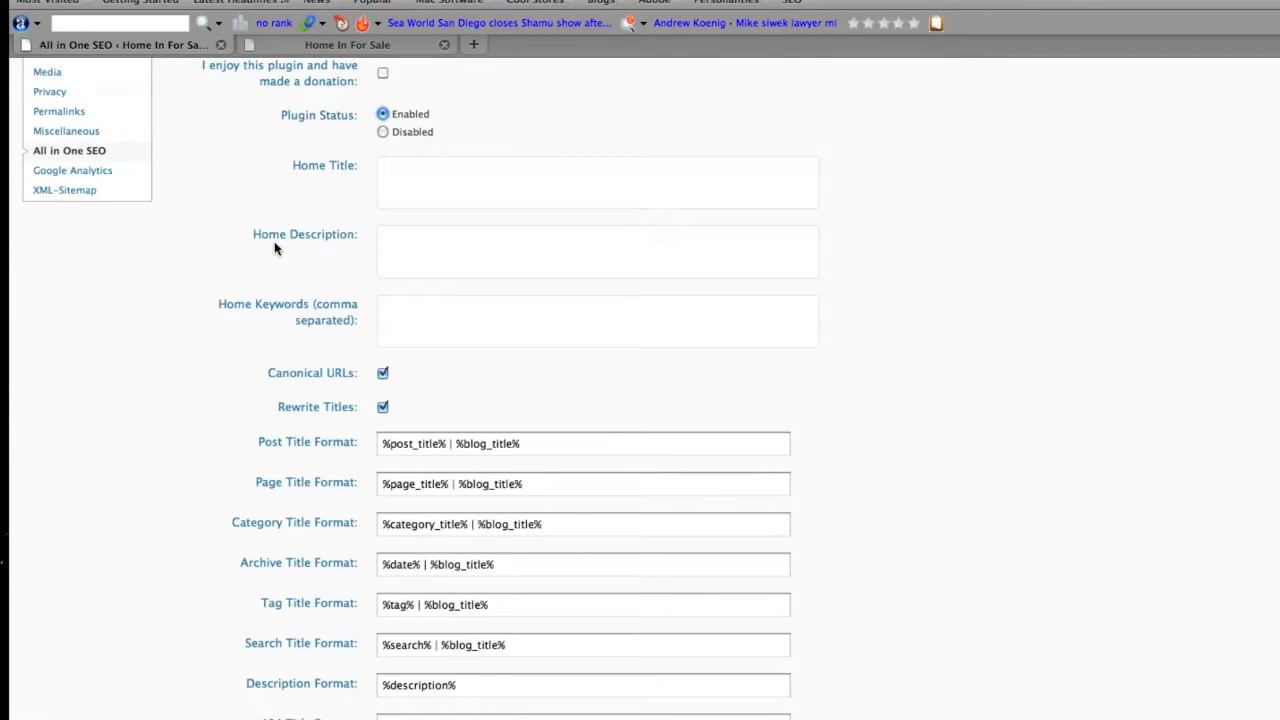
mouse_move(335, 261)
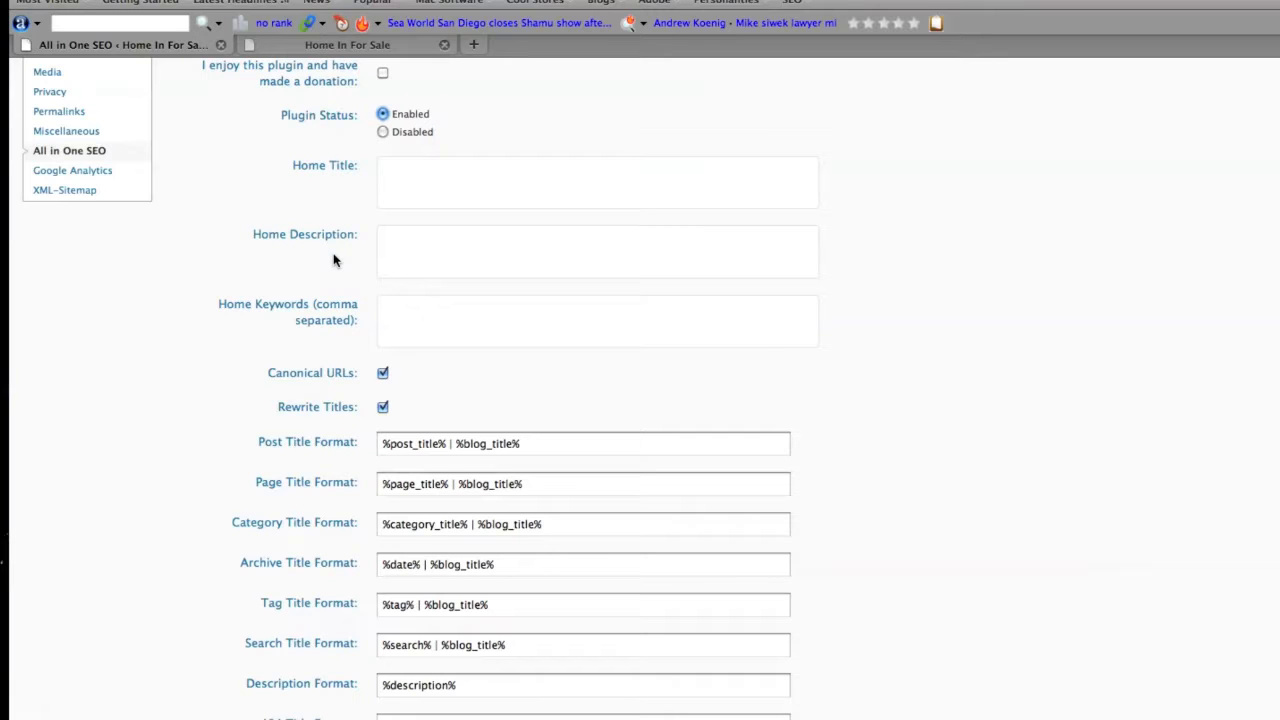
mouse_move(337, 320)
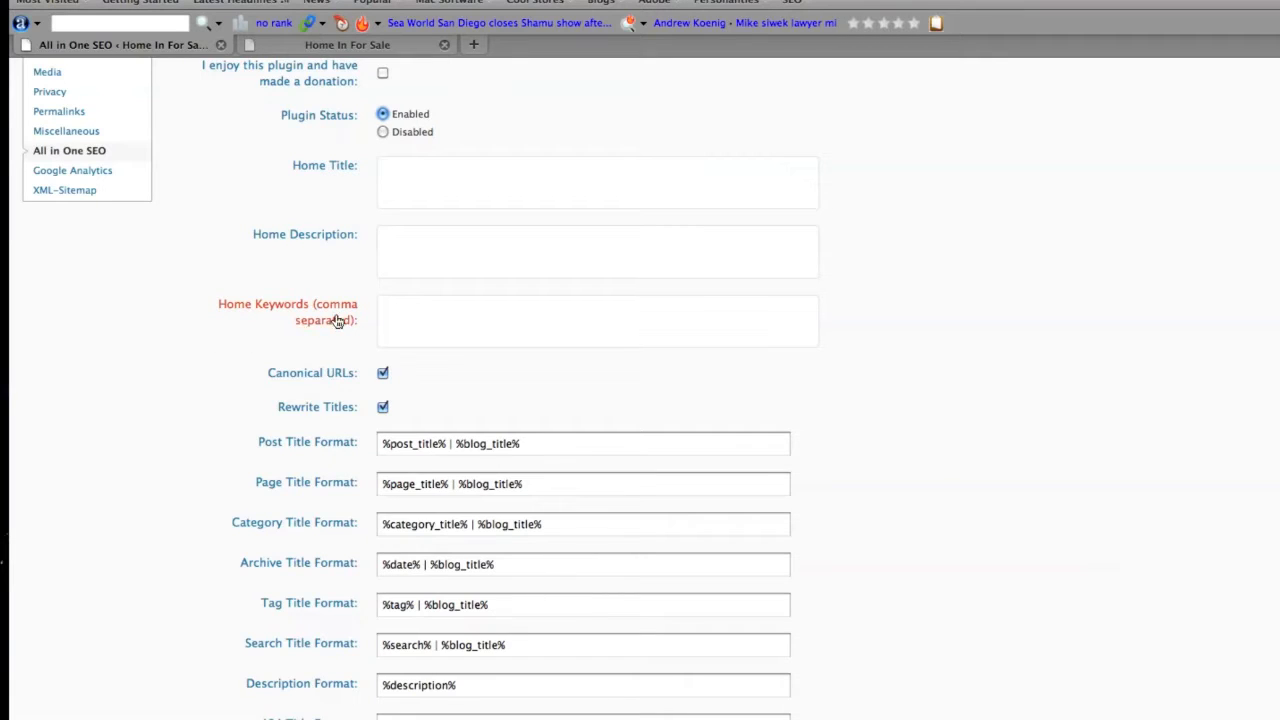
mouse_move(261, 316)
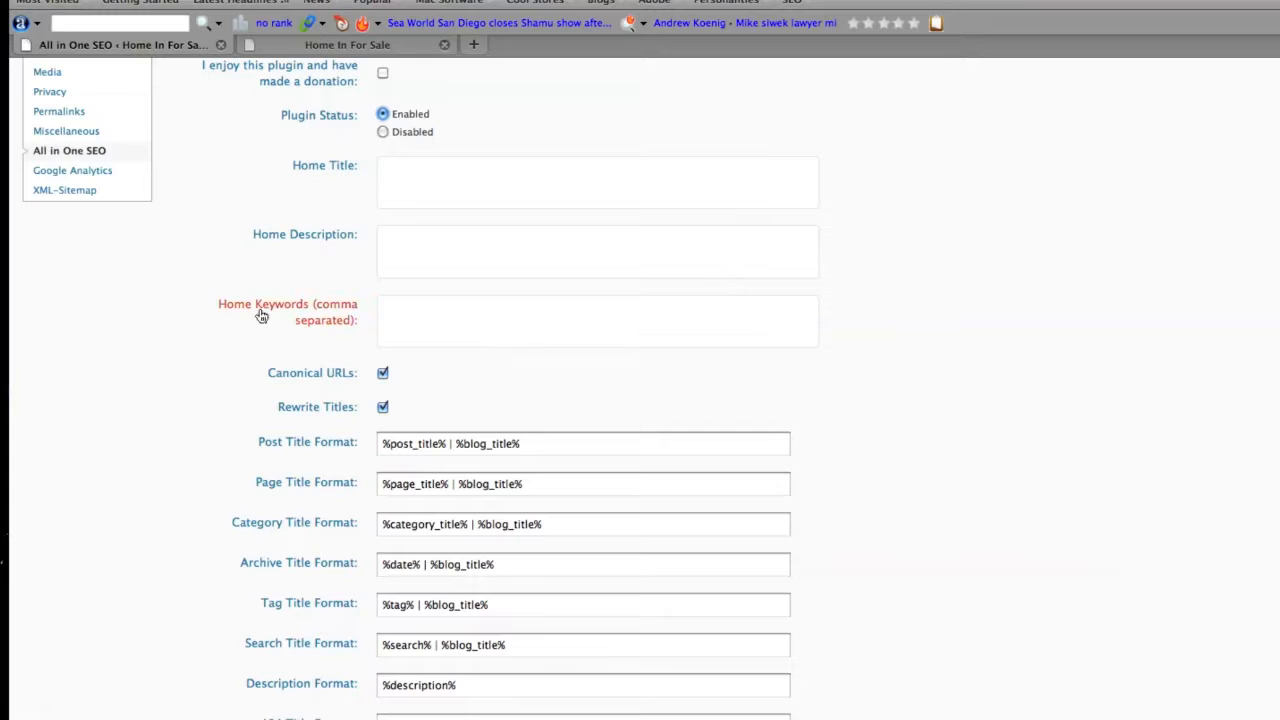
mouse_move(270, 310)
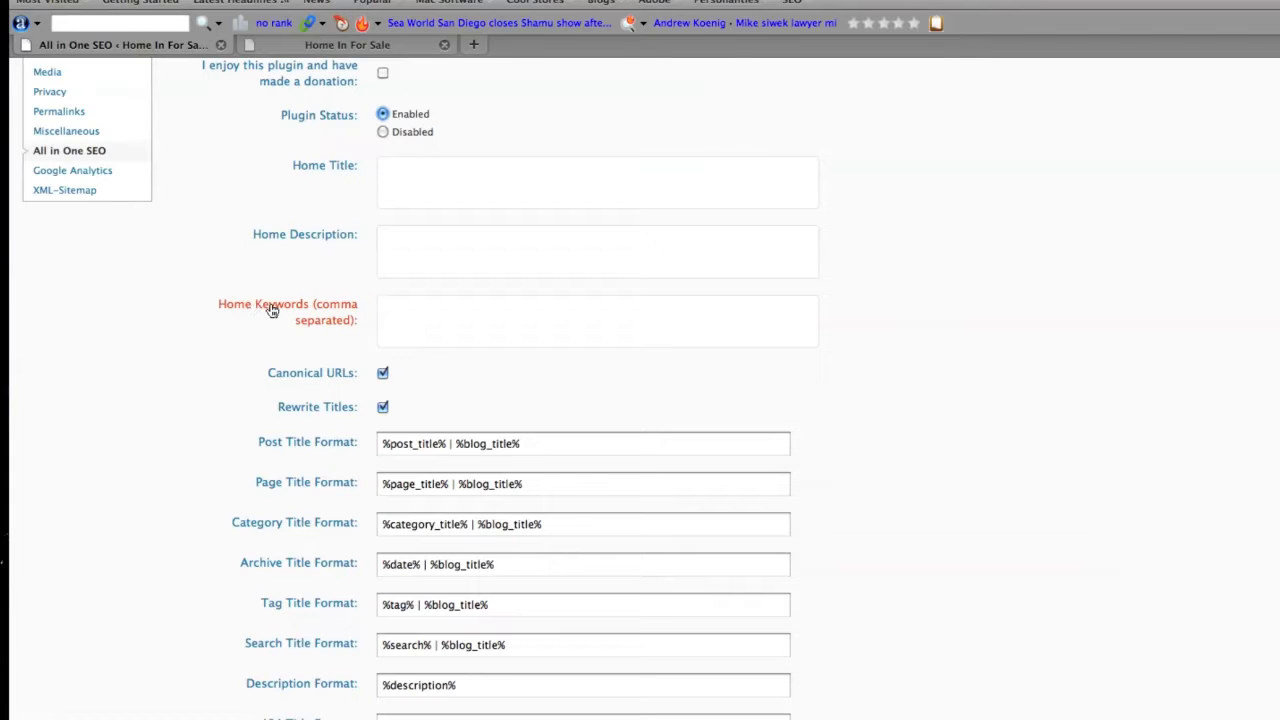
mouse_move(350, 328)
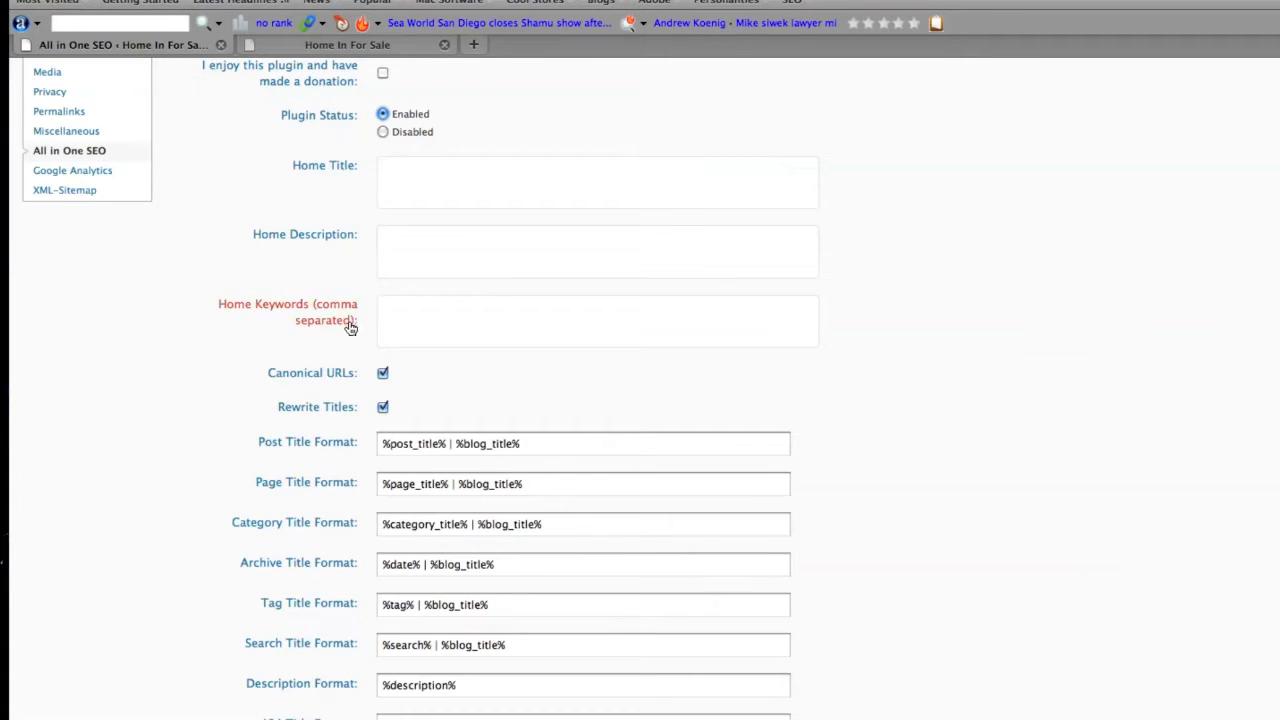
mouse_move(304, 316)
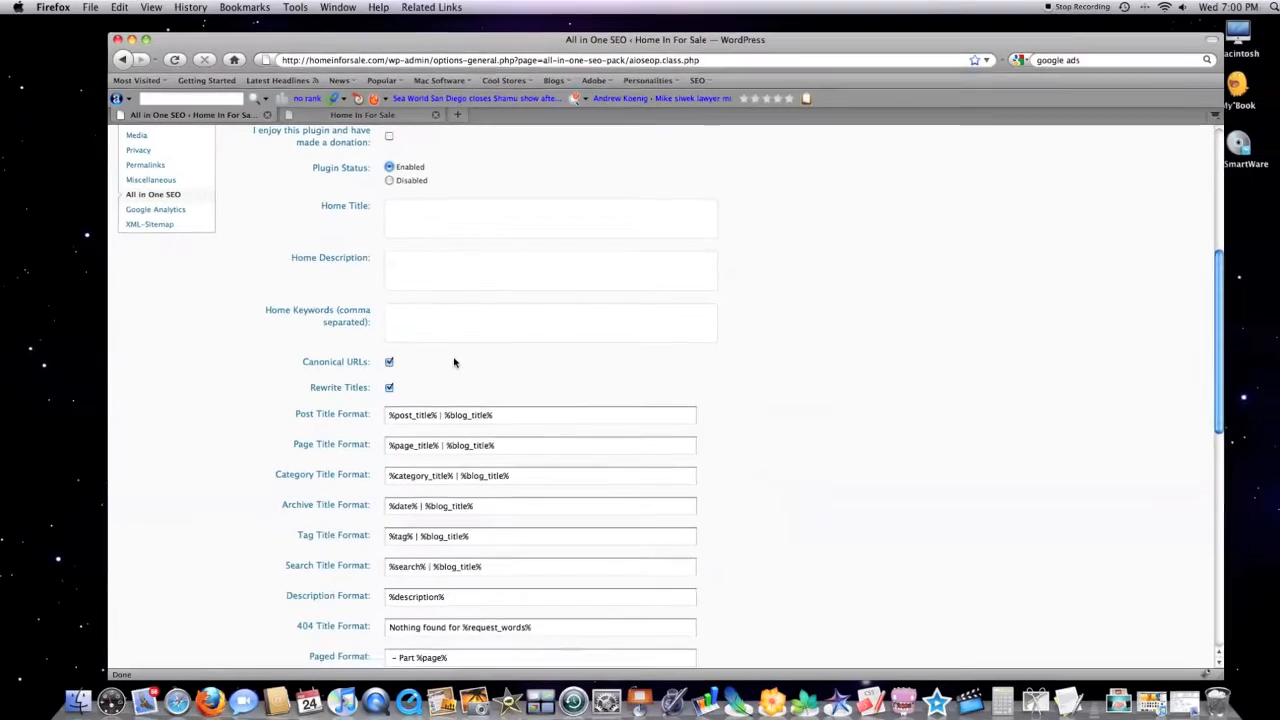
Turn on categories for META keywords and event logging, then update the options
scroll("down", 3)
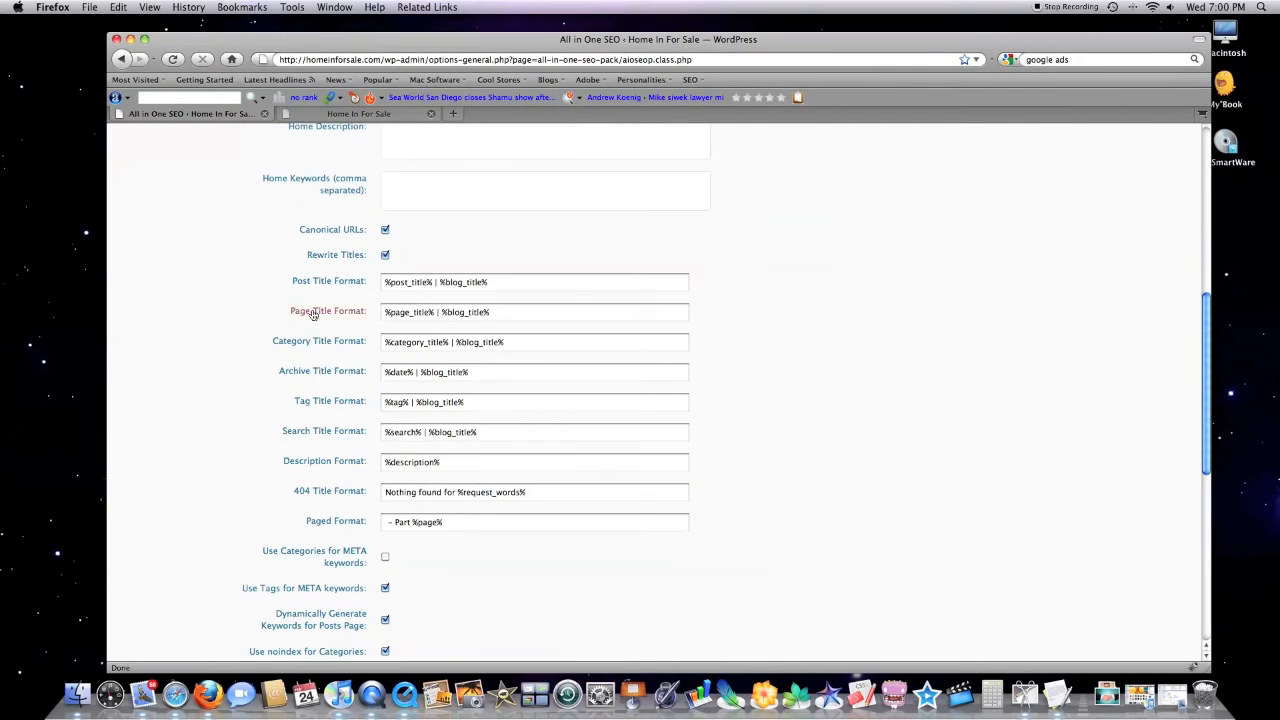
scroll("down", 3)
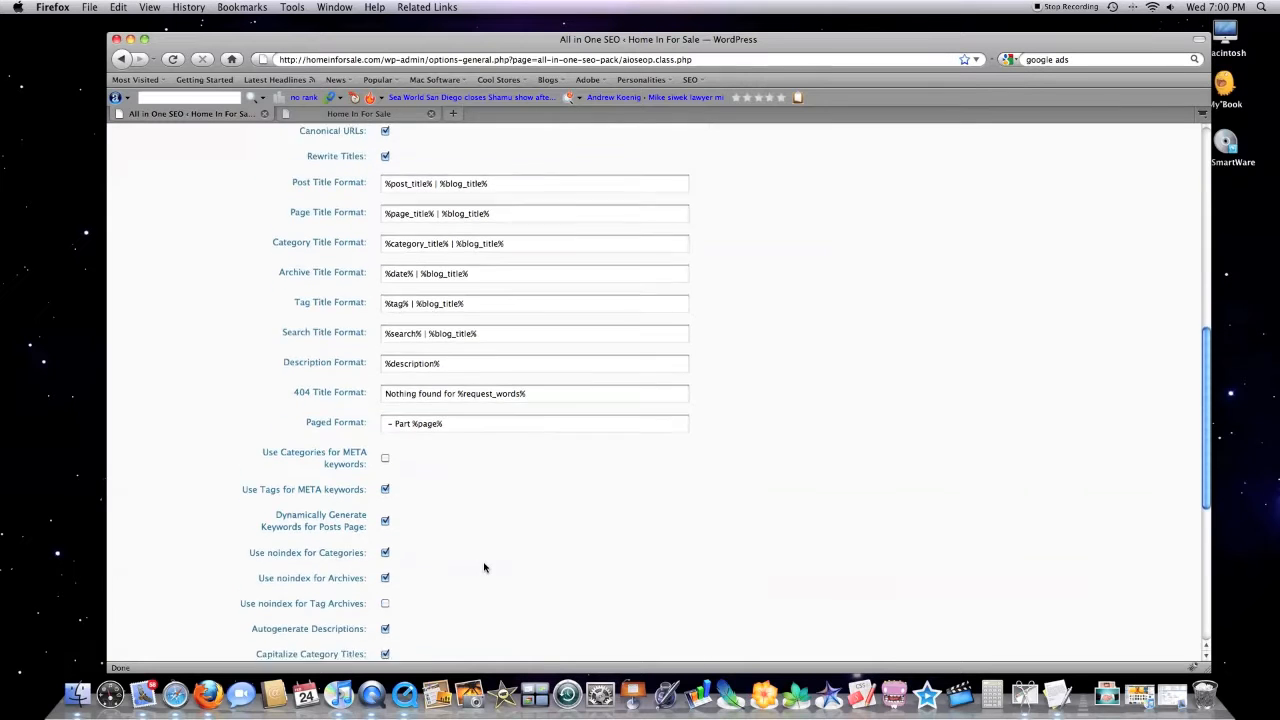
scroll("down", 3)
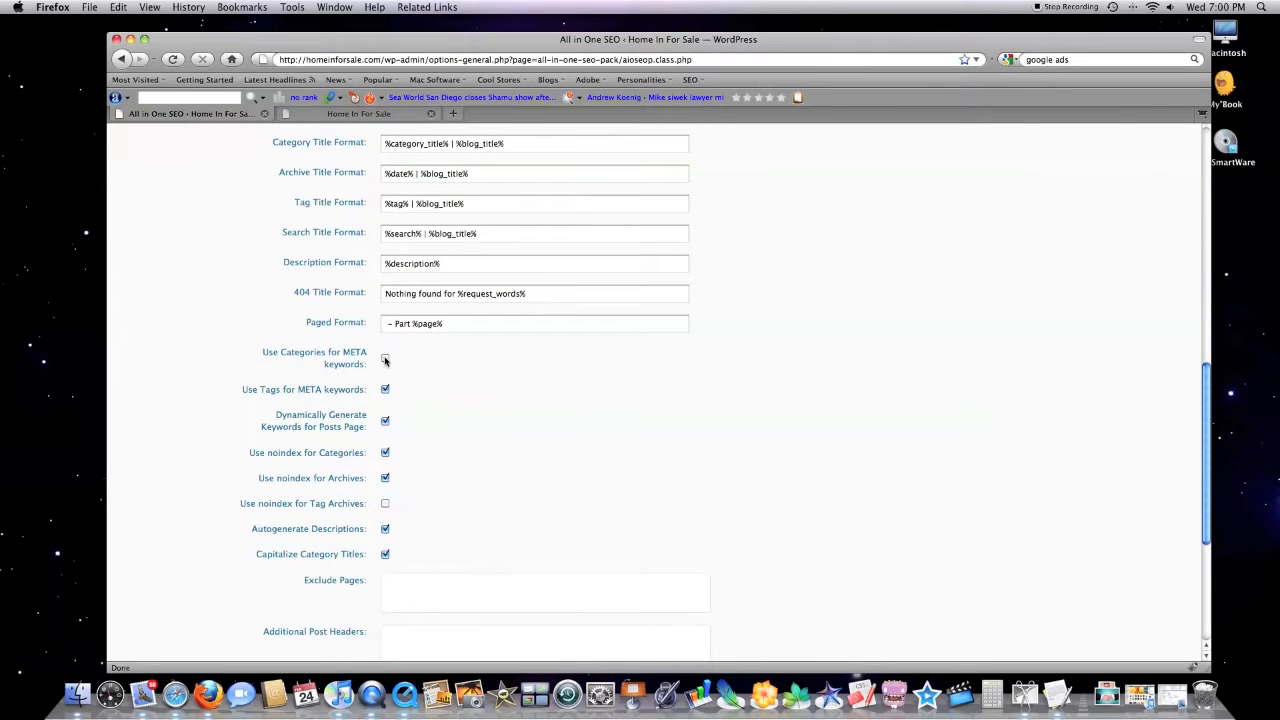
left_click(385, 360)
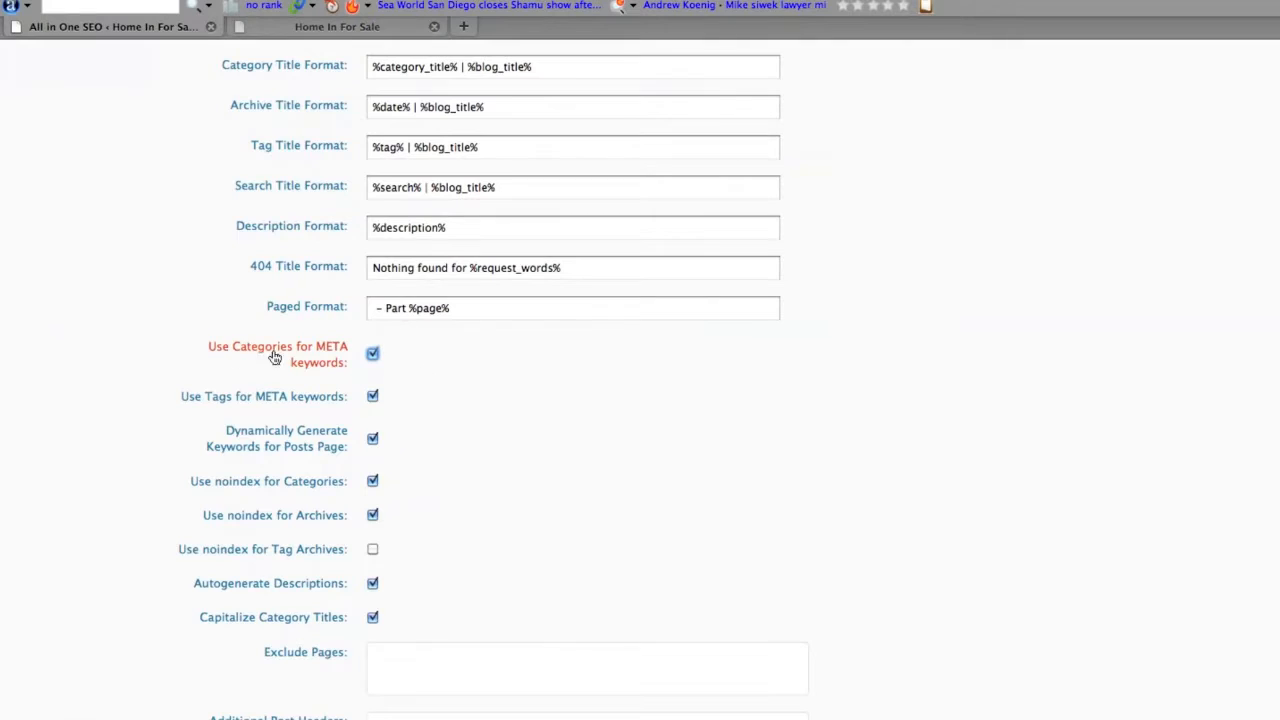
mouse_move(405, 452)
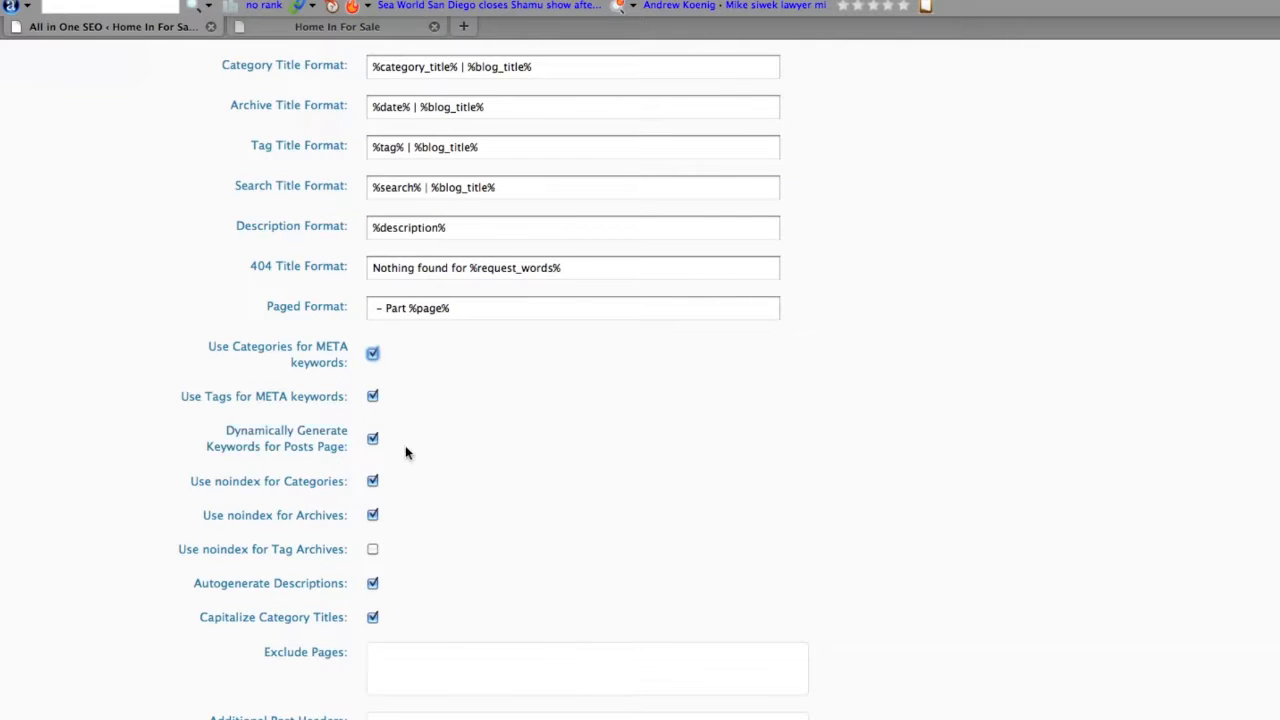
mouse_move(250, 490)
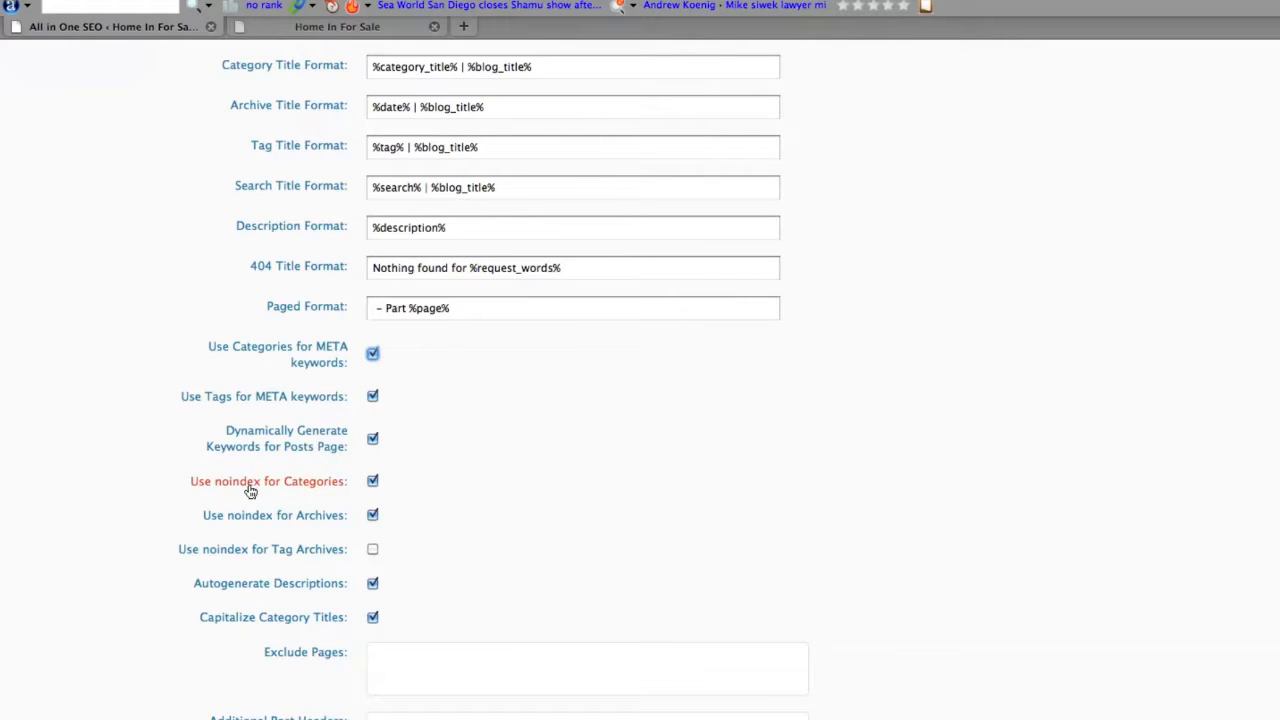
scroll("down", 3)
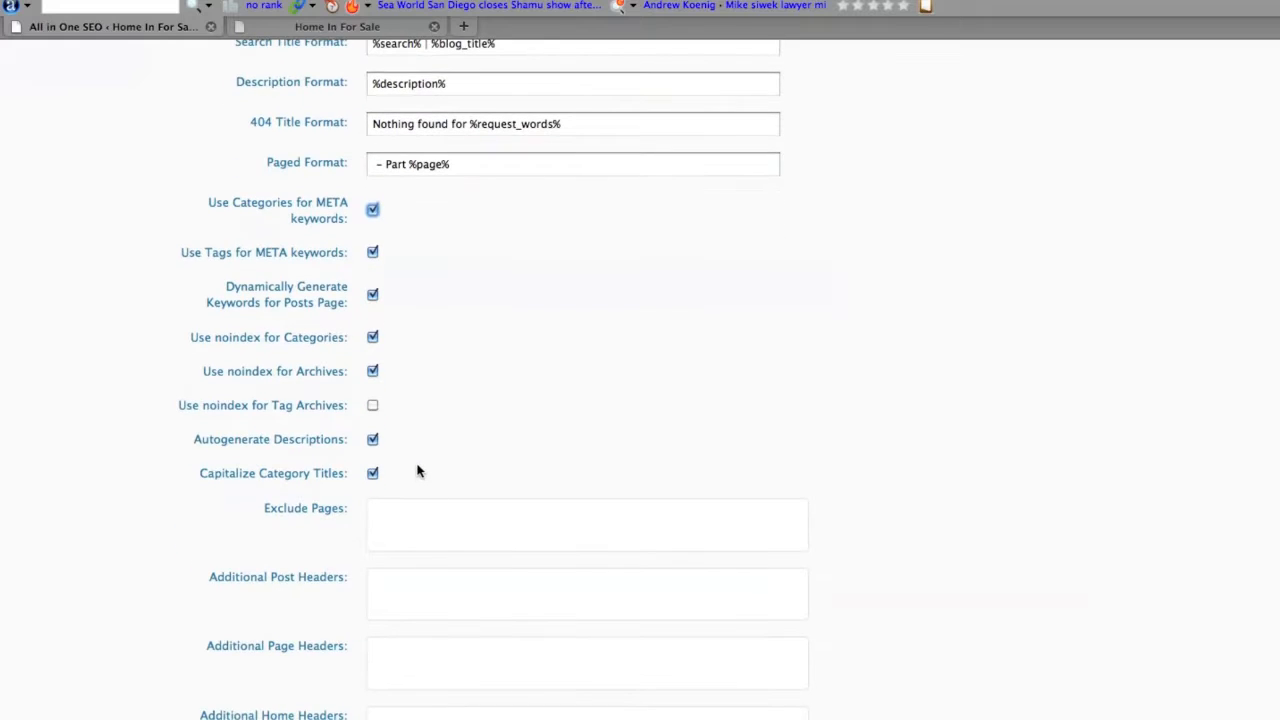
scroll("down", 3)
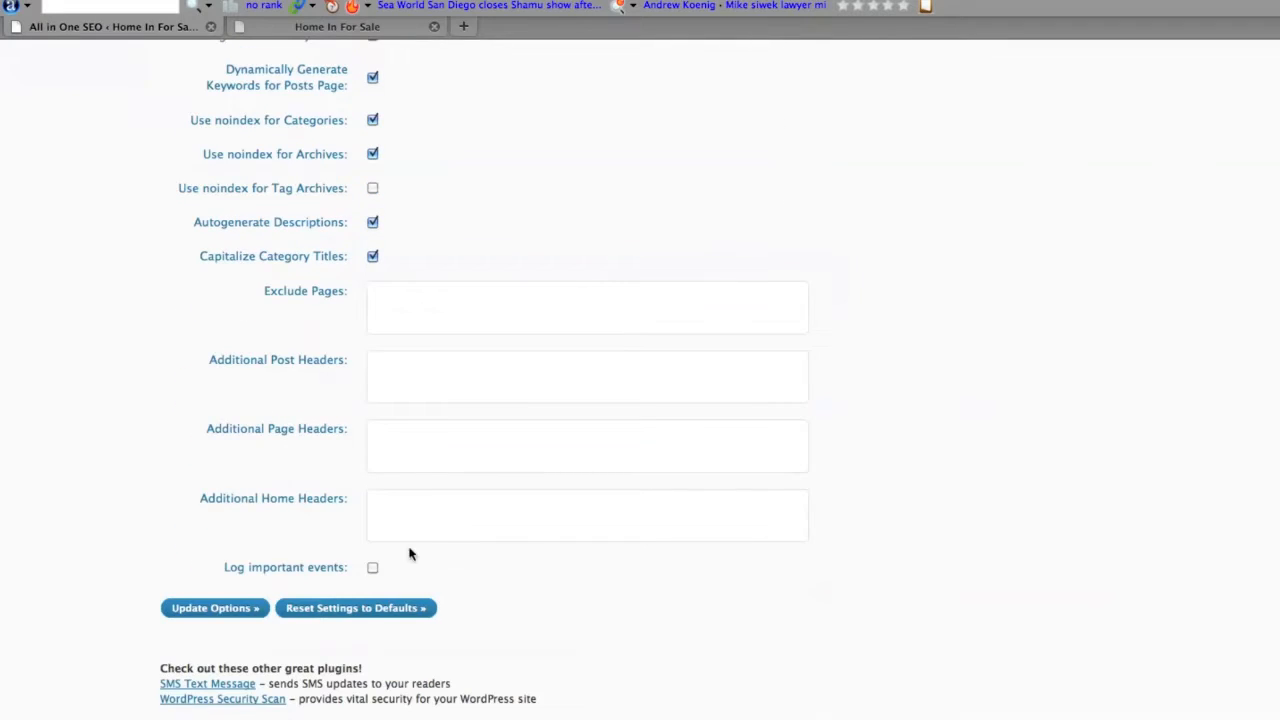
mouse_move(488, 595)
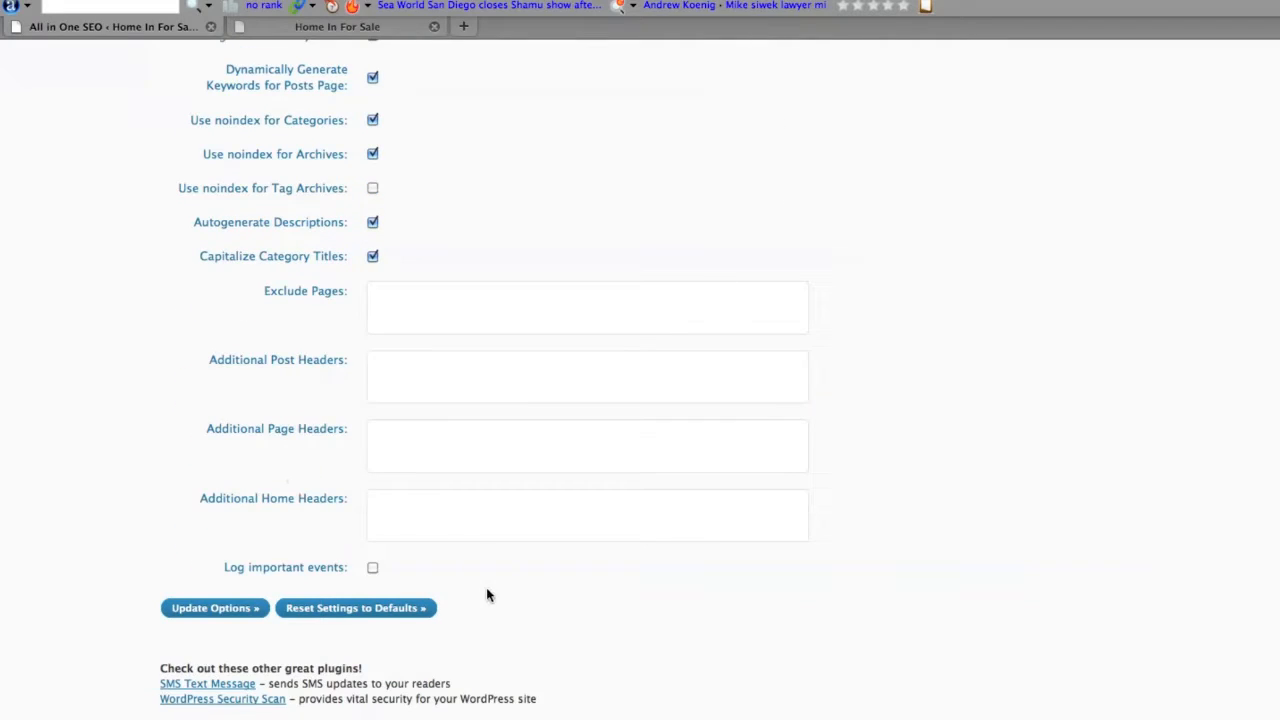
left_click(372, 567)
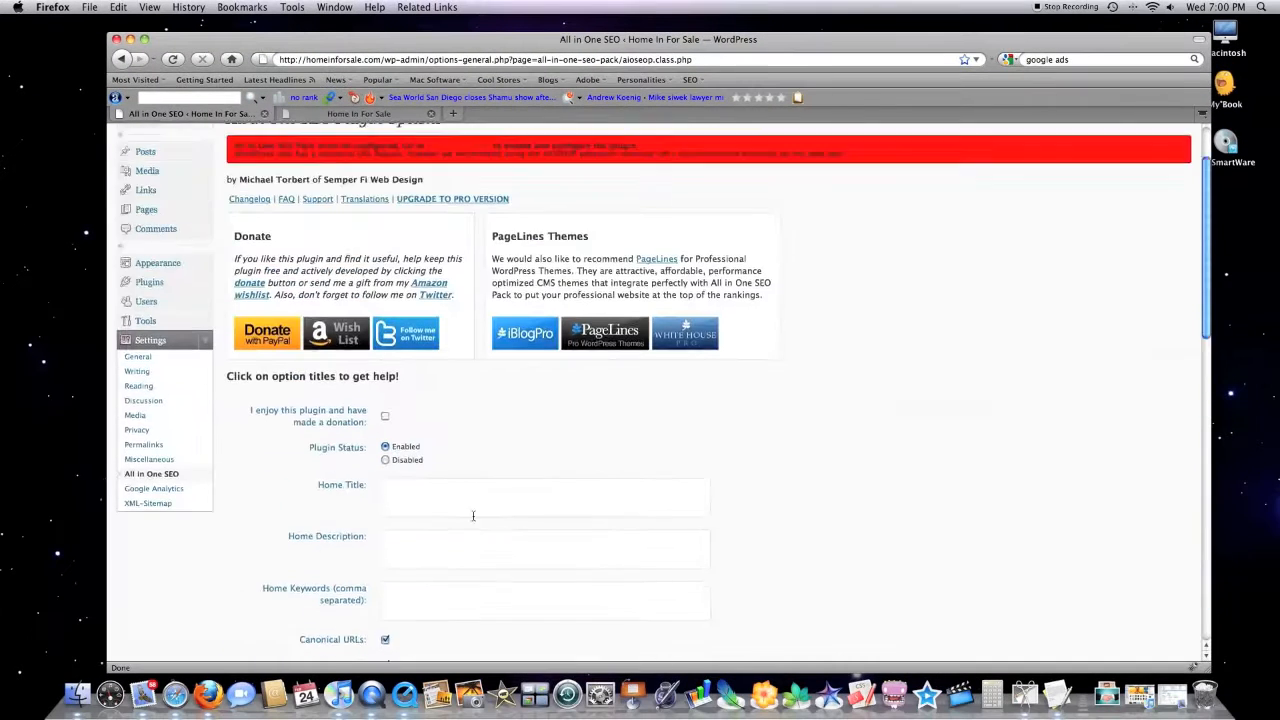
scroll("down", 3)
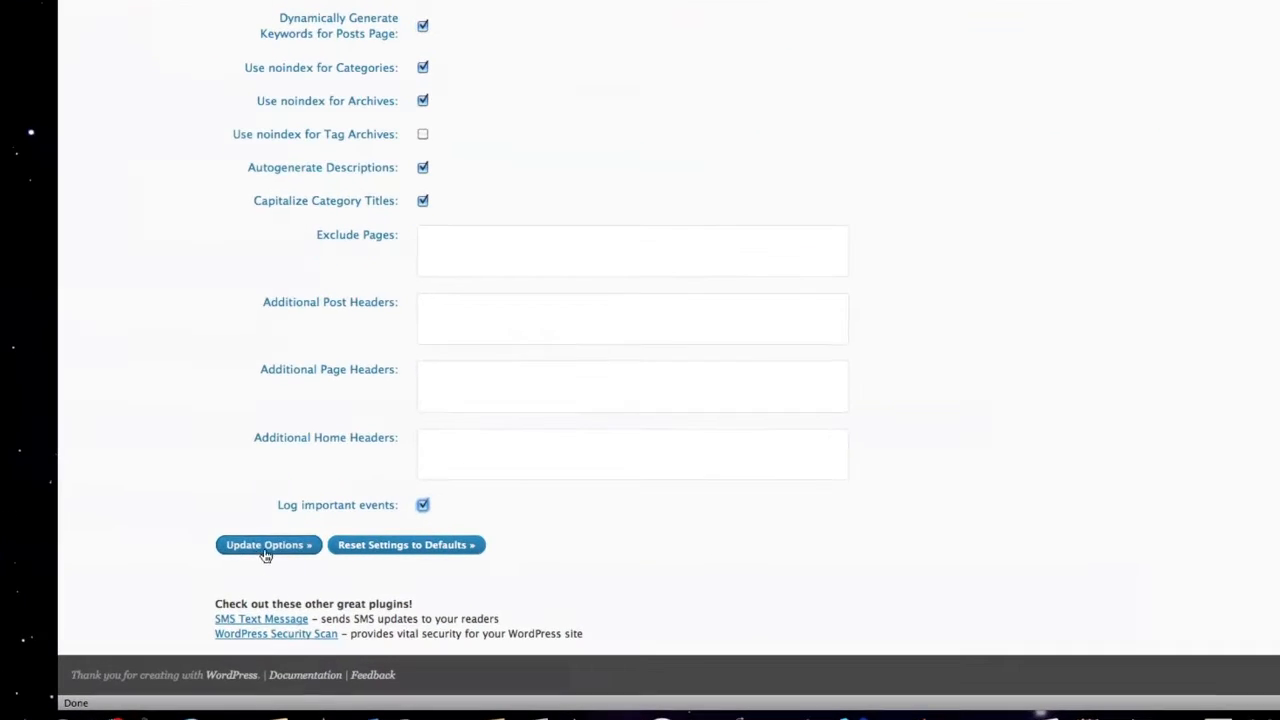
left_click(267, 544)
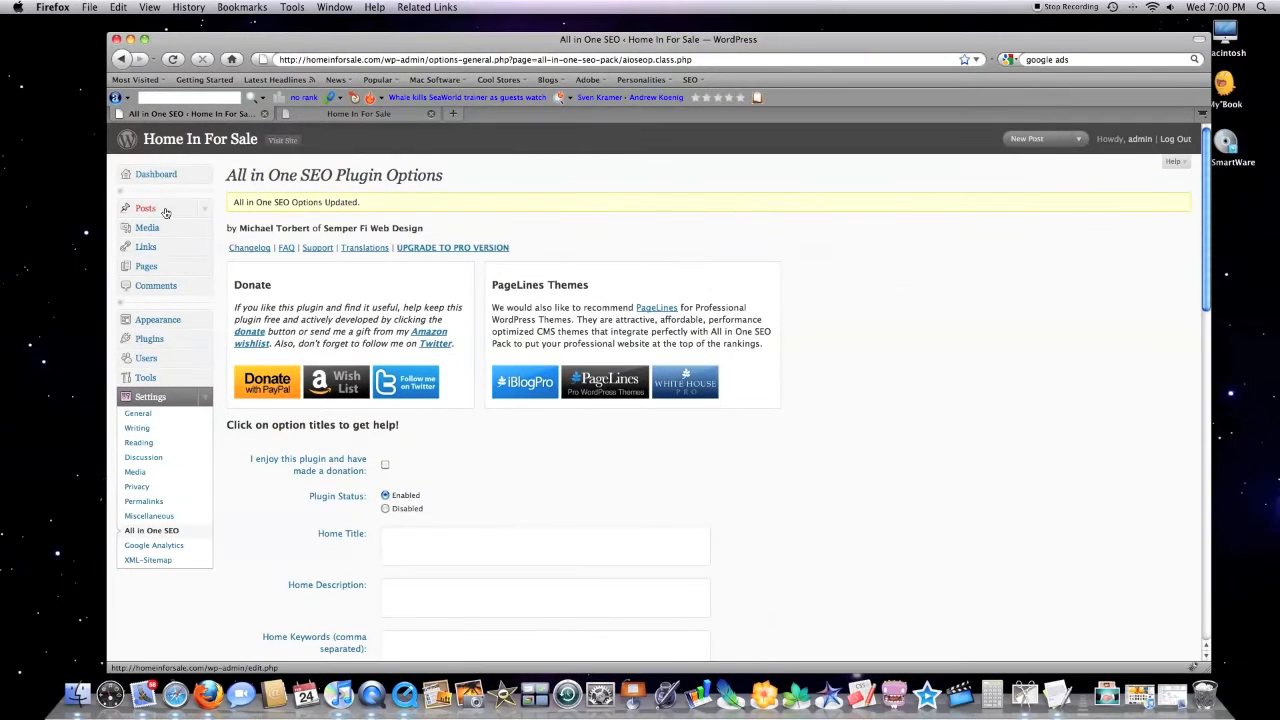
Edit the 'Hello world!' post and scroll through its editor panels
left_click(145, 208)
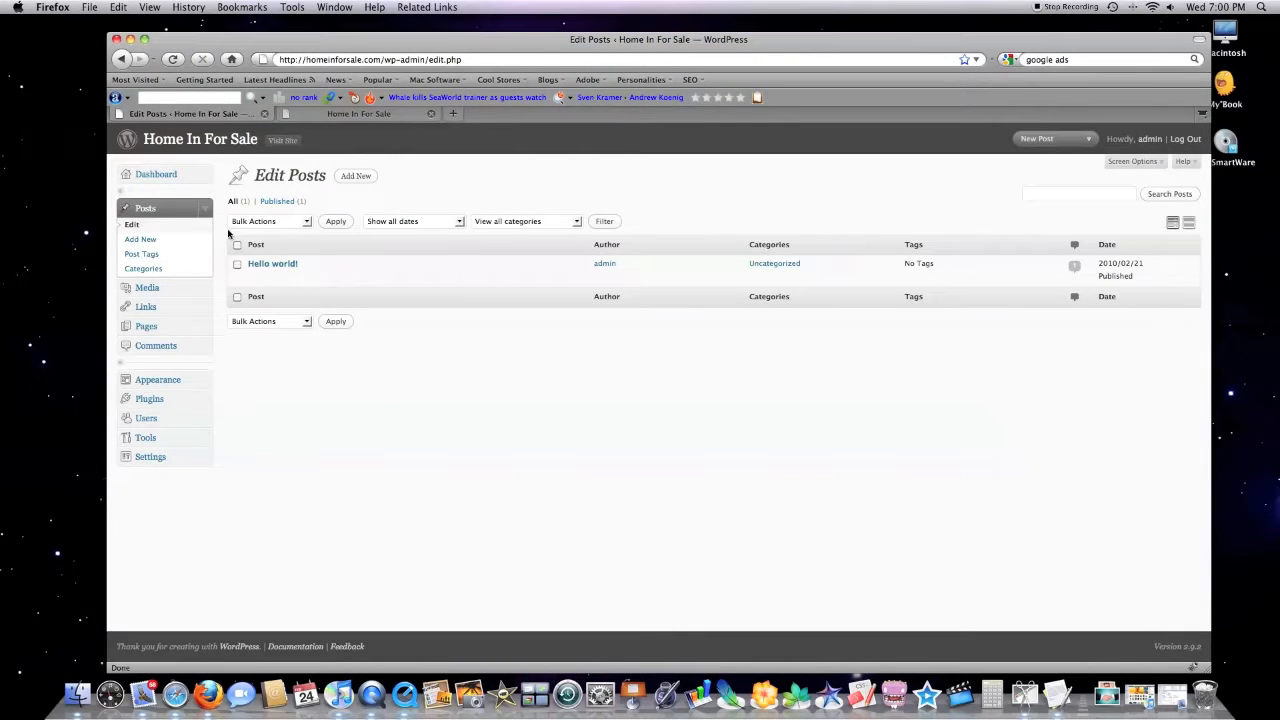
mouse_move(272, 263)
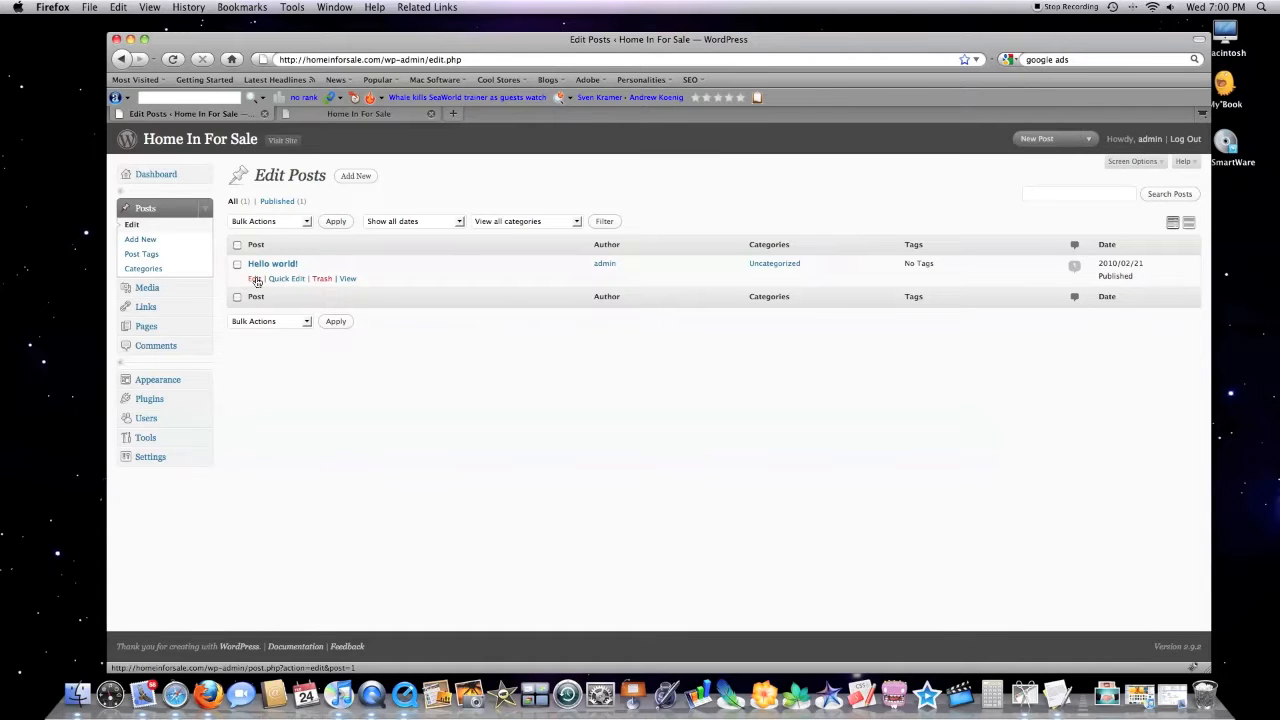
left_click(273, 263)
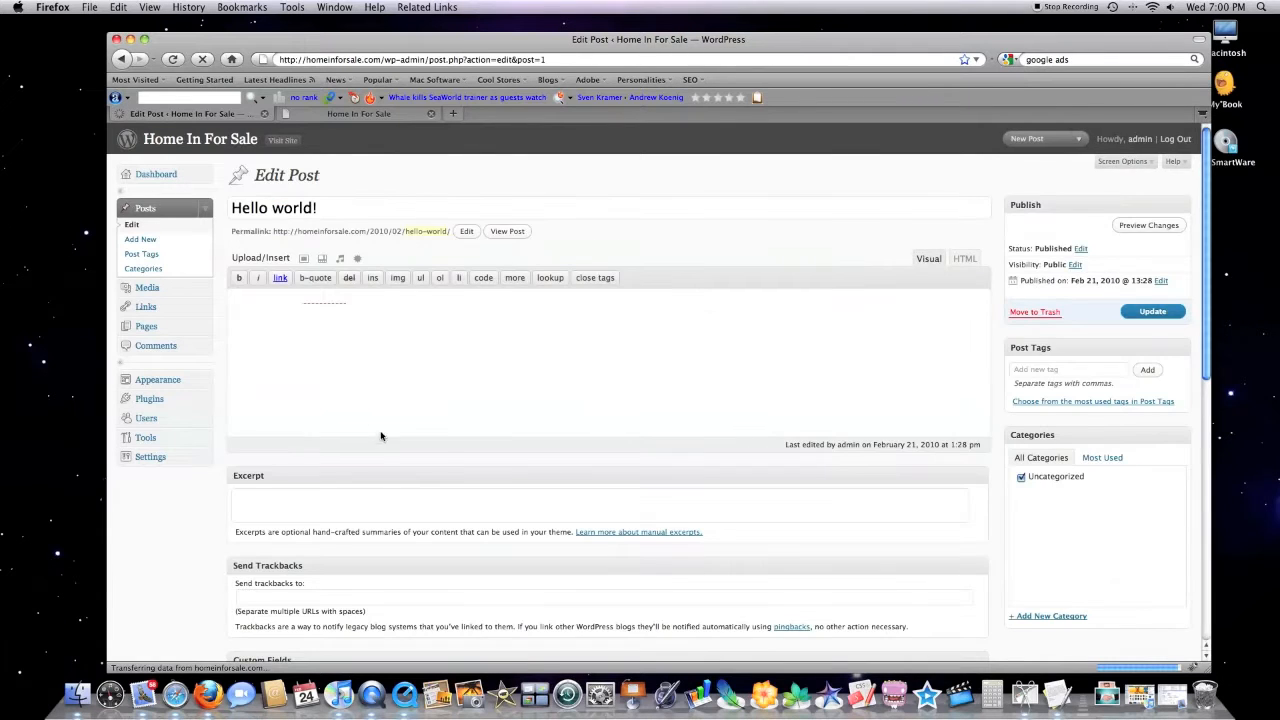
scroll("down", 3)
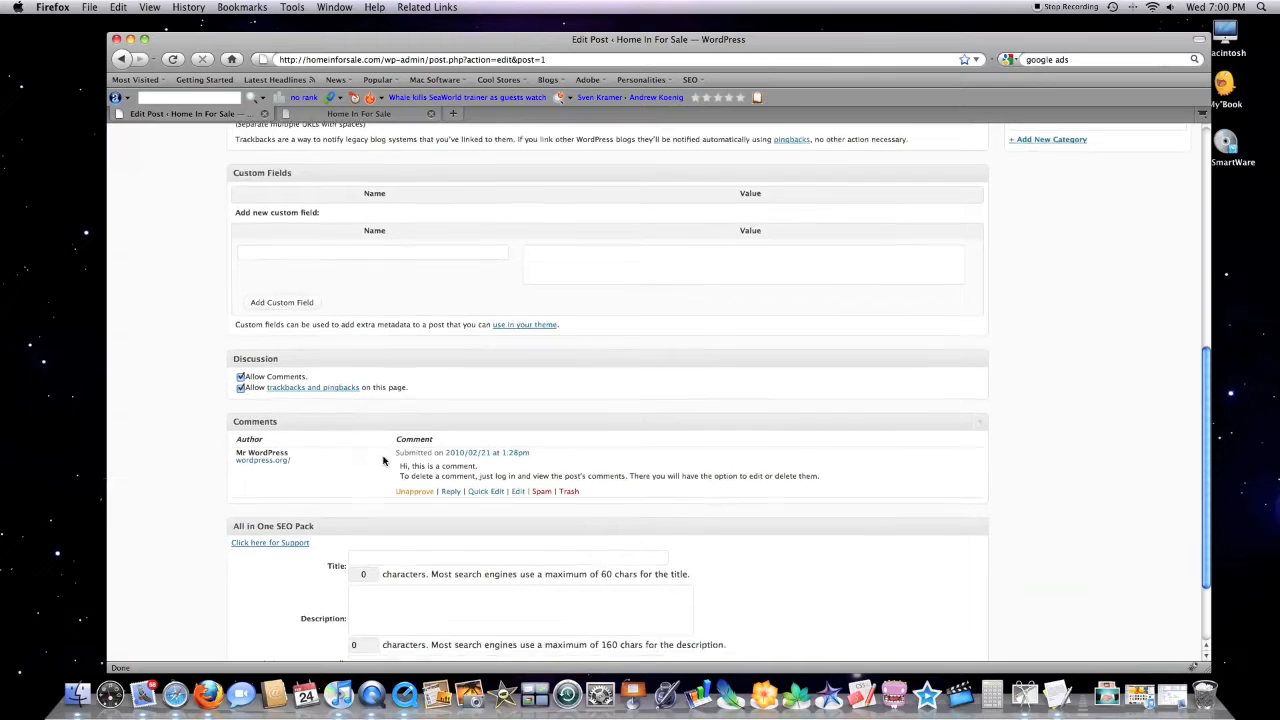
scroll("down", 3)
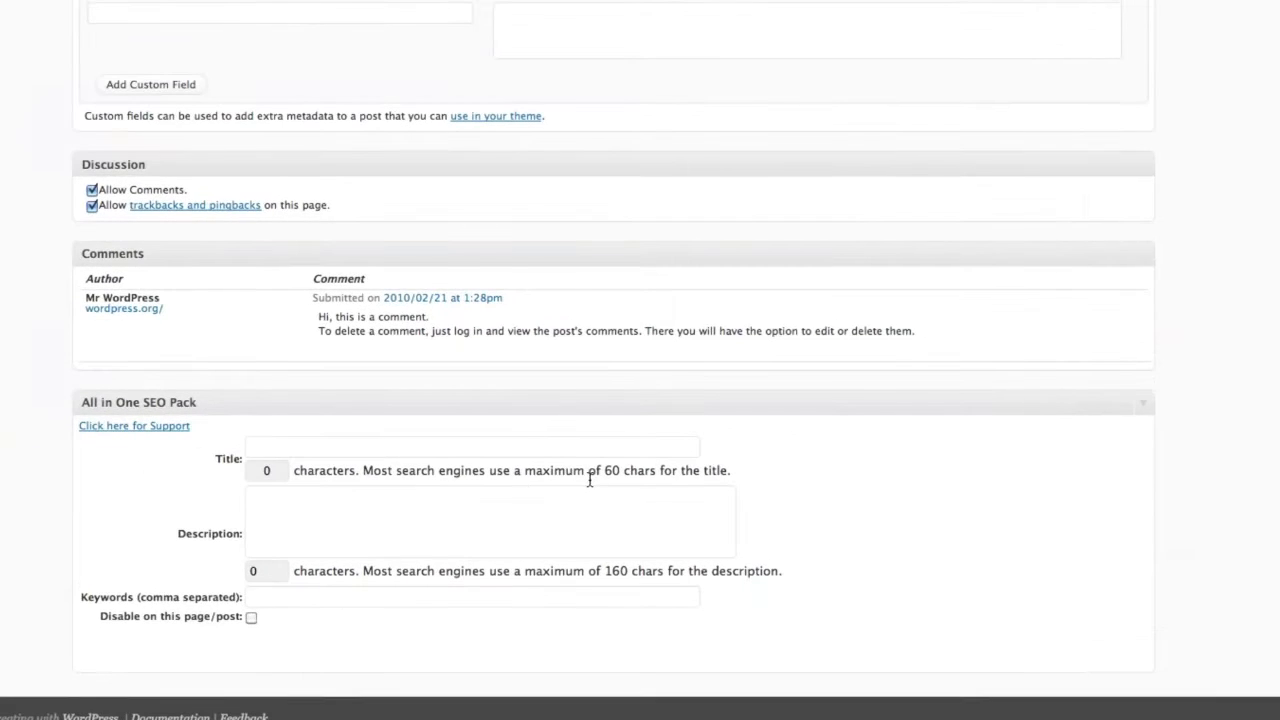
mouse_move(590, 588)
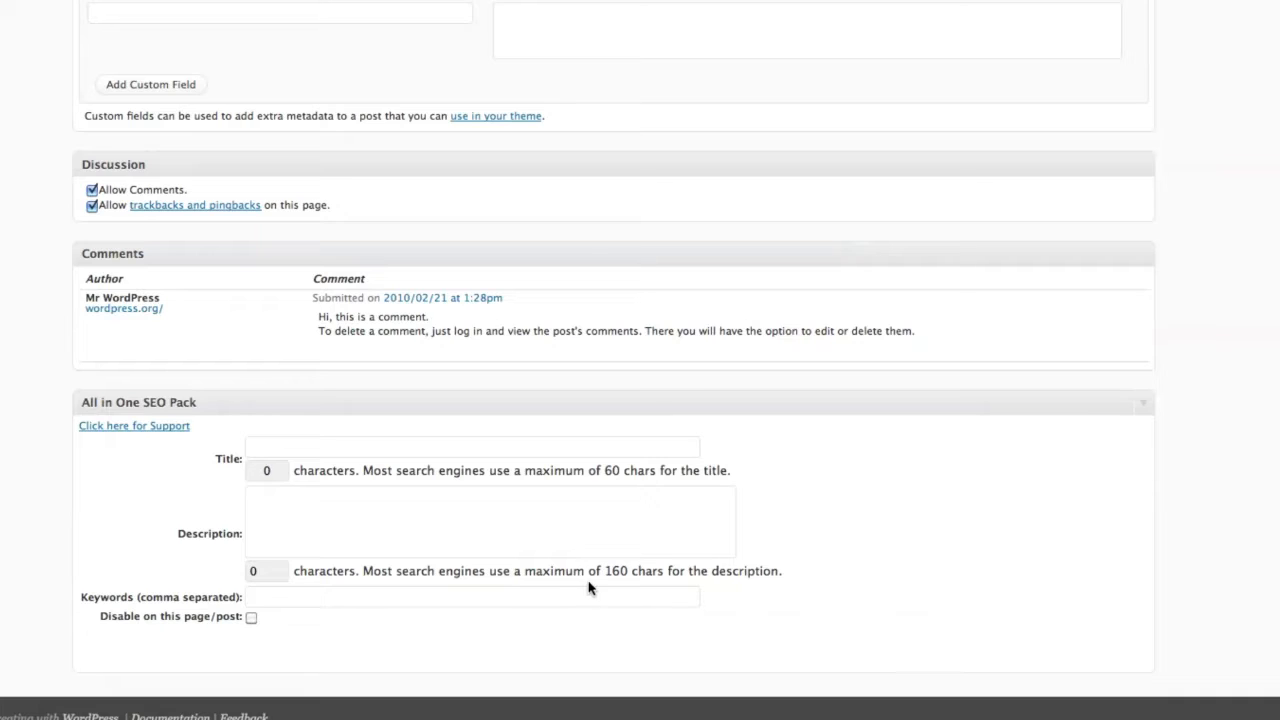
mouse_move(248, 477)
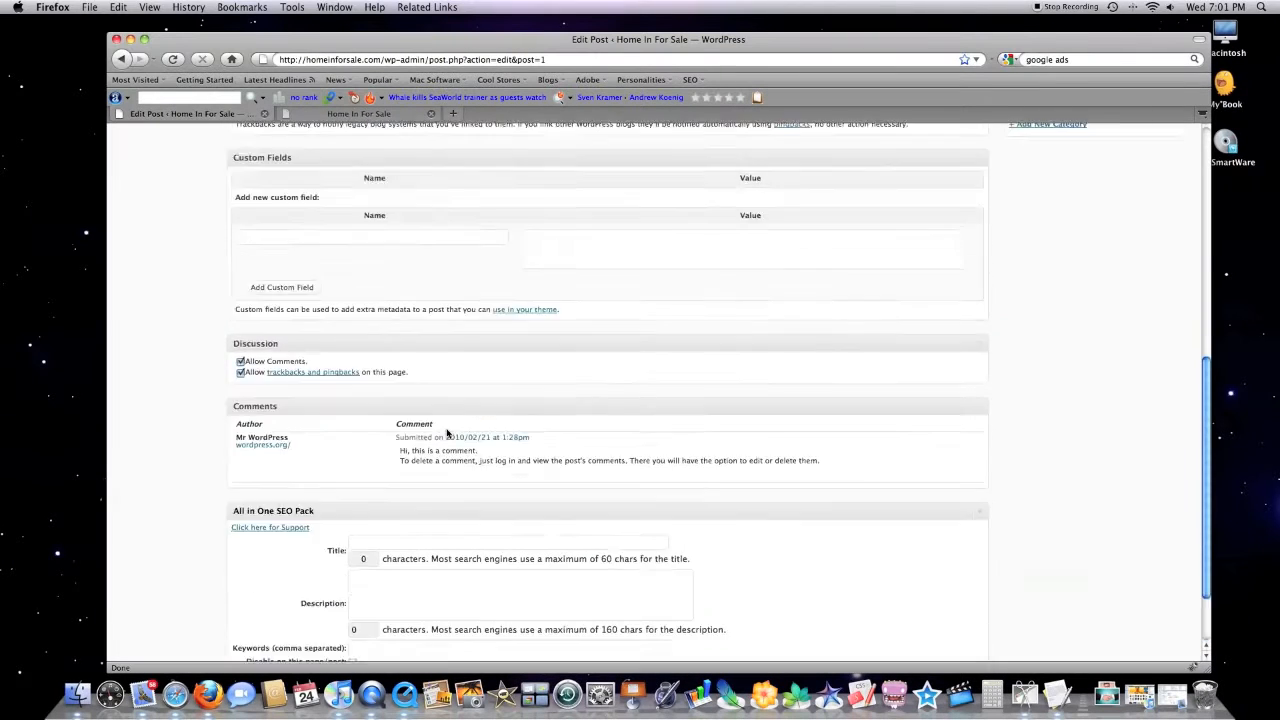
scroll("up", 3)
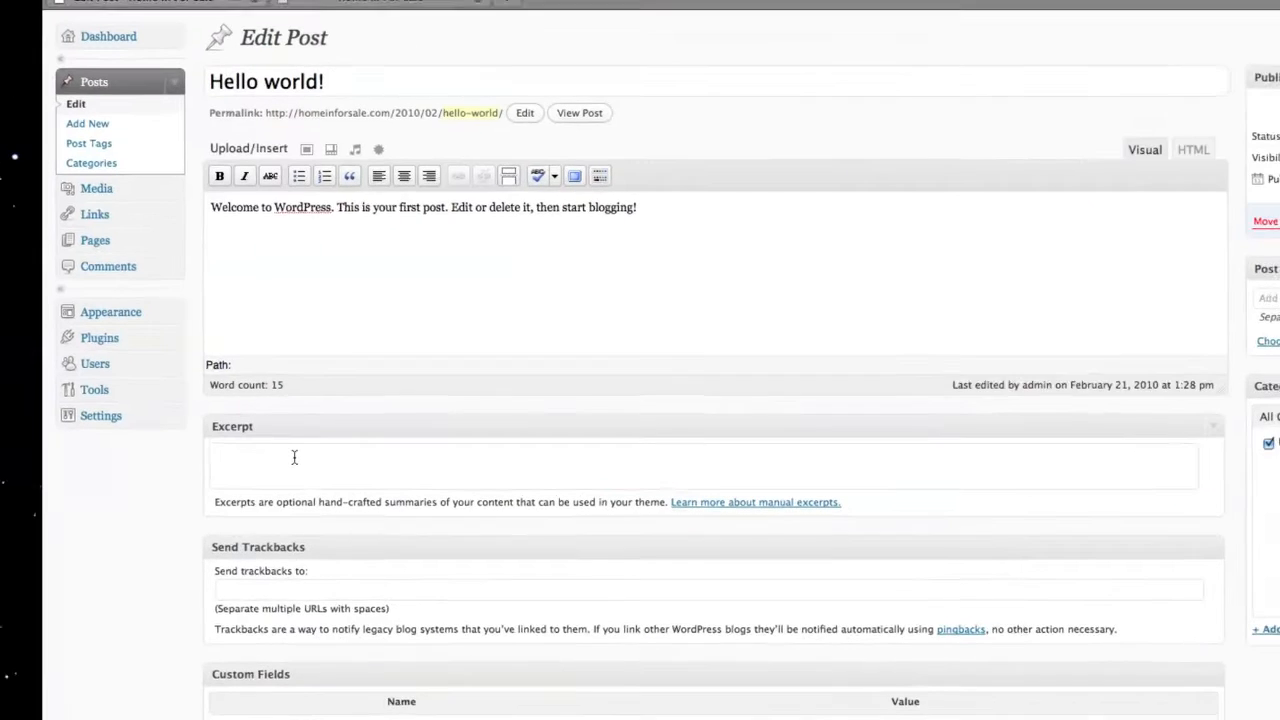
scroll("down", 3)
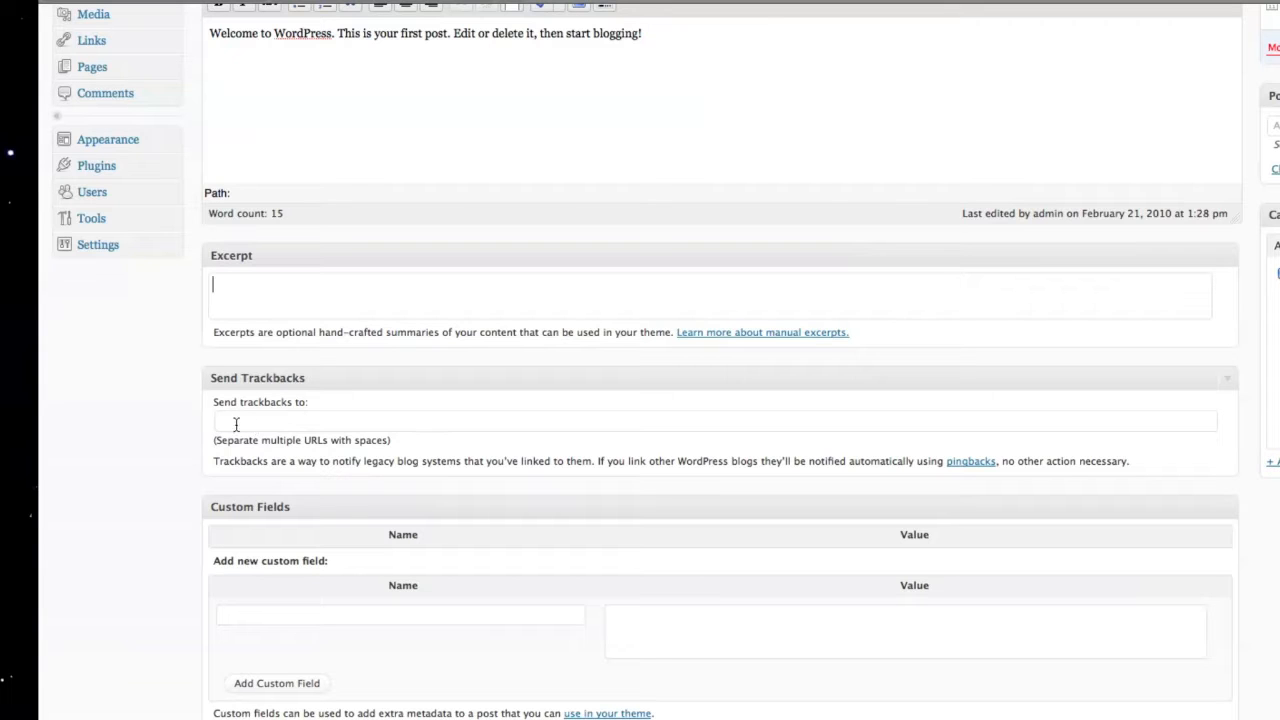
scroll("down", 3)
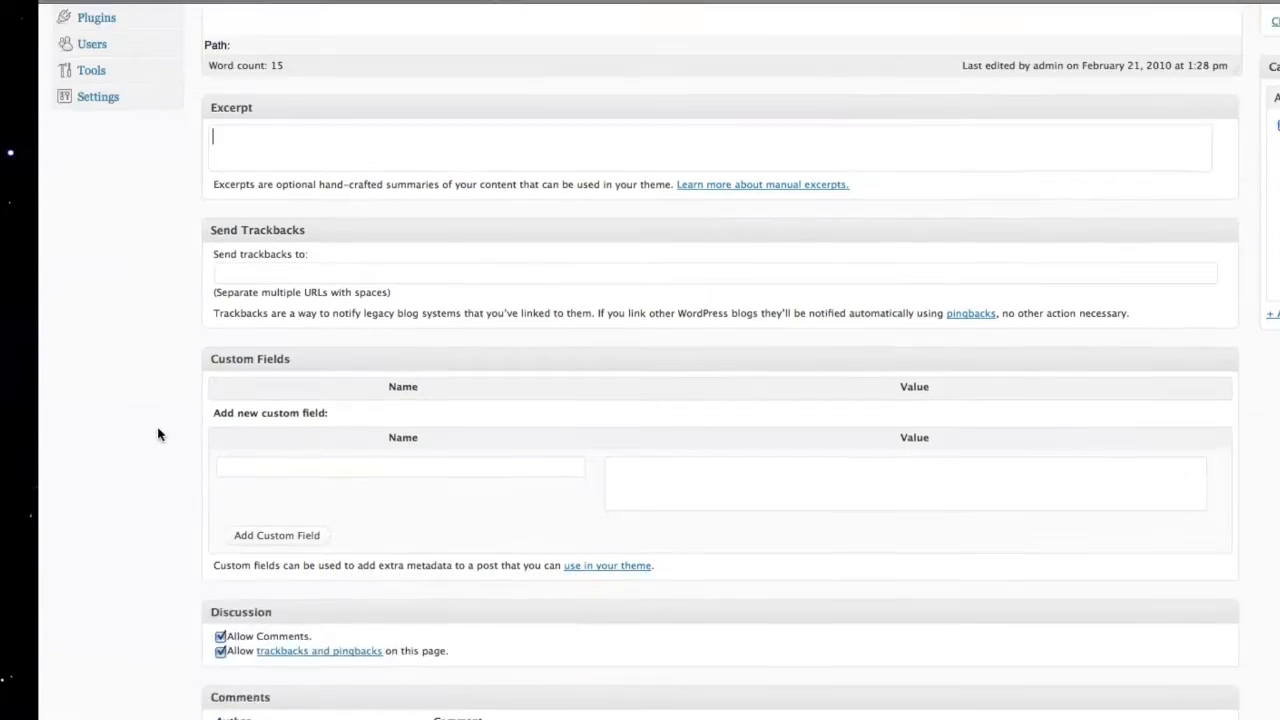
scroll("down", 3)
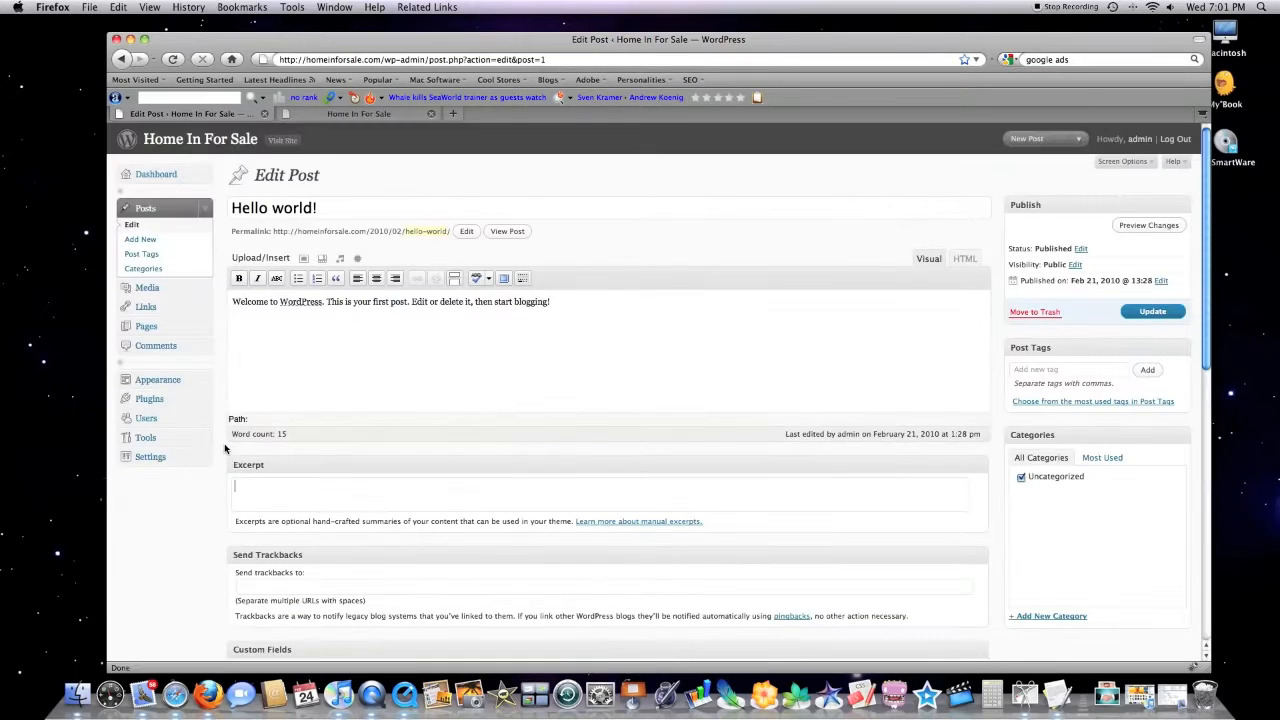
mouse_move(149, 398)
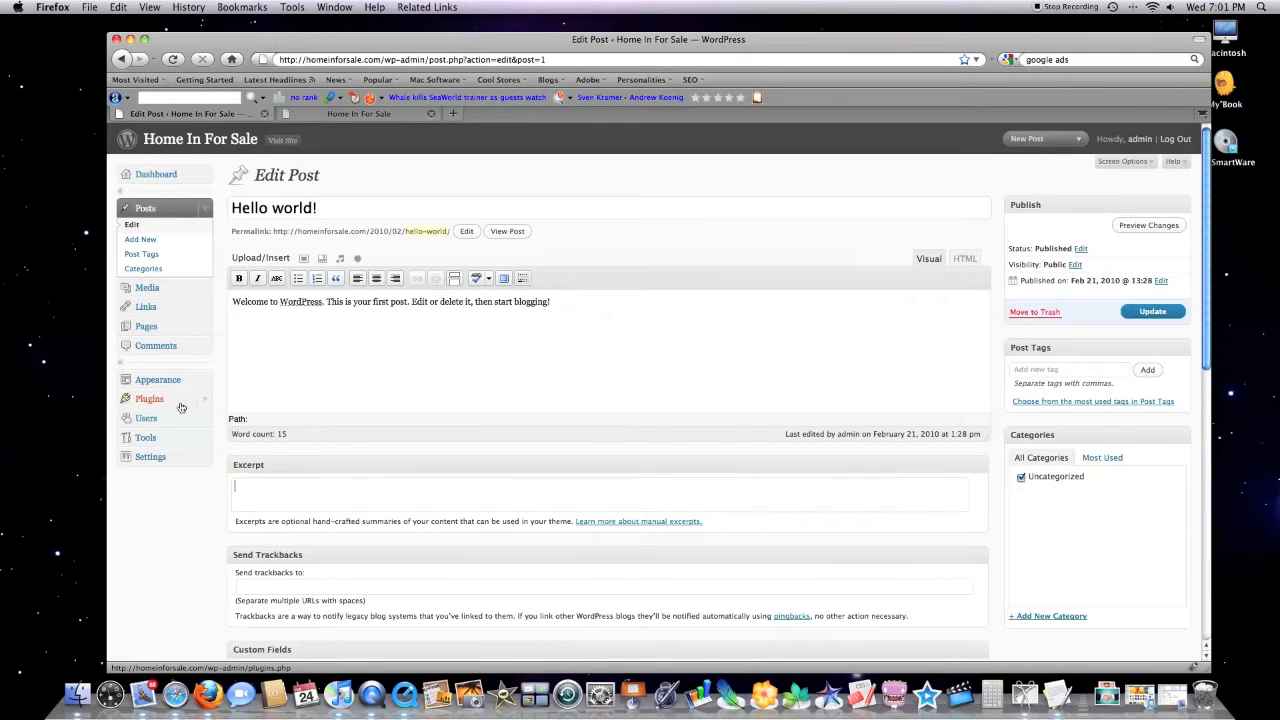
Open the AddToAny Share/Bookmark/Email Button settings from the plugins list
left_click(149, 398)
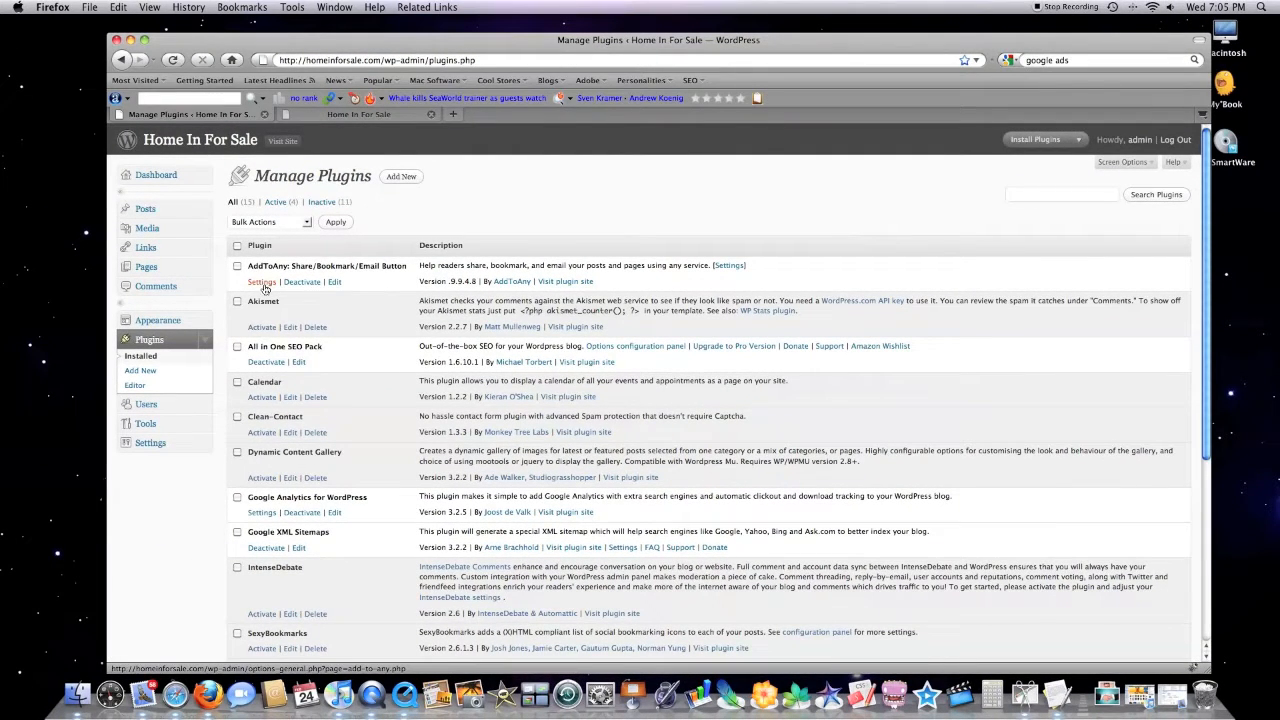
left_click(261, 281)
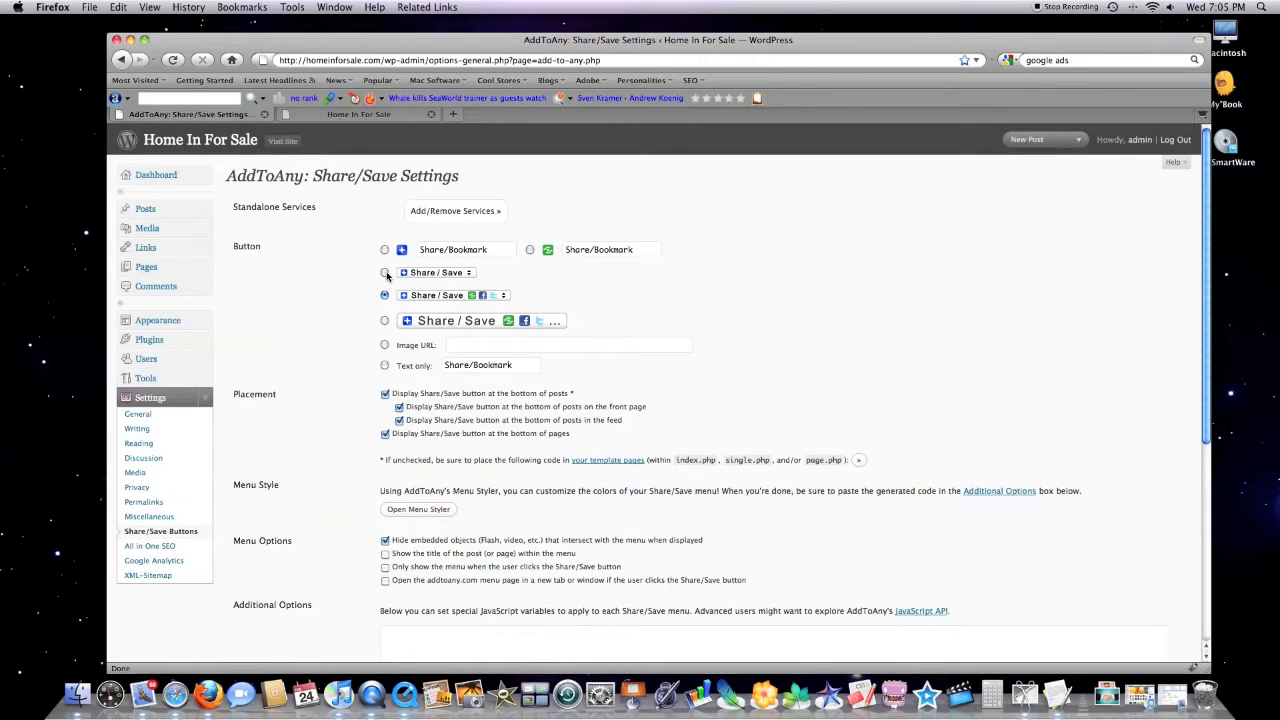
Choose the small Share/Save button, hide it in feeds, and save the settings
left_click(384, 272)
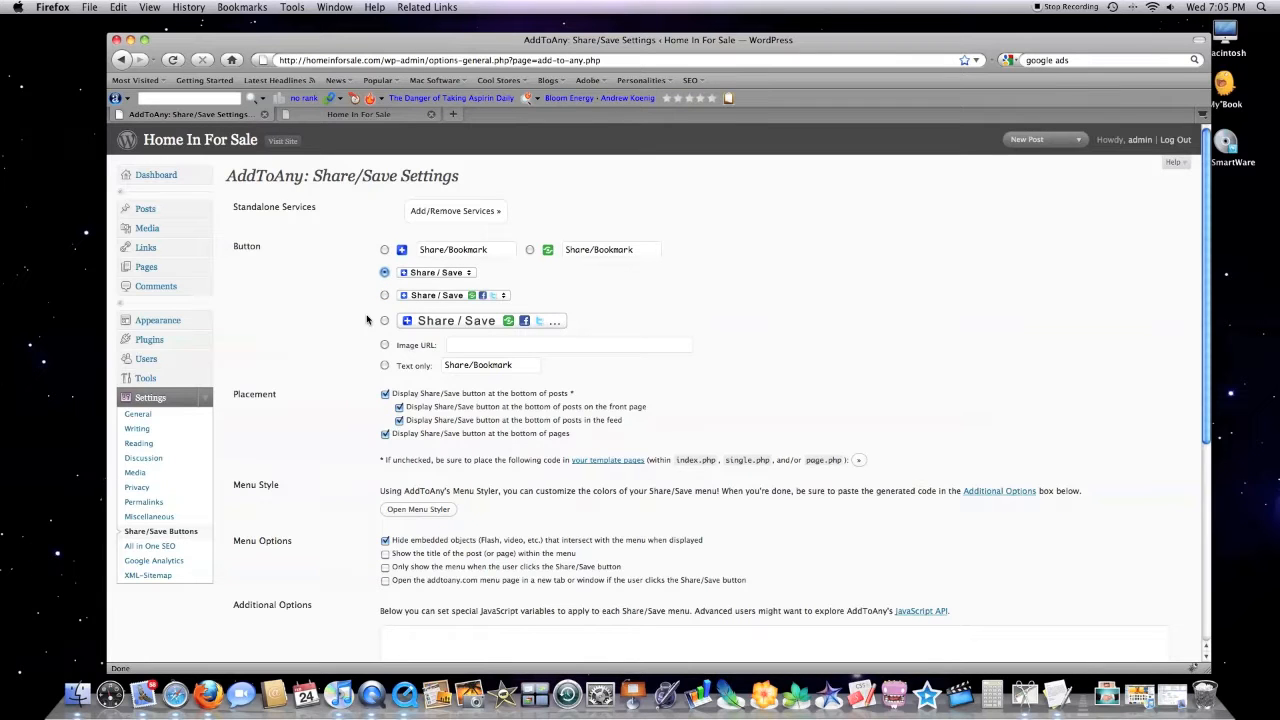
scroll("down", 3)
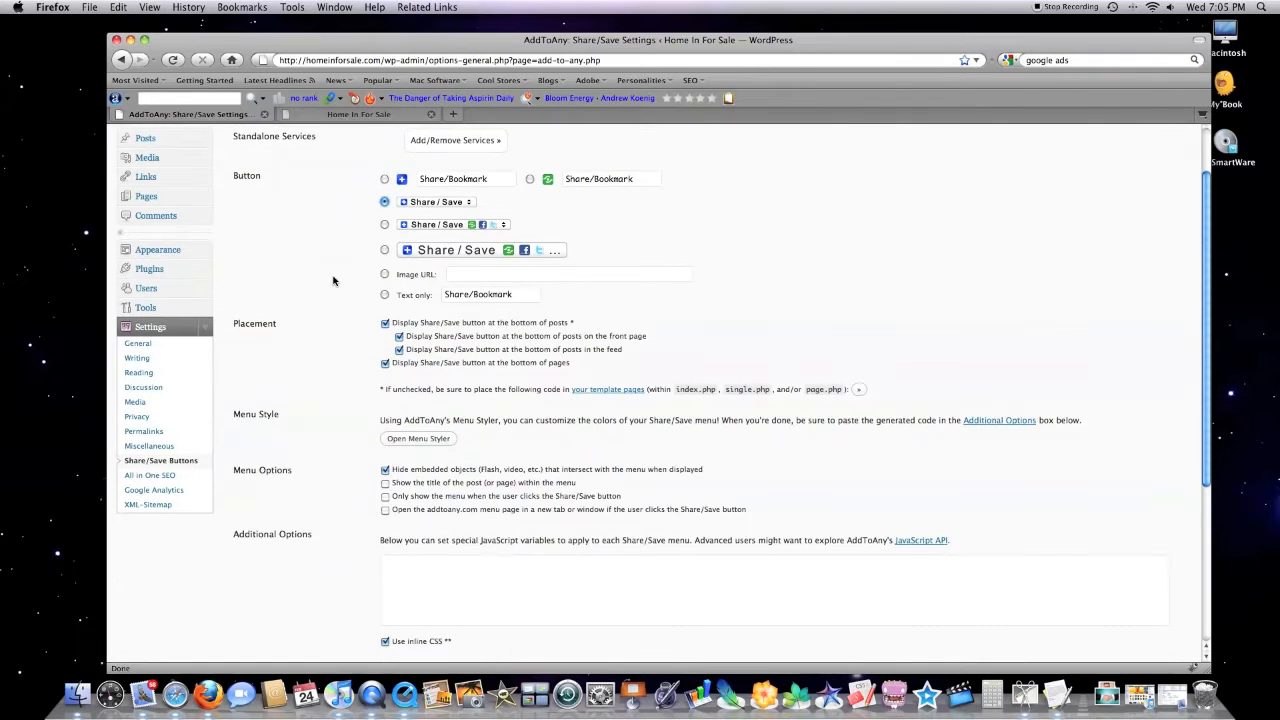
scroll("down", 3)
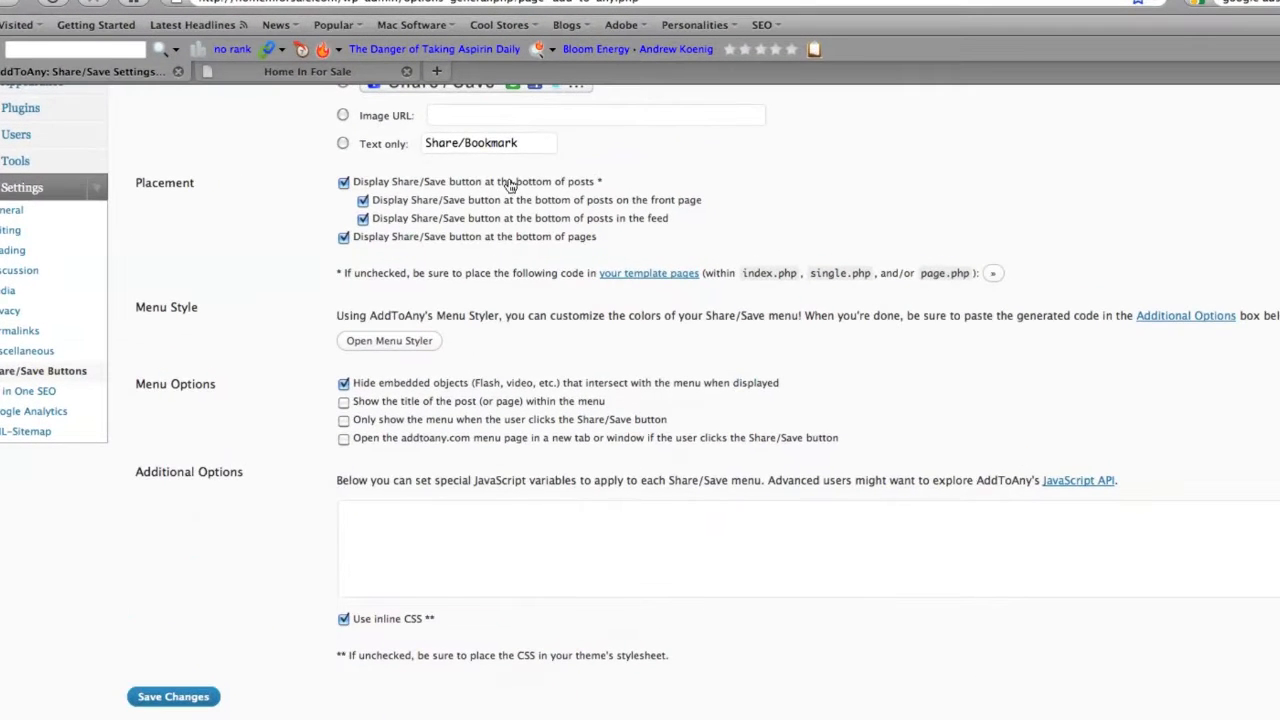
mouse_move(408, 205)
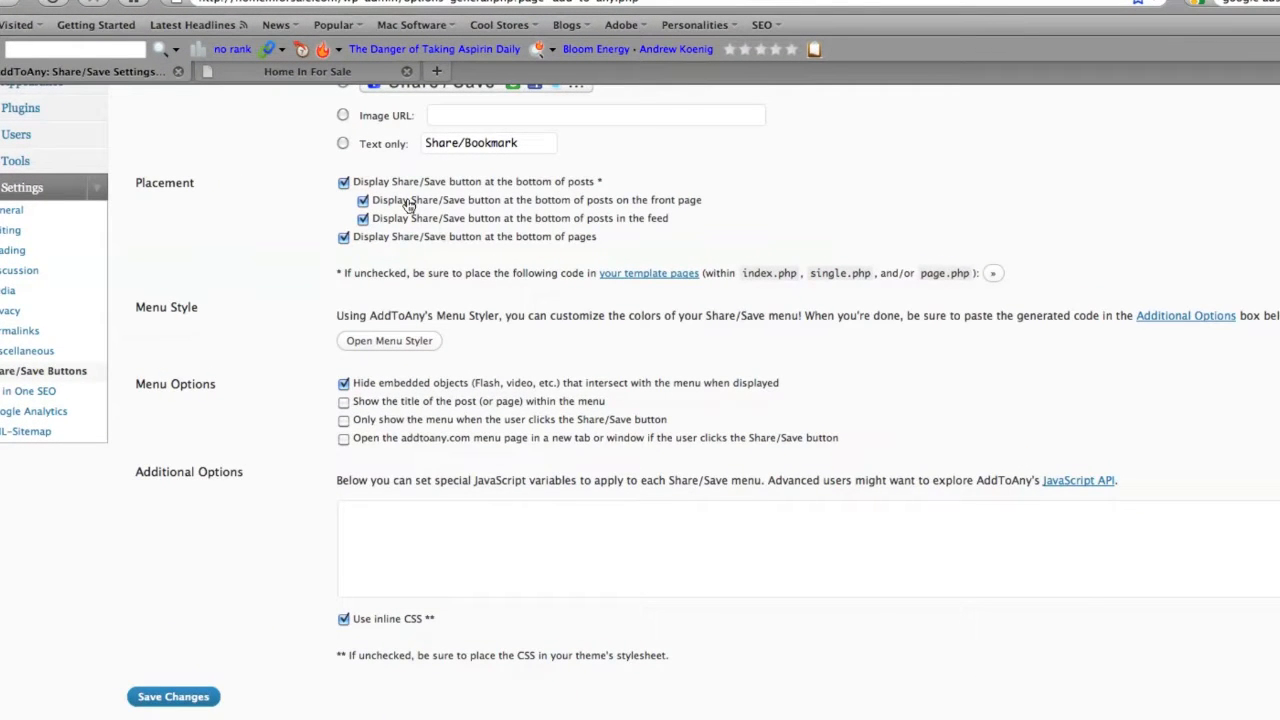
mouse_move(525, 227)
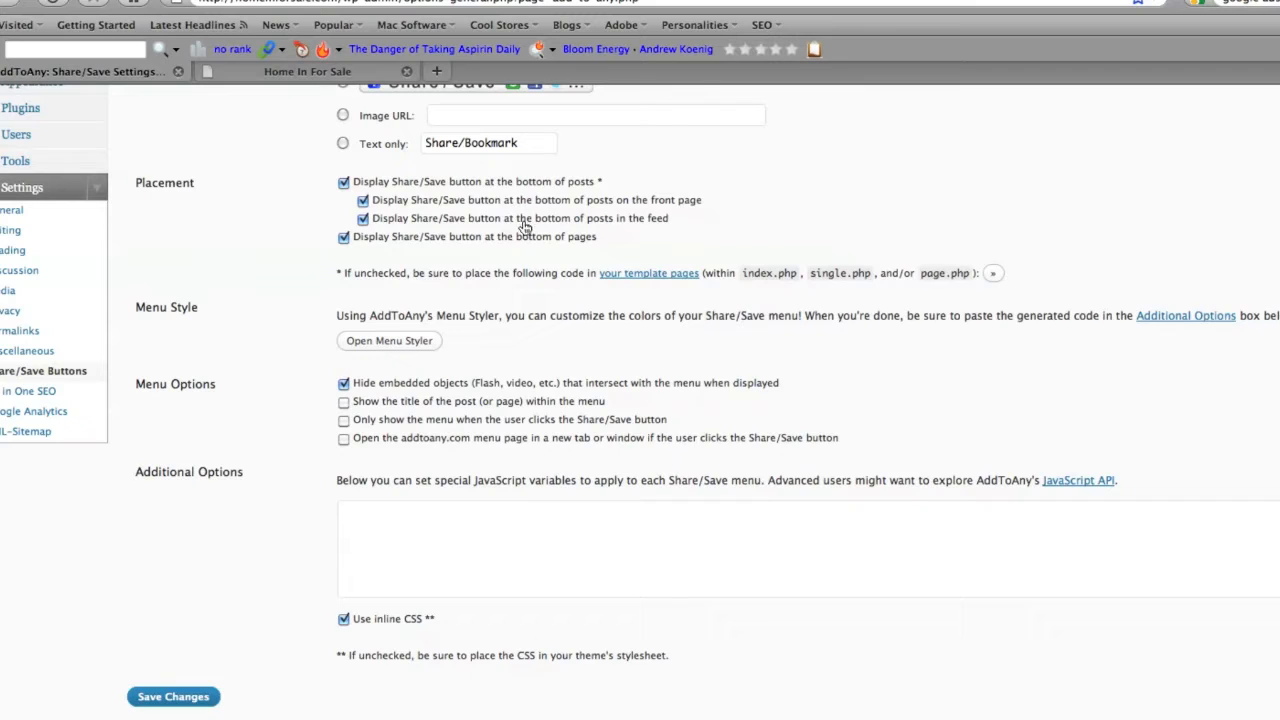
mouse_move(435, 245)
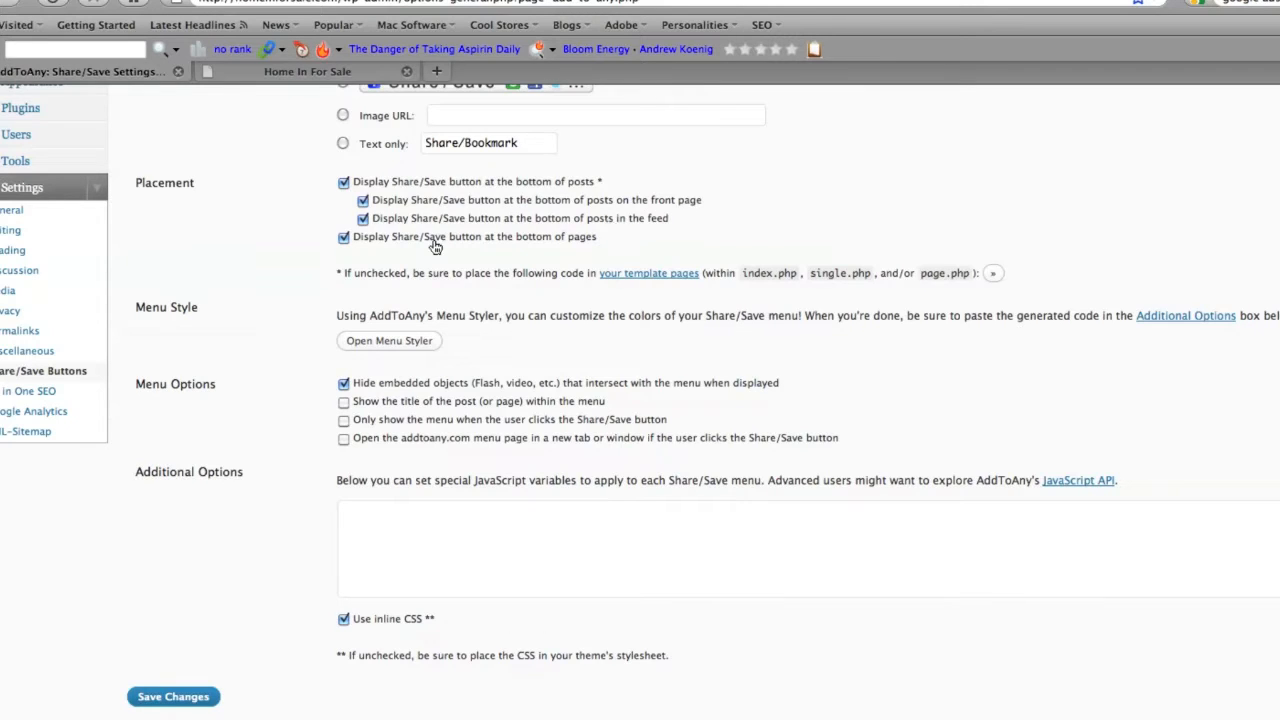
left_click(362, 218)
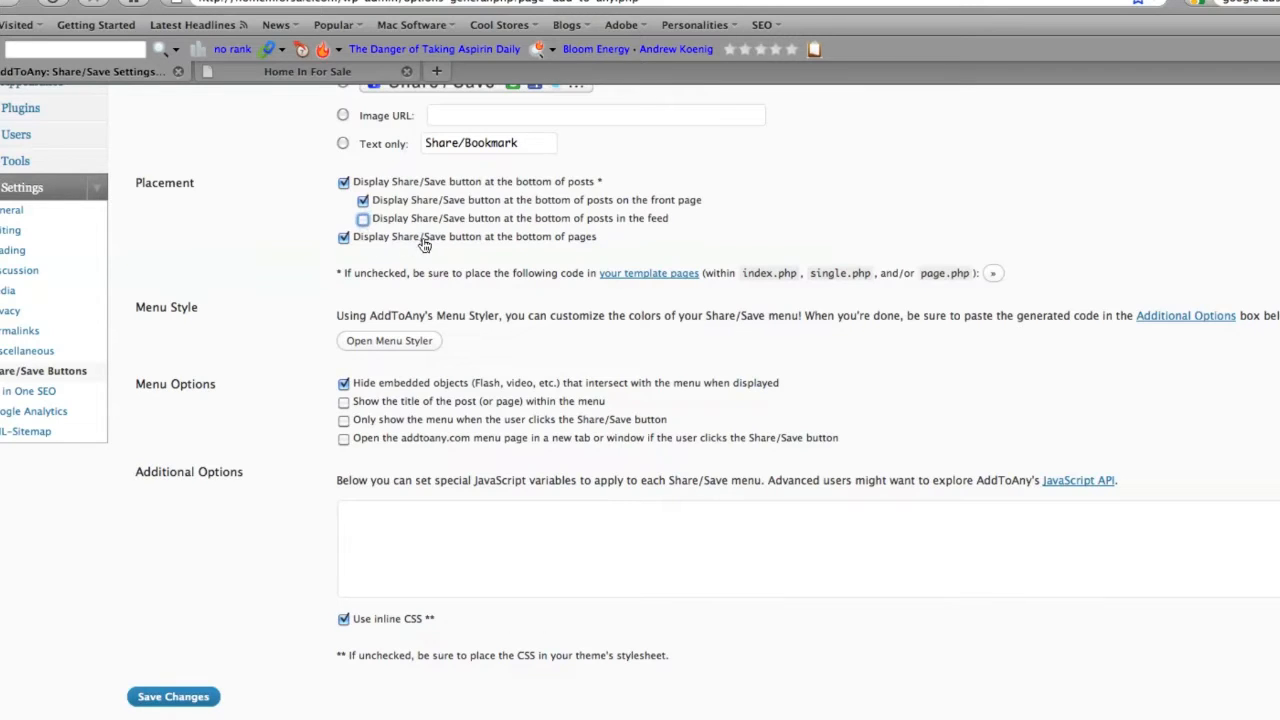
mouse_move(524, 273)
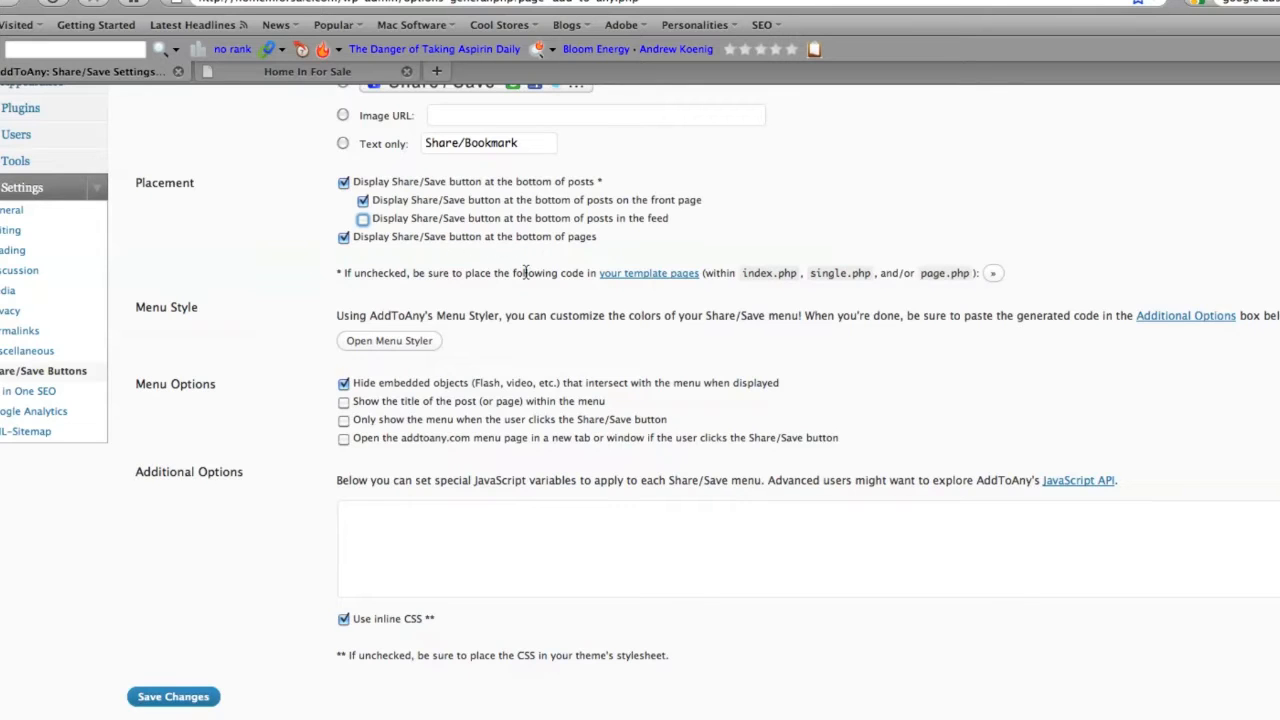
scroll("down", 3)
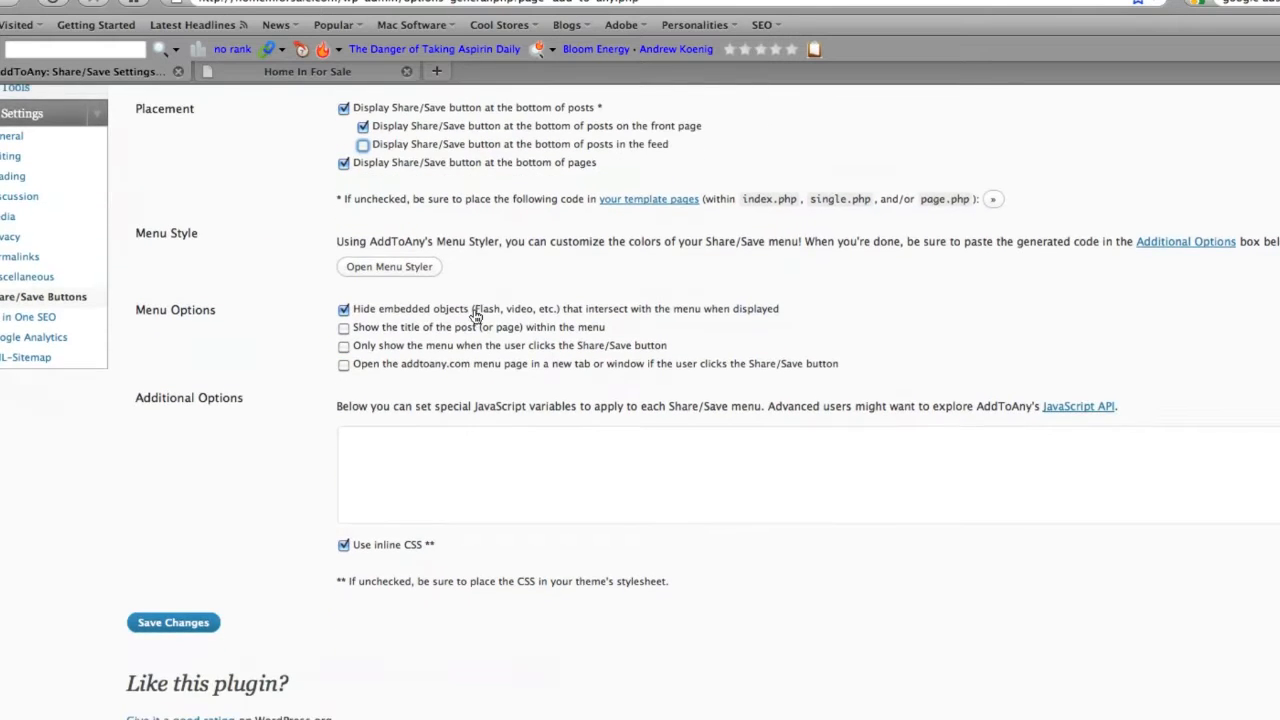
mouse_move(432, 347)
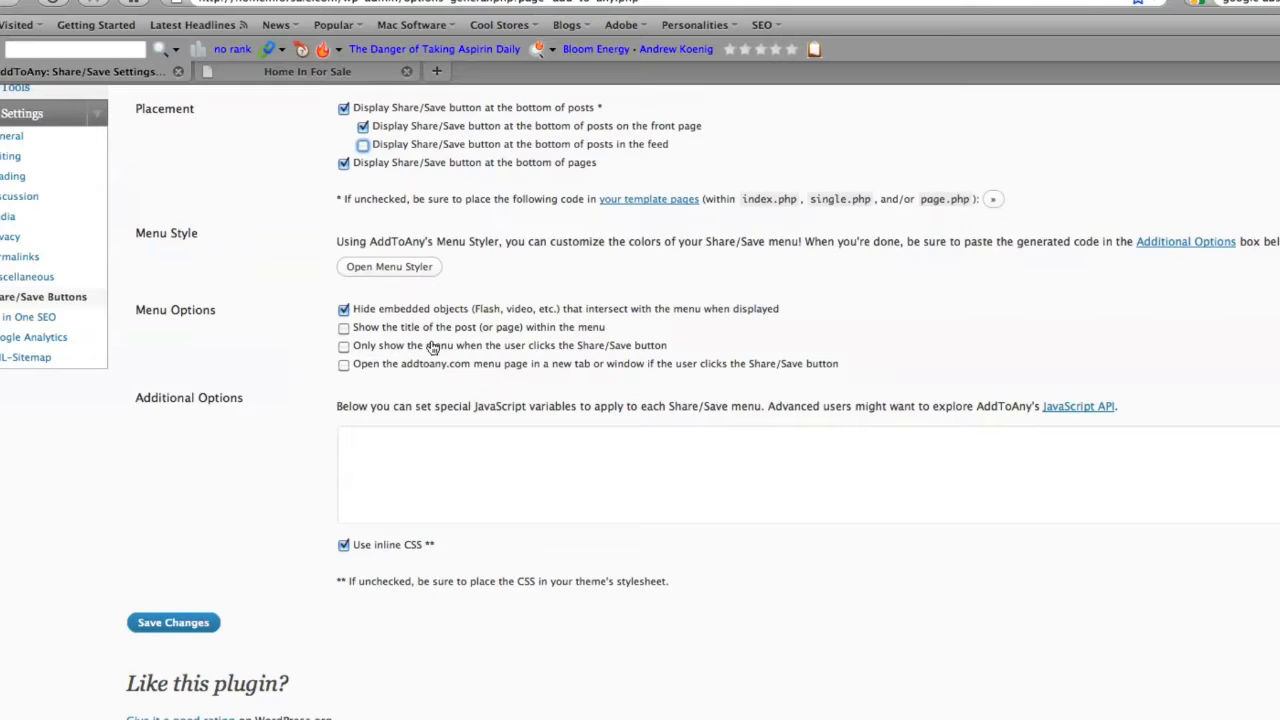
mouse_move(393, 414)
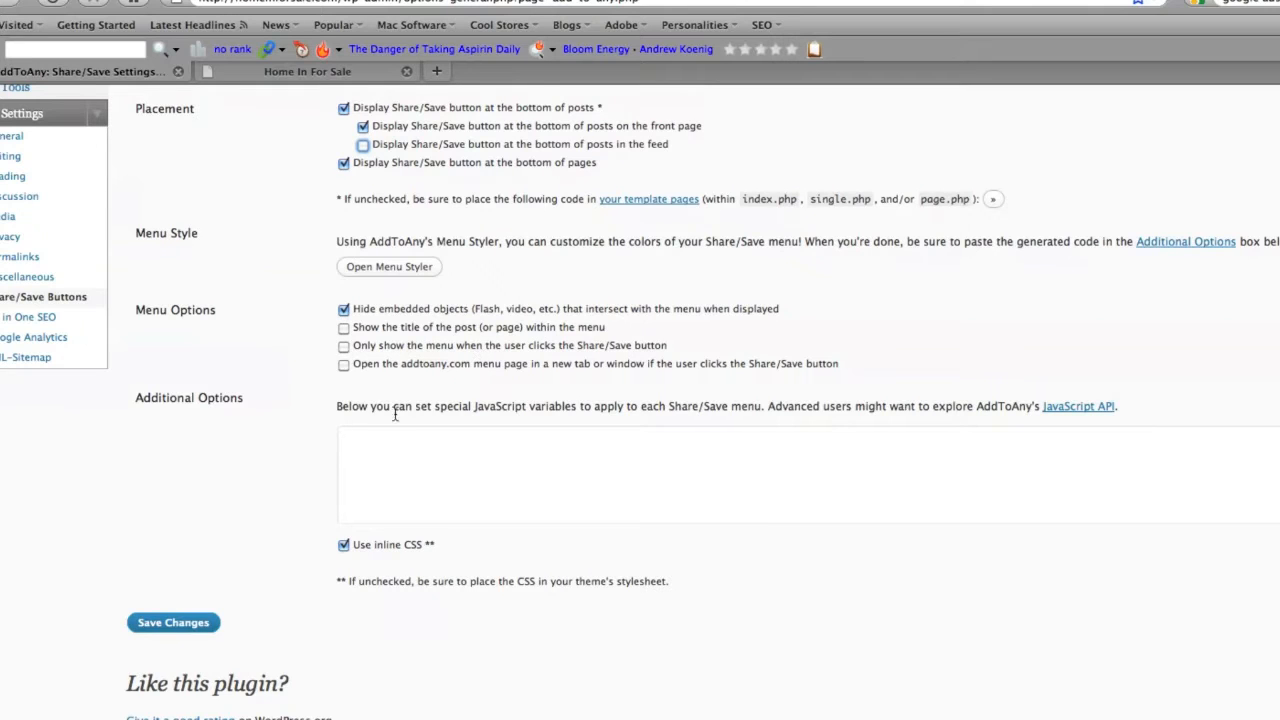
mouse_move(790, 397)
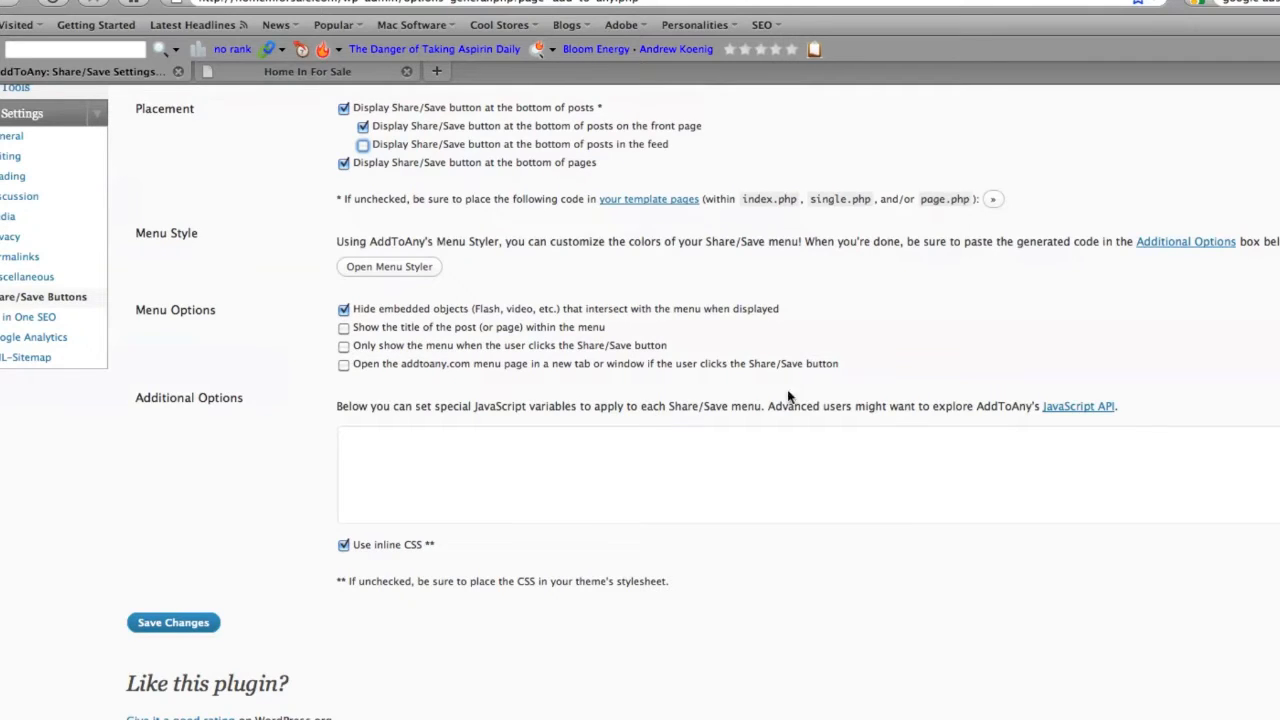
mouse_move(332, 444)
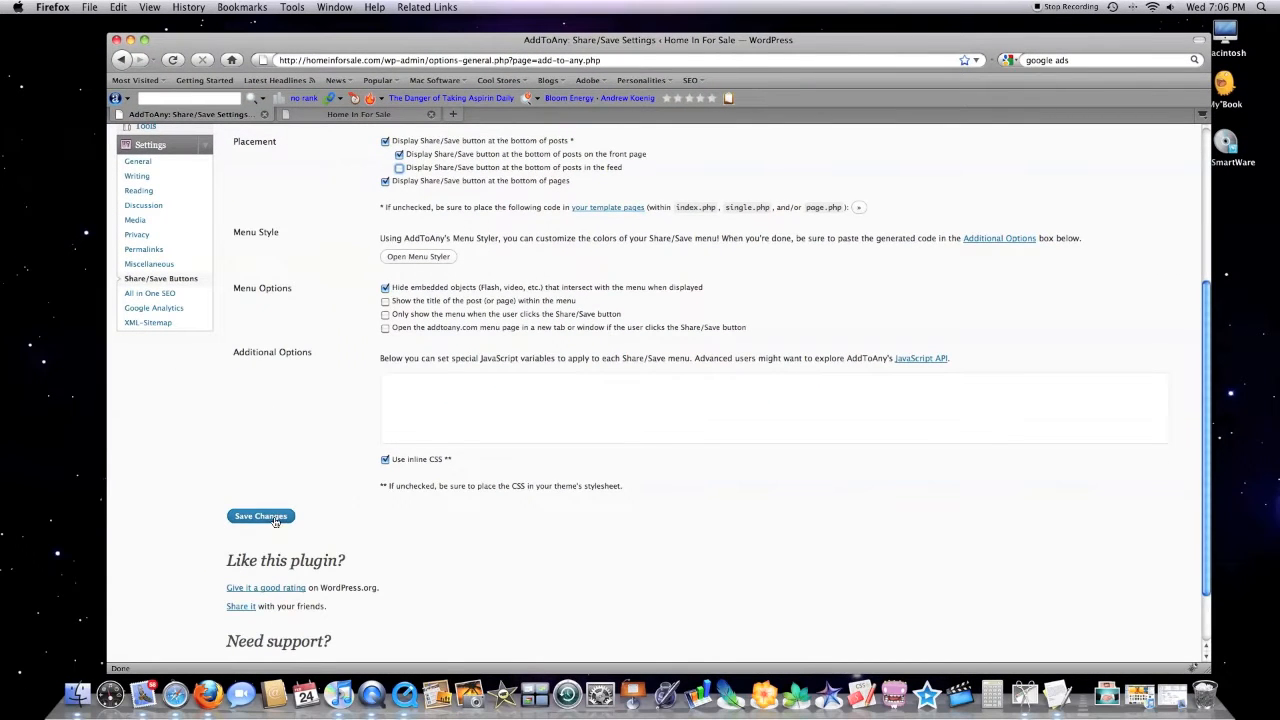
left_click(261, 516)
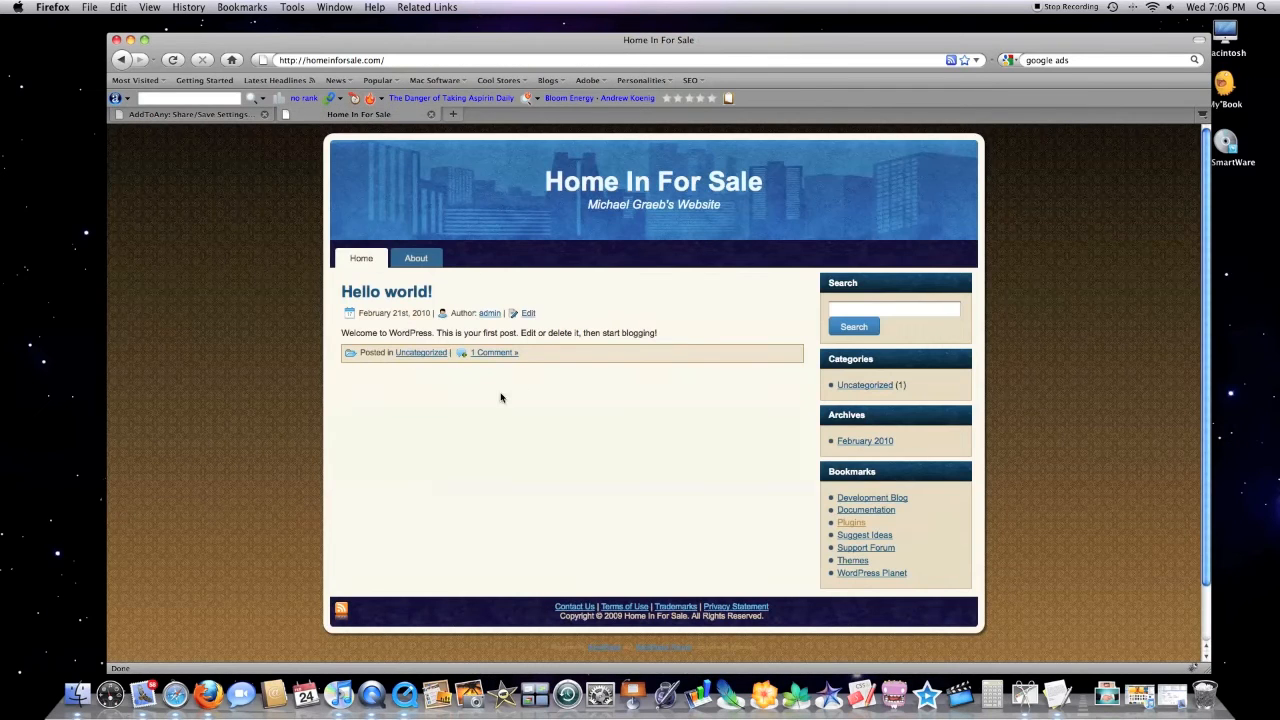
mouse_move(749, 372)
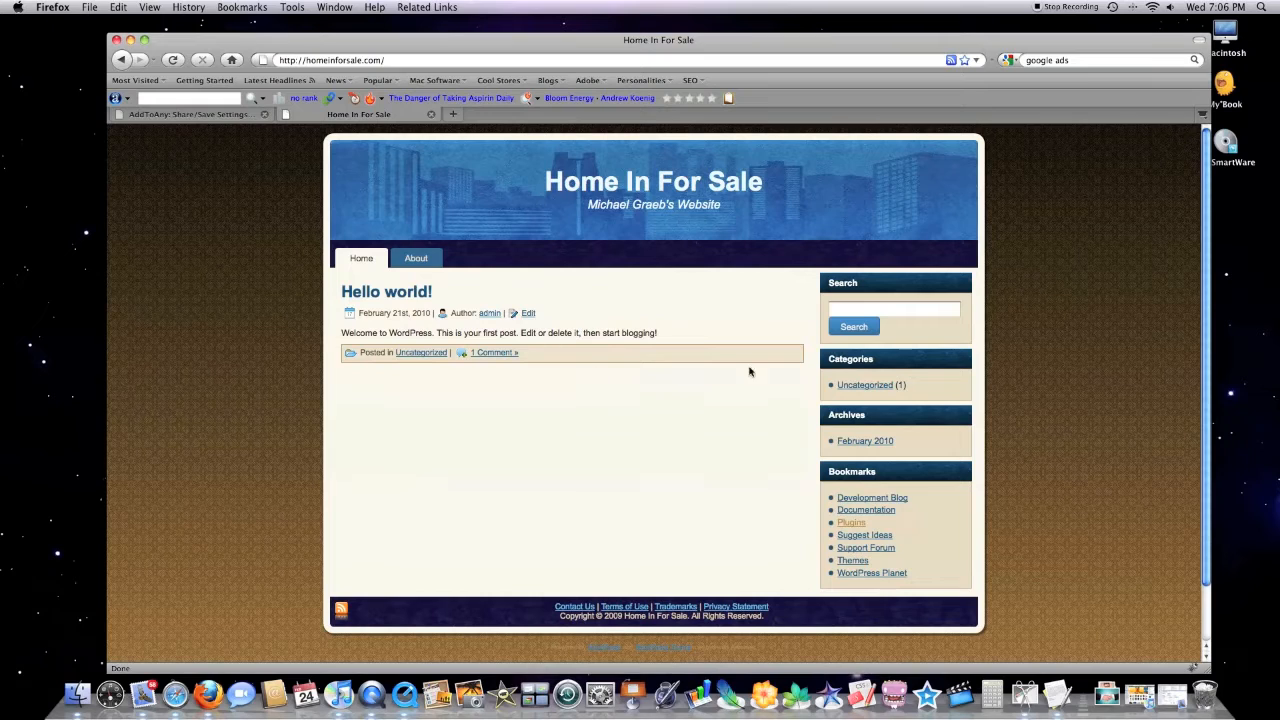
mouse_move(590, 281)
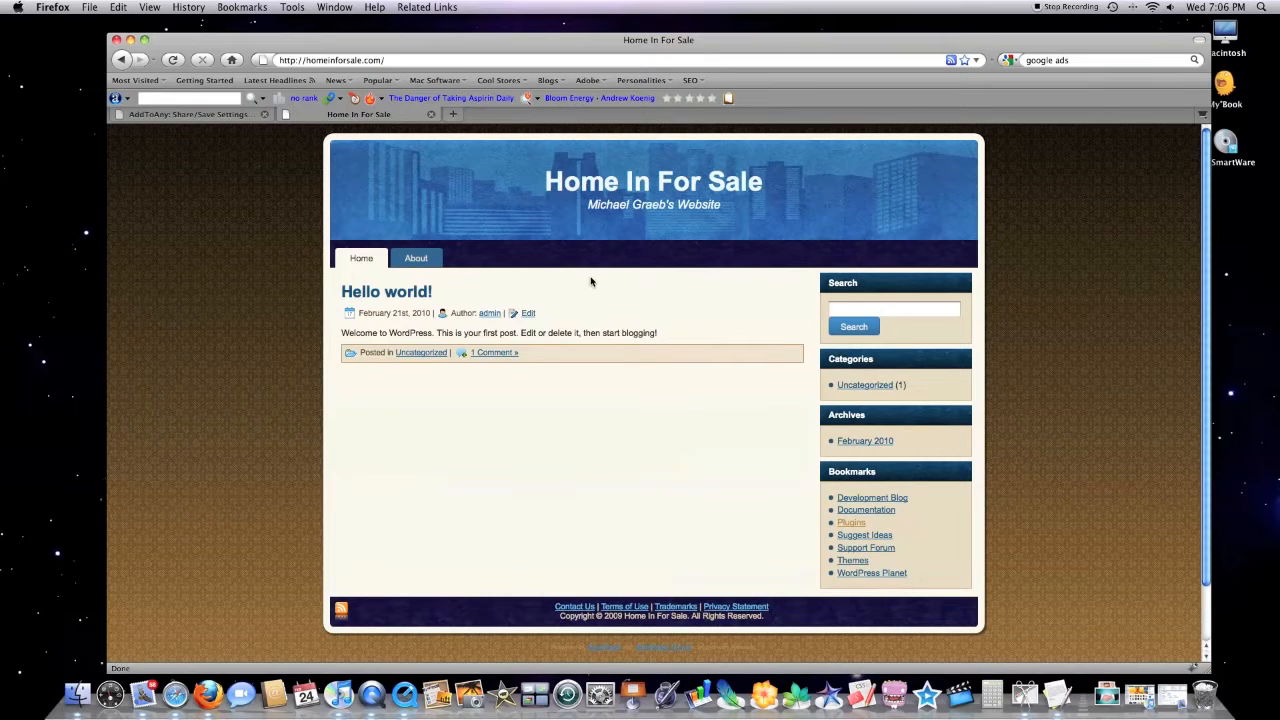
mouse_move(719, 327)
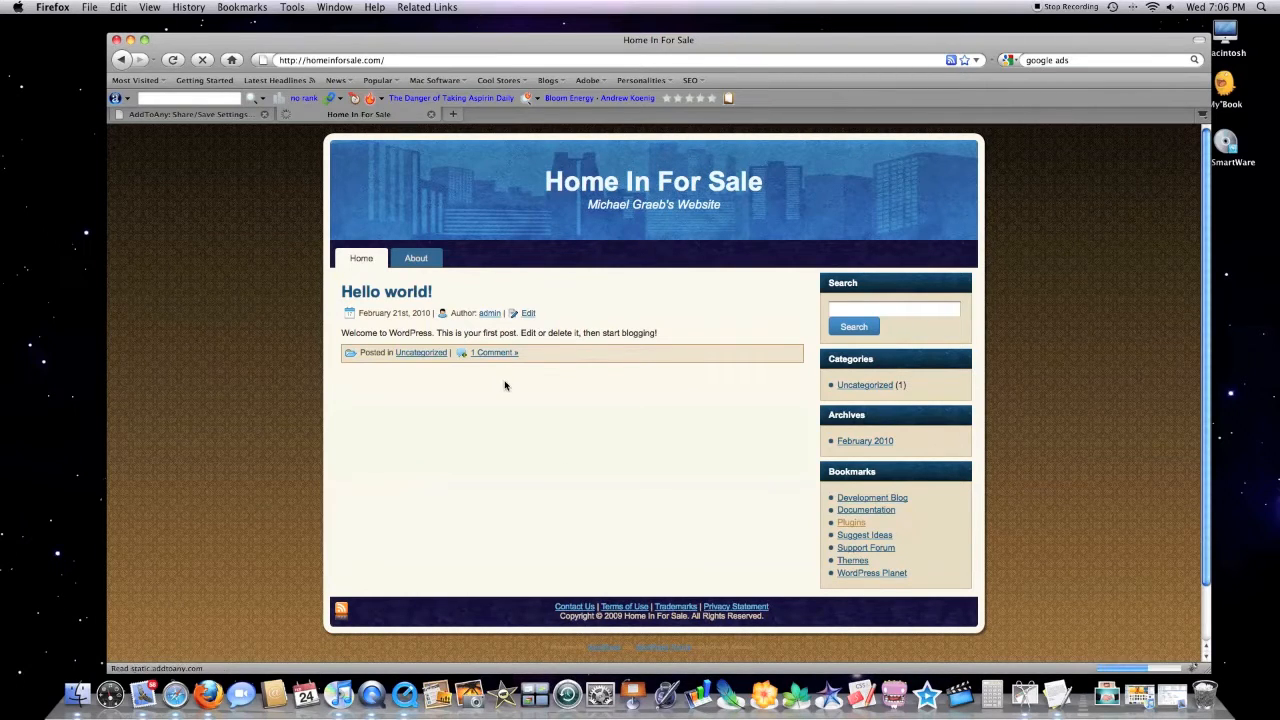
Test the post's Share/Save menu, view its e-mail options, then dismiss it
left_click(385, 361)
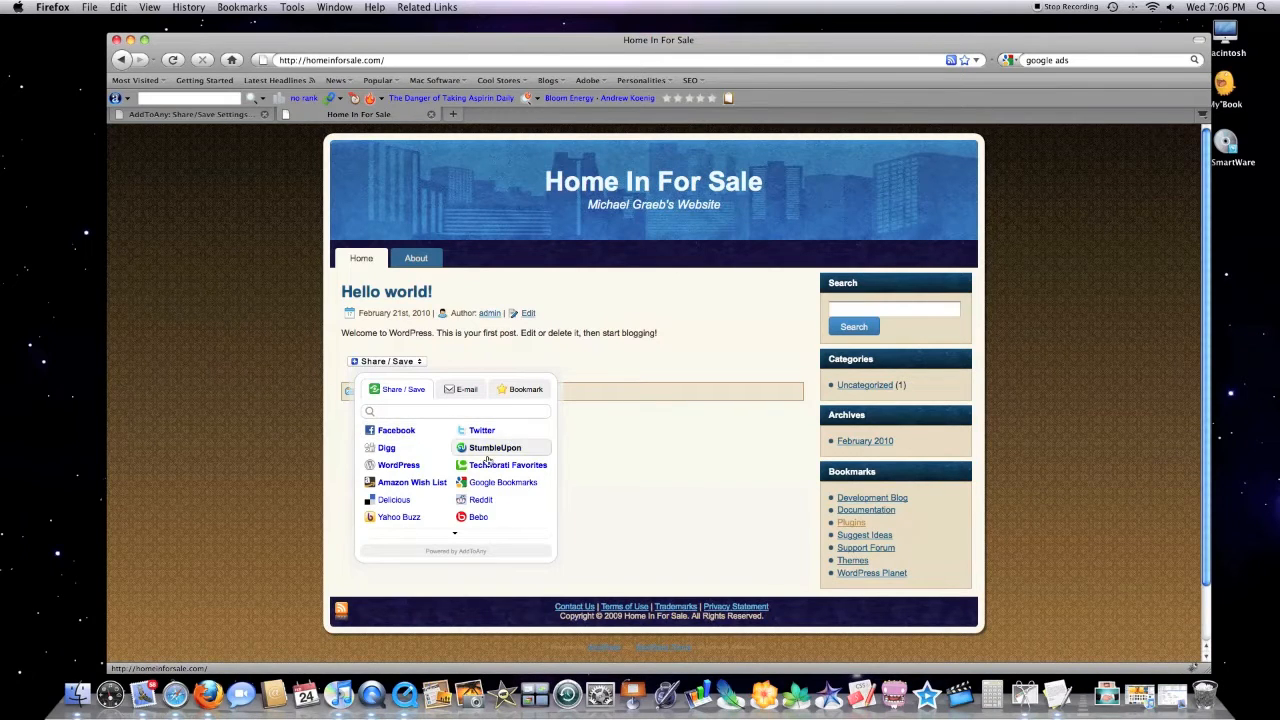
left_click(466, 389)
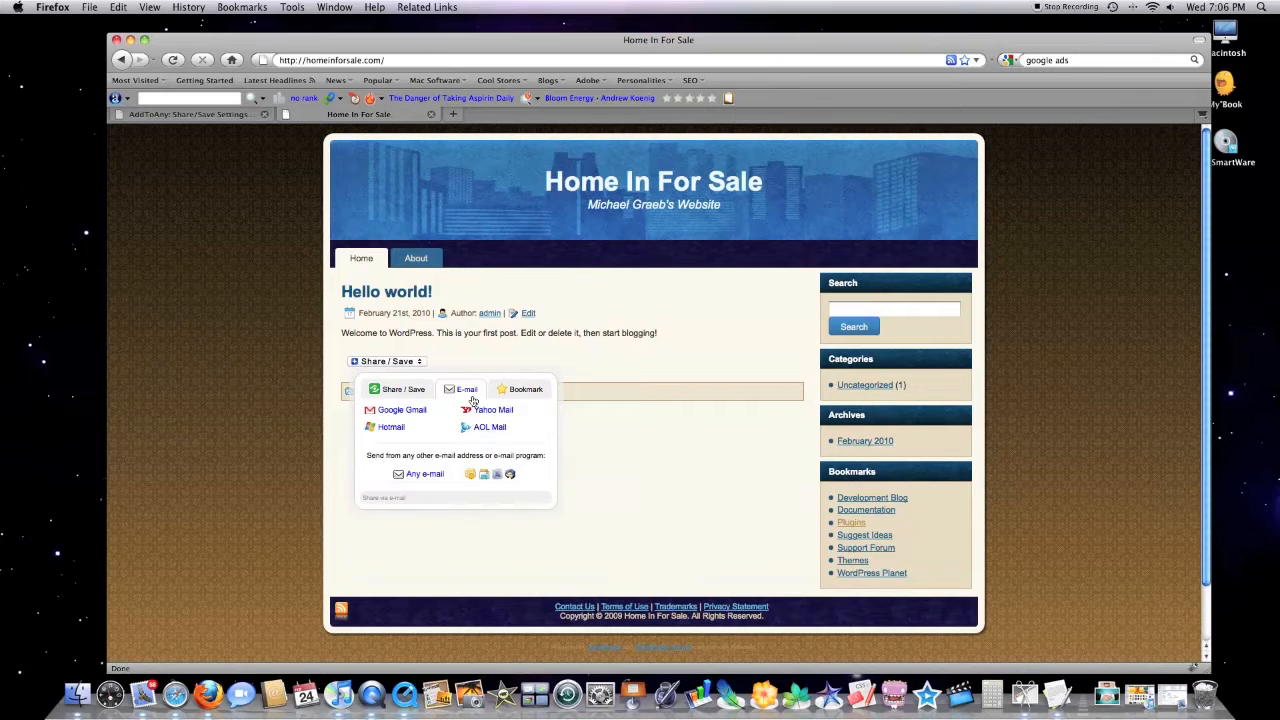
left_click(525, 389)
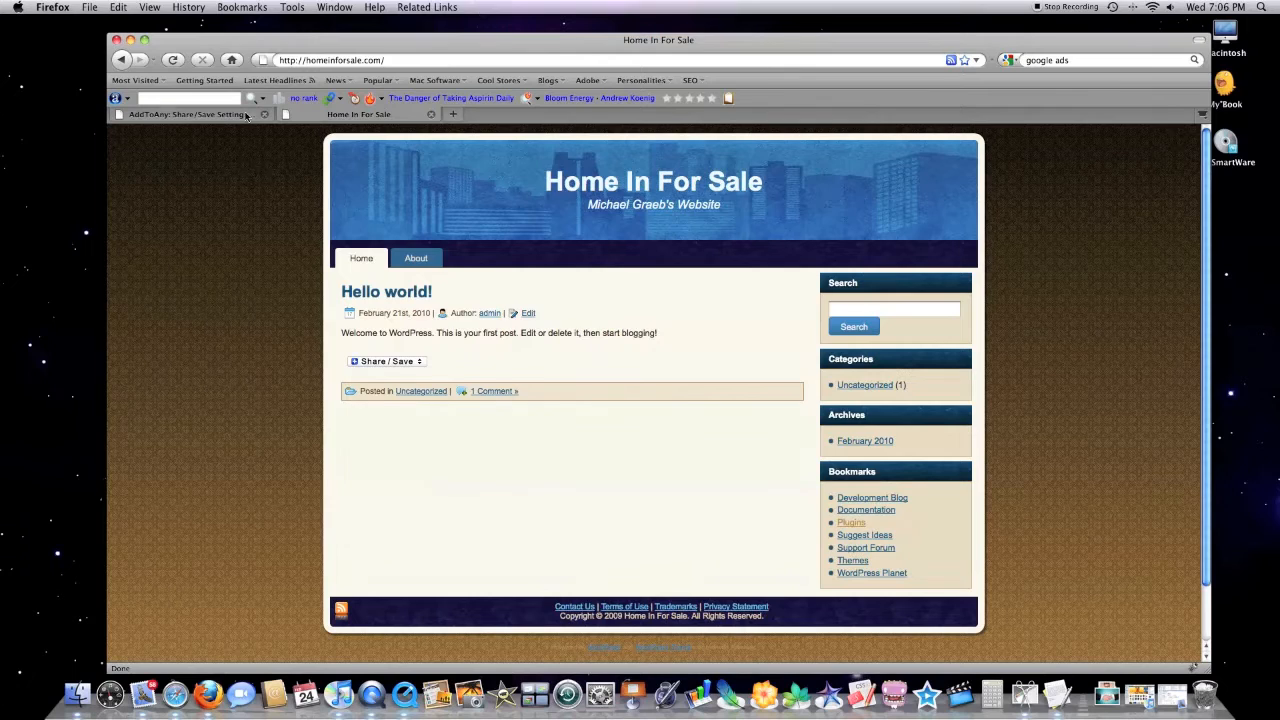
Return to the AddToAny settings page in the admin tab
left_click(190, 113)
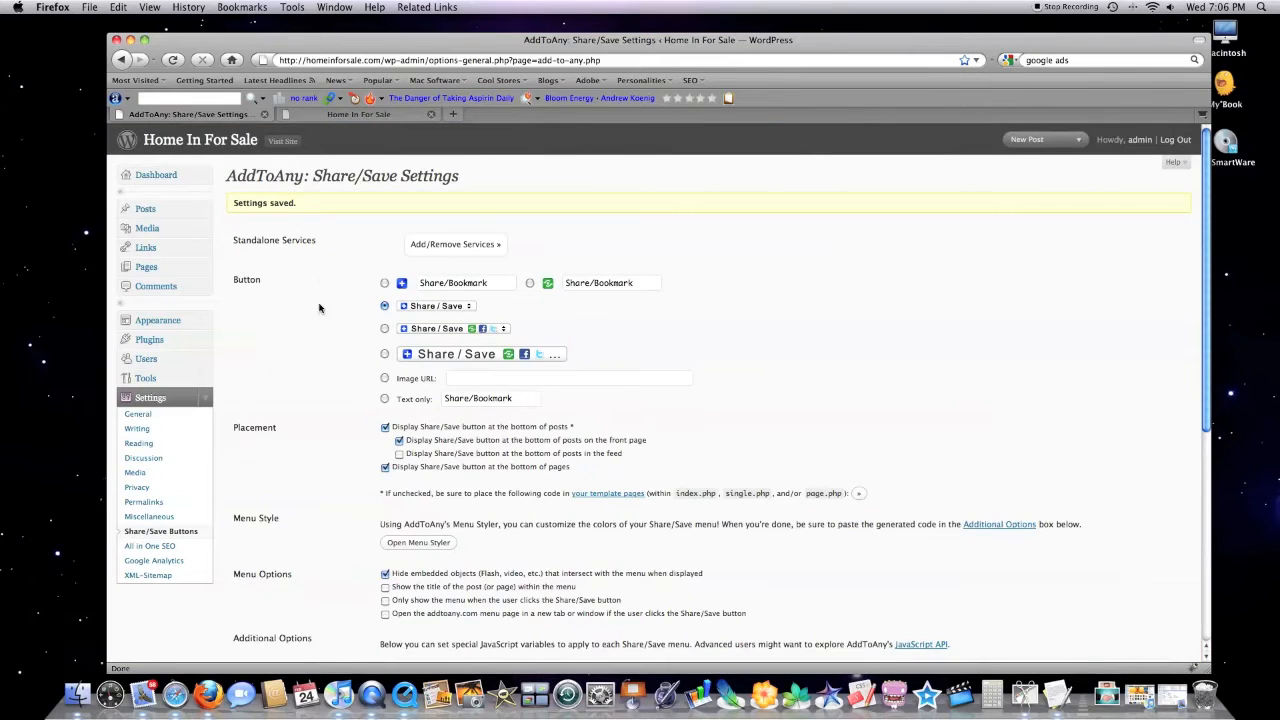
mouse_move(322, 267)
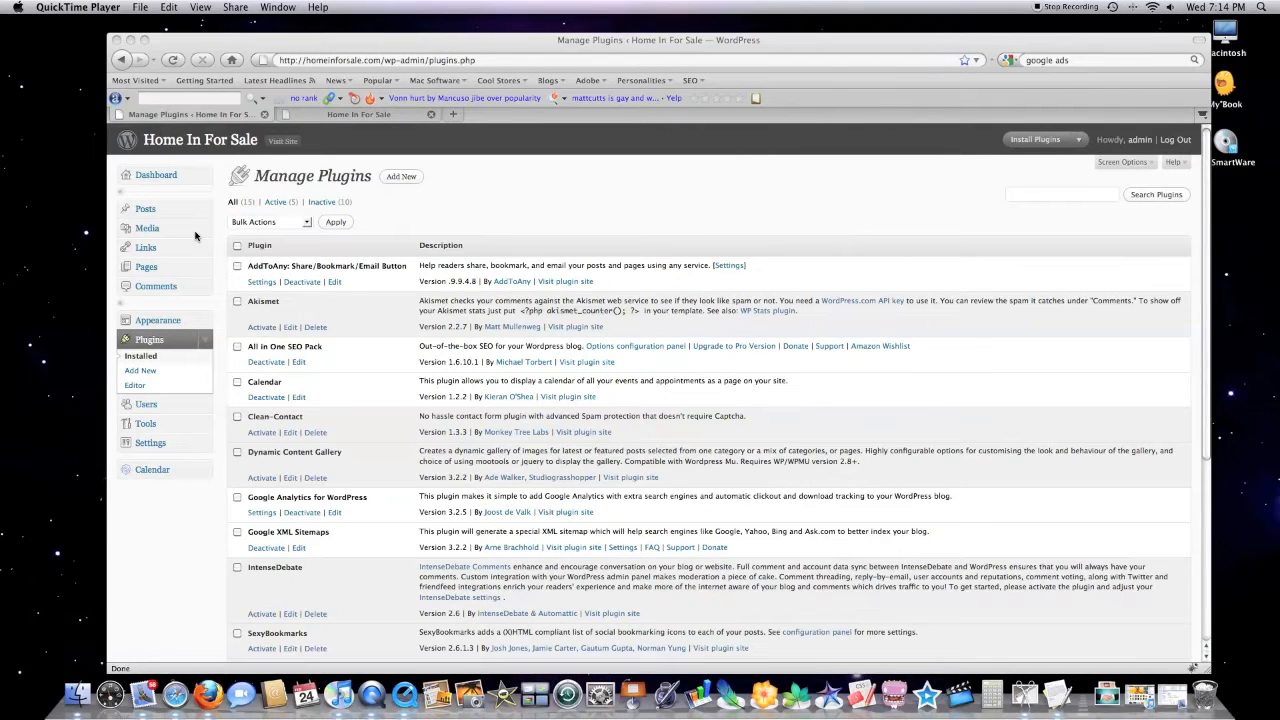
mouse_move(318, 373)
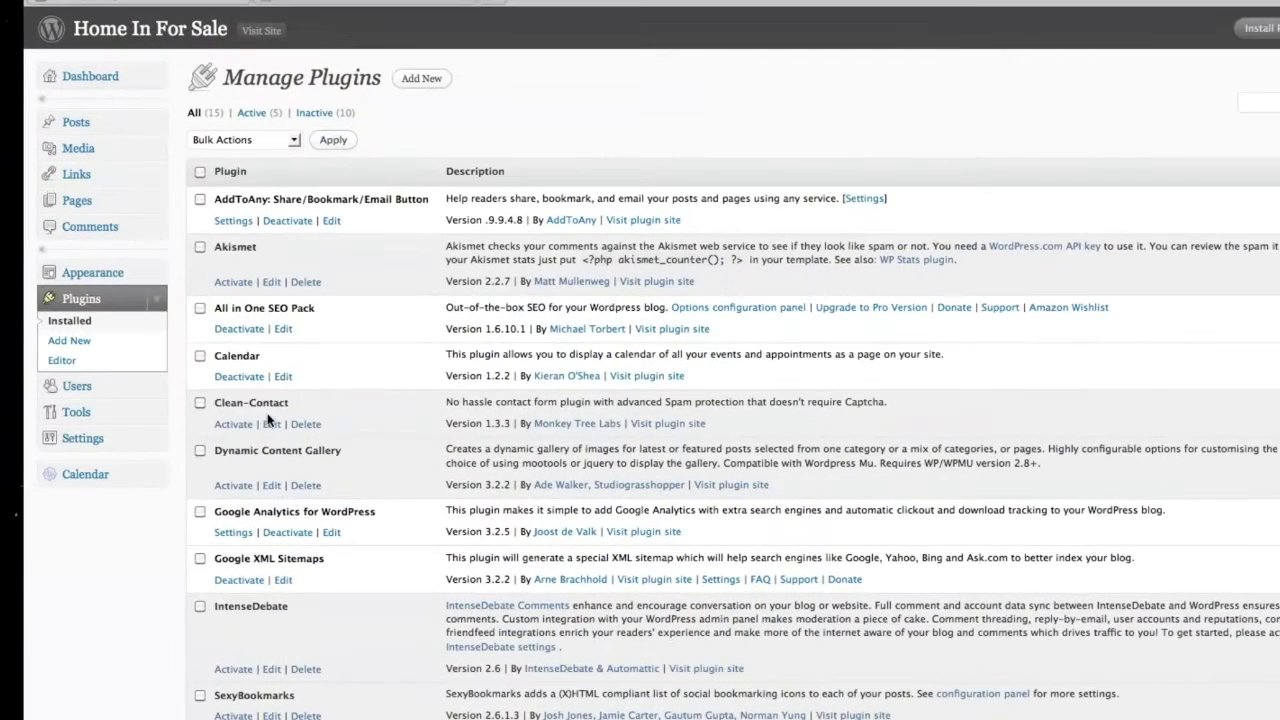
mouse_move(237, 428)
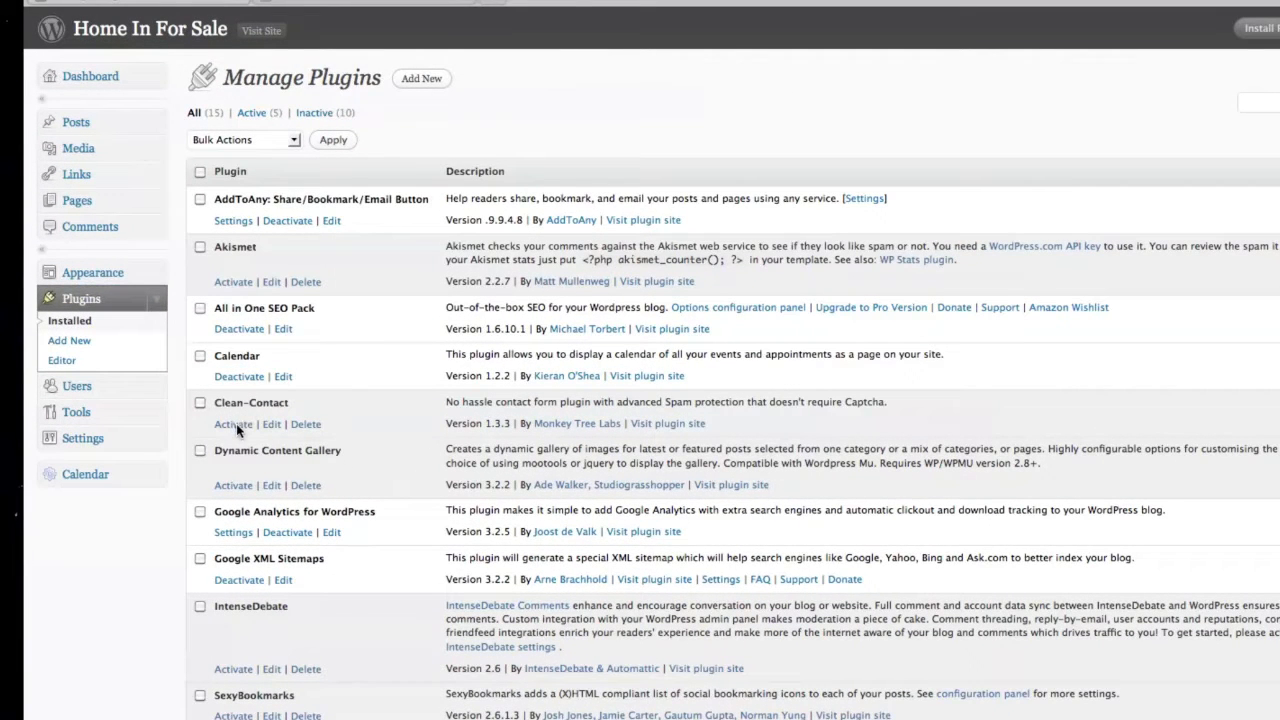
mouse_move(379, 397)
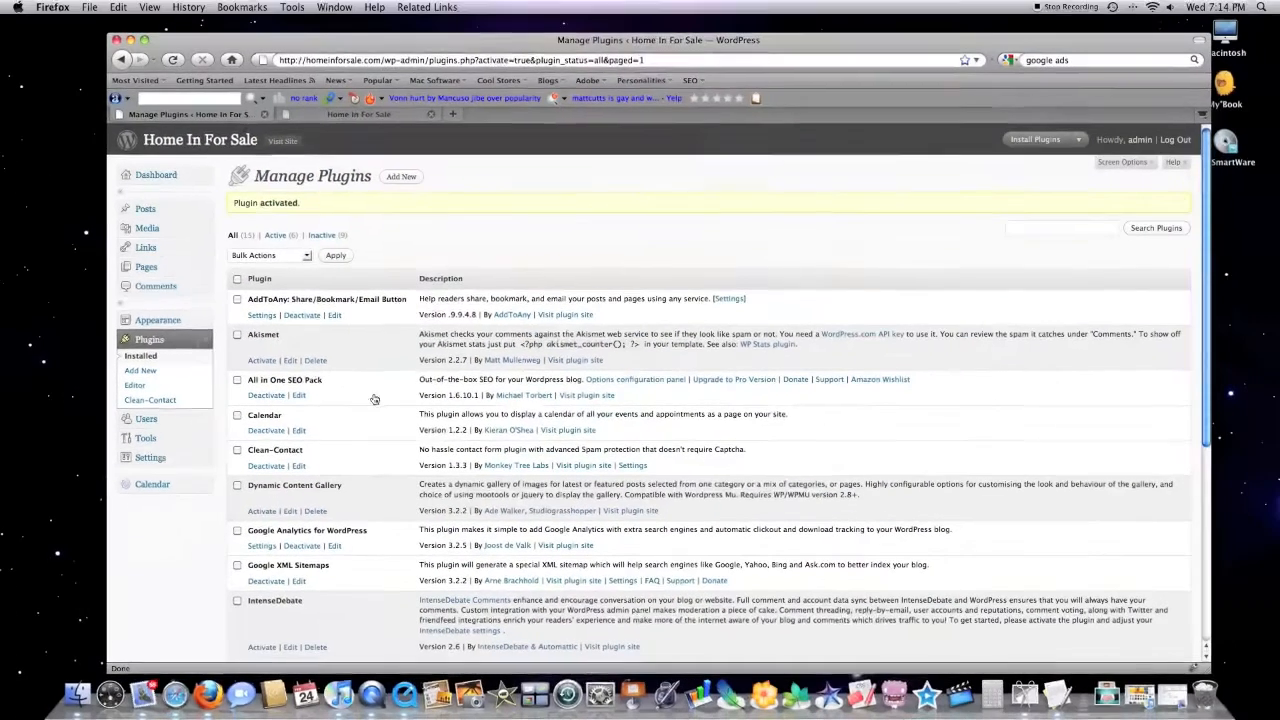
mouse_move(158, 320)
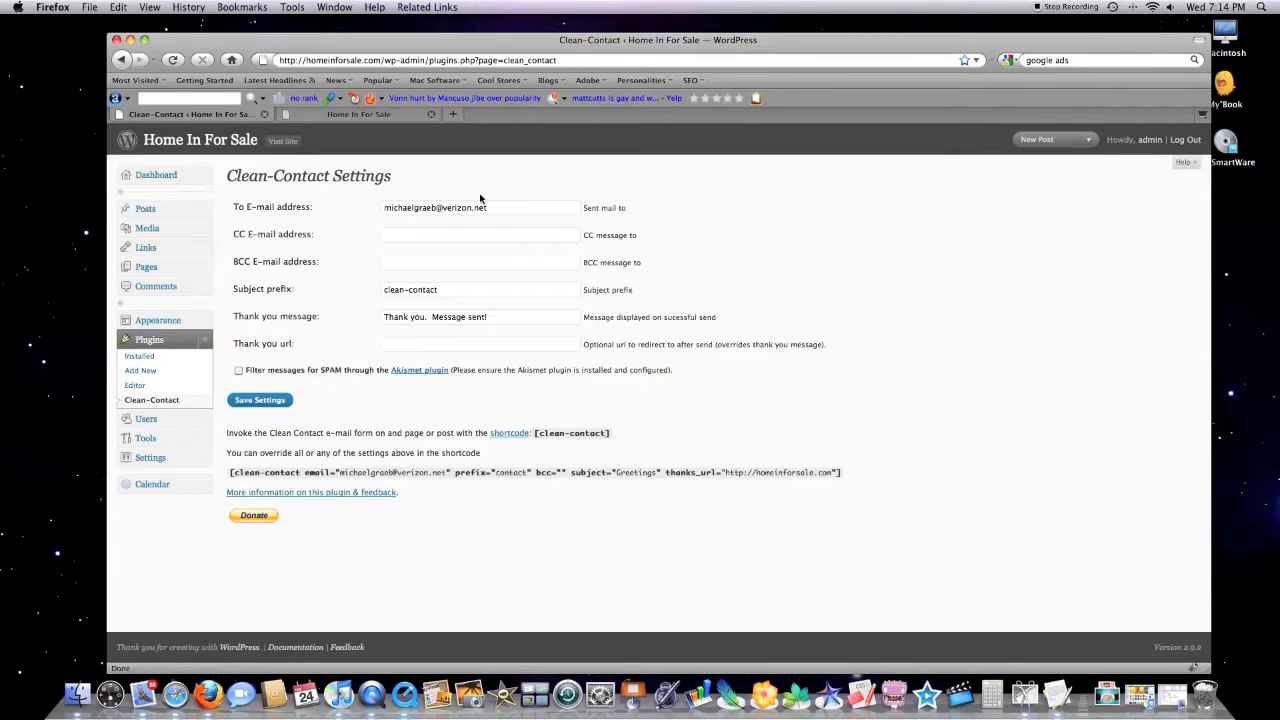
mouse_move(287, 295)
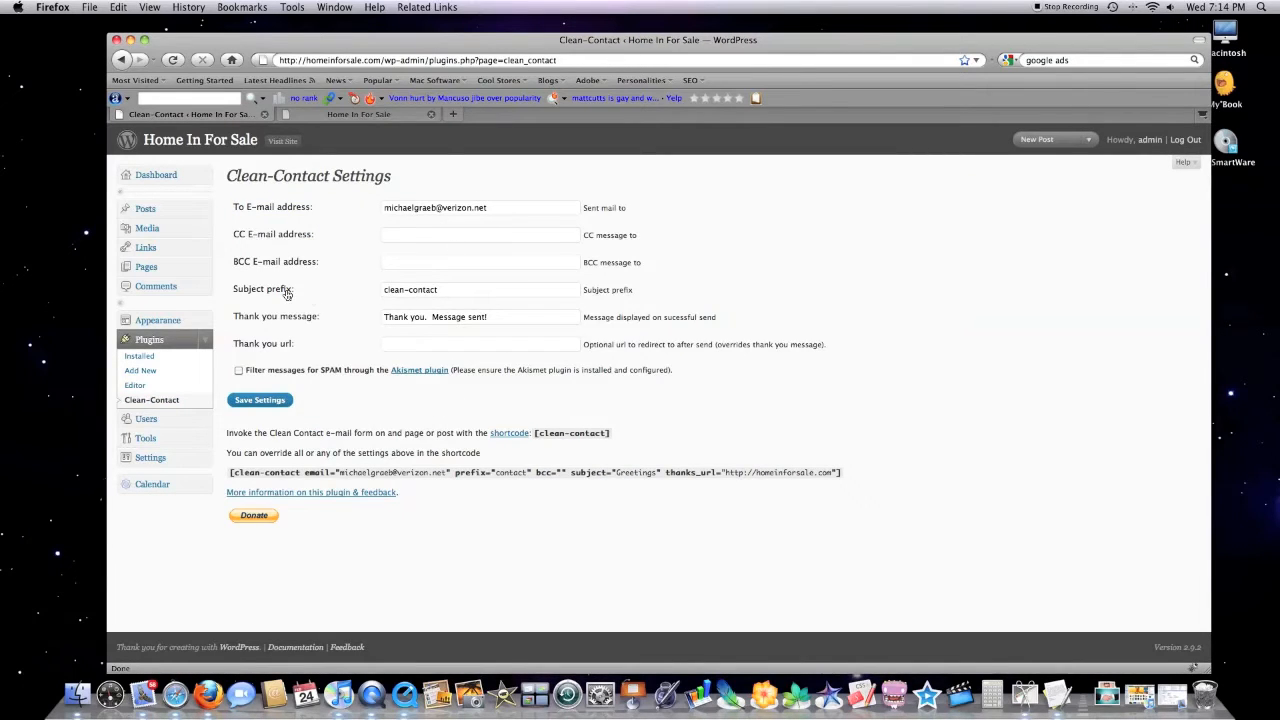
mouse_move(400, 301)
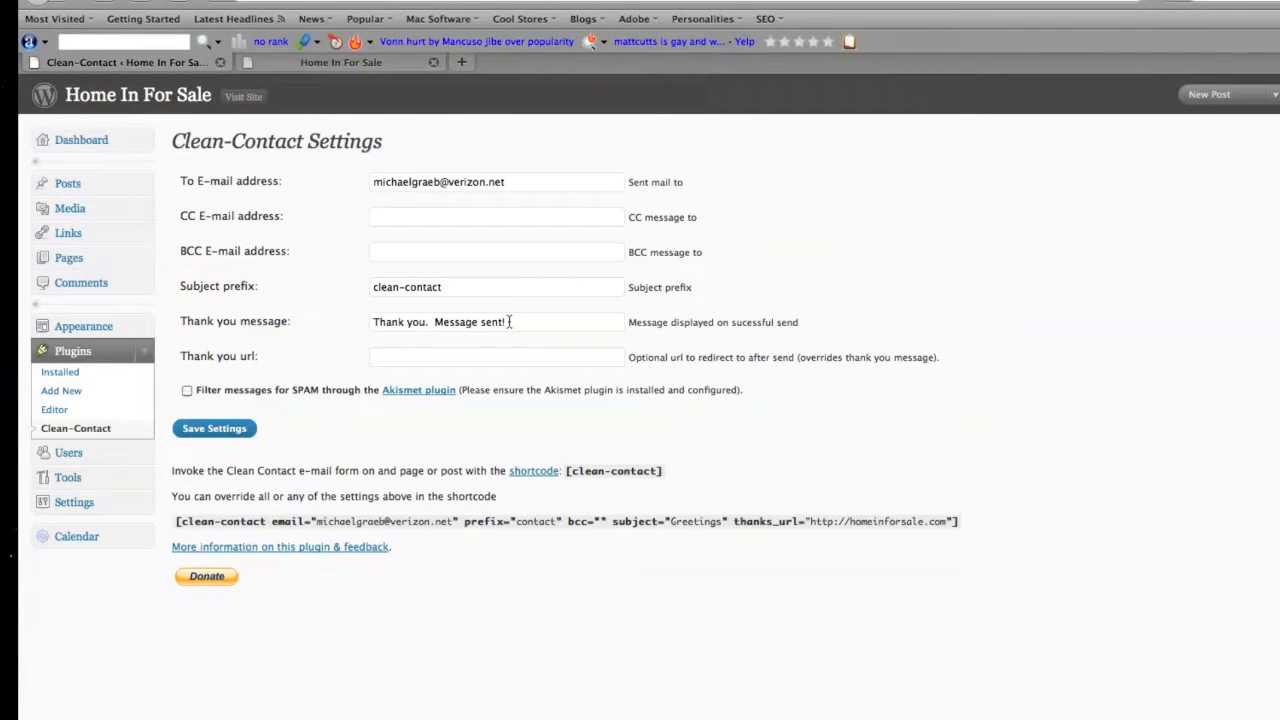
Enable Akismet spam filtering for Clean-Contact messages and save the settings
left_click(187, 390)
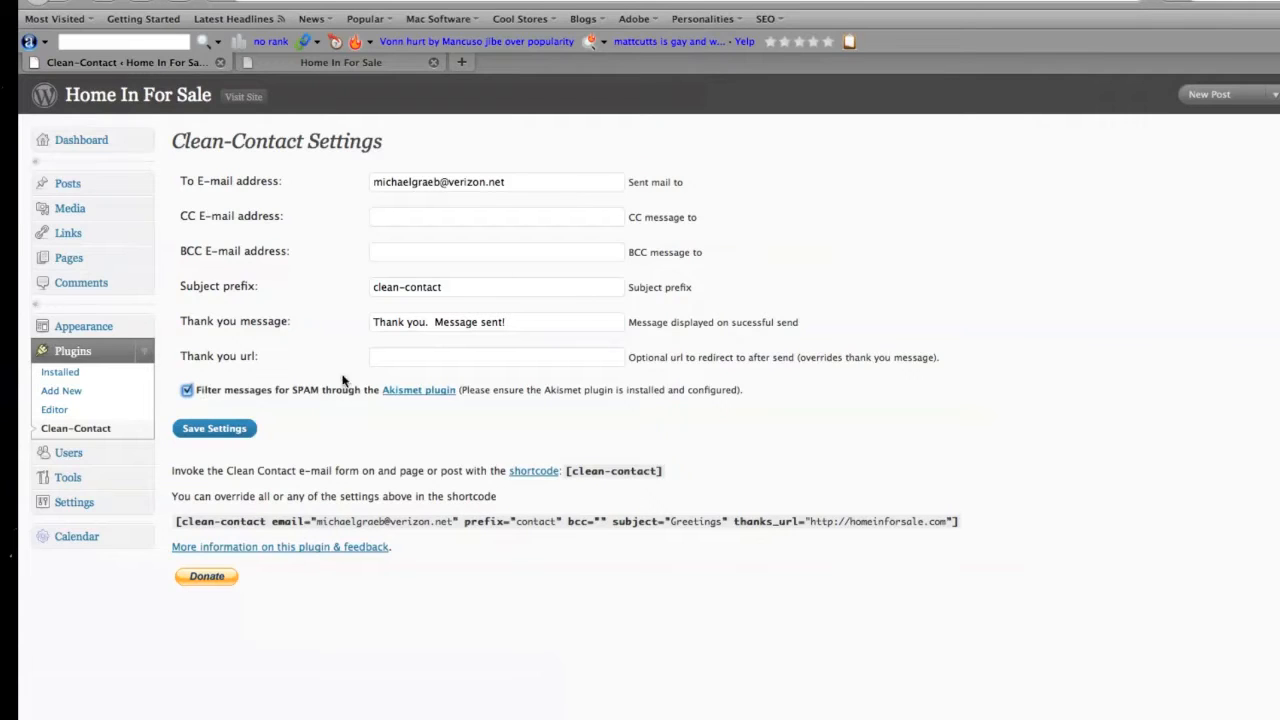
mouse_move(349, 442)
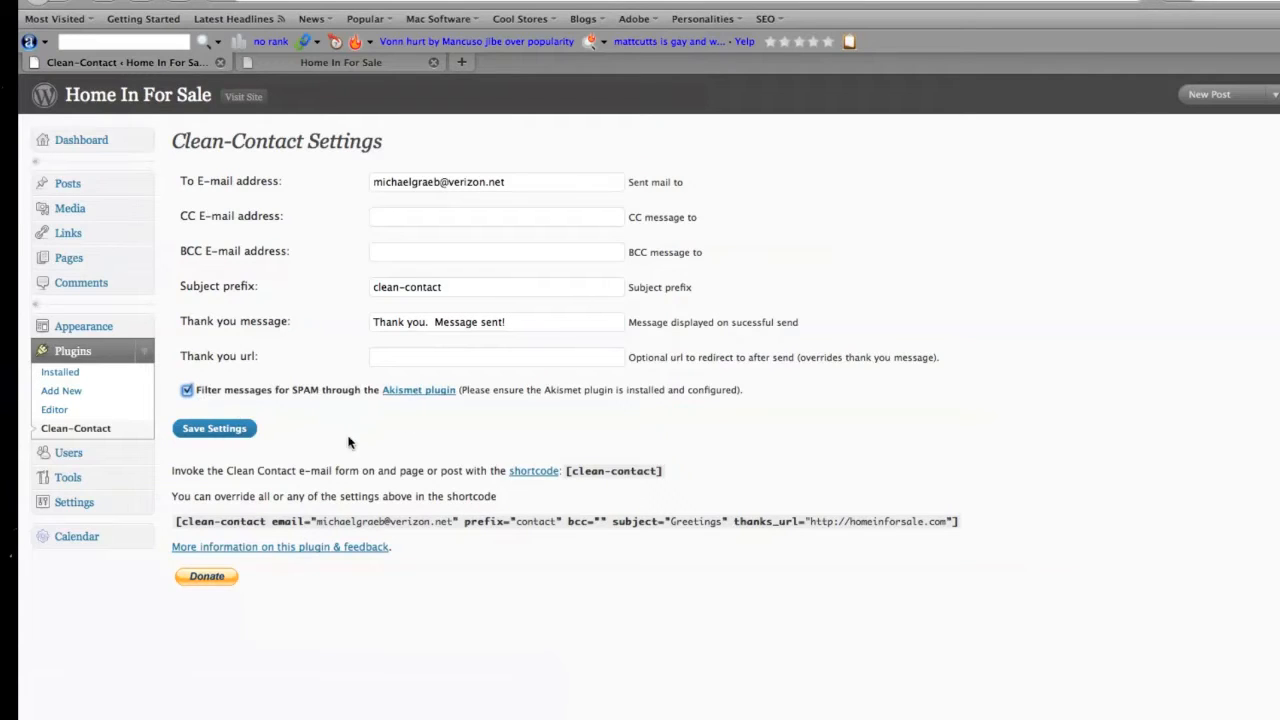
mouse_move(285, 457)
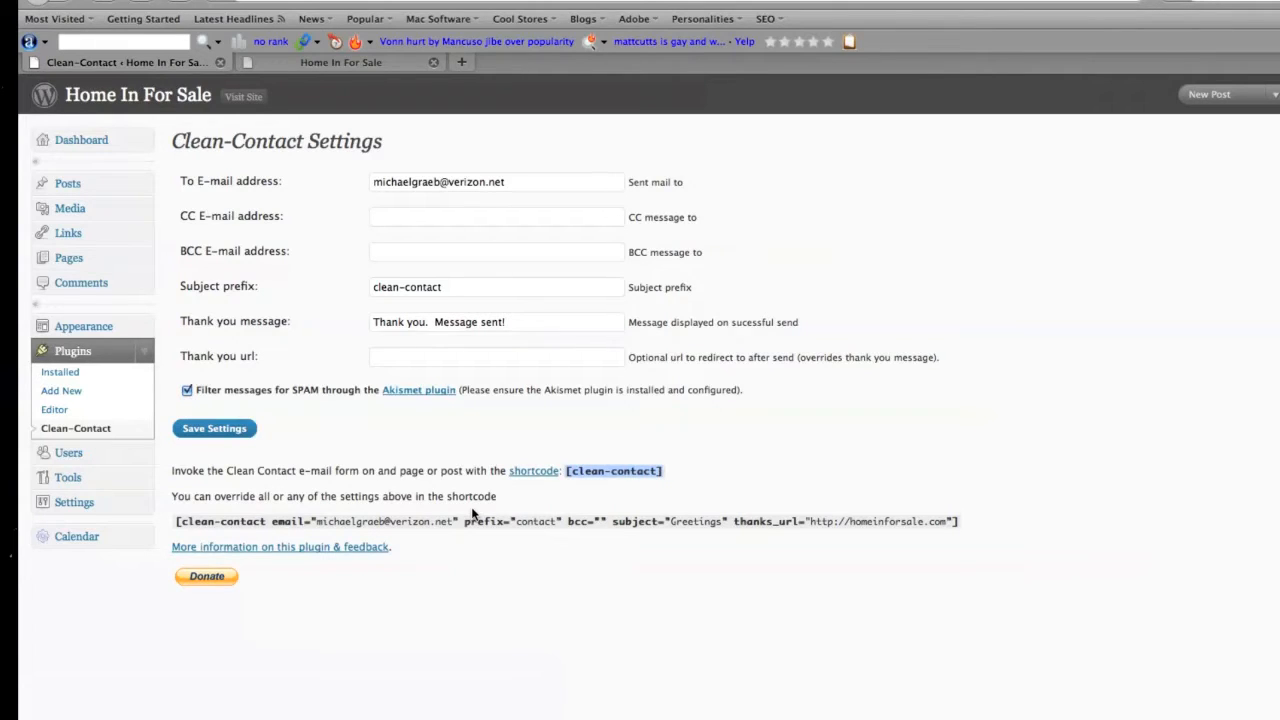
mouse_move(505, 498)
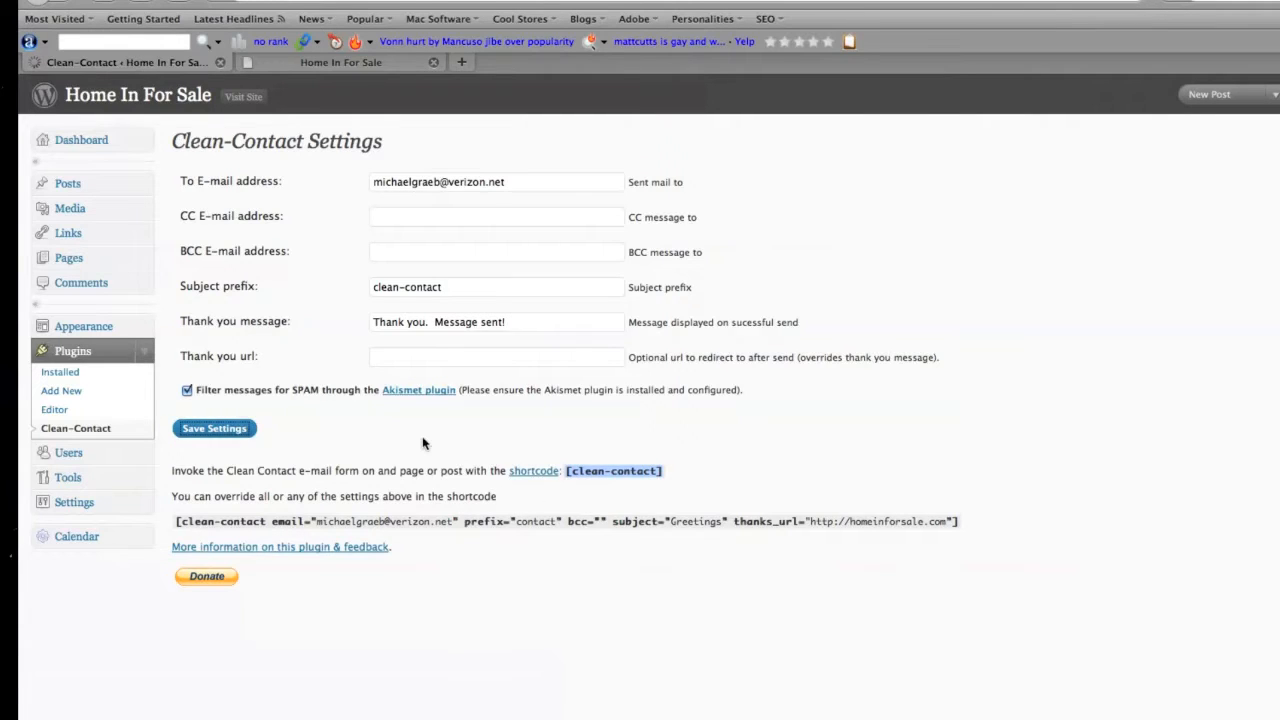
left_click(214, 428)
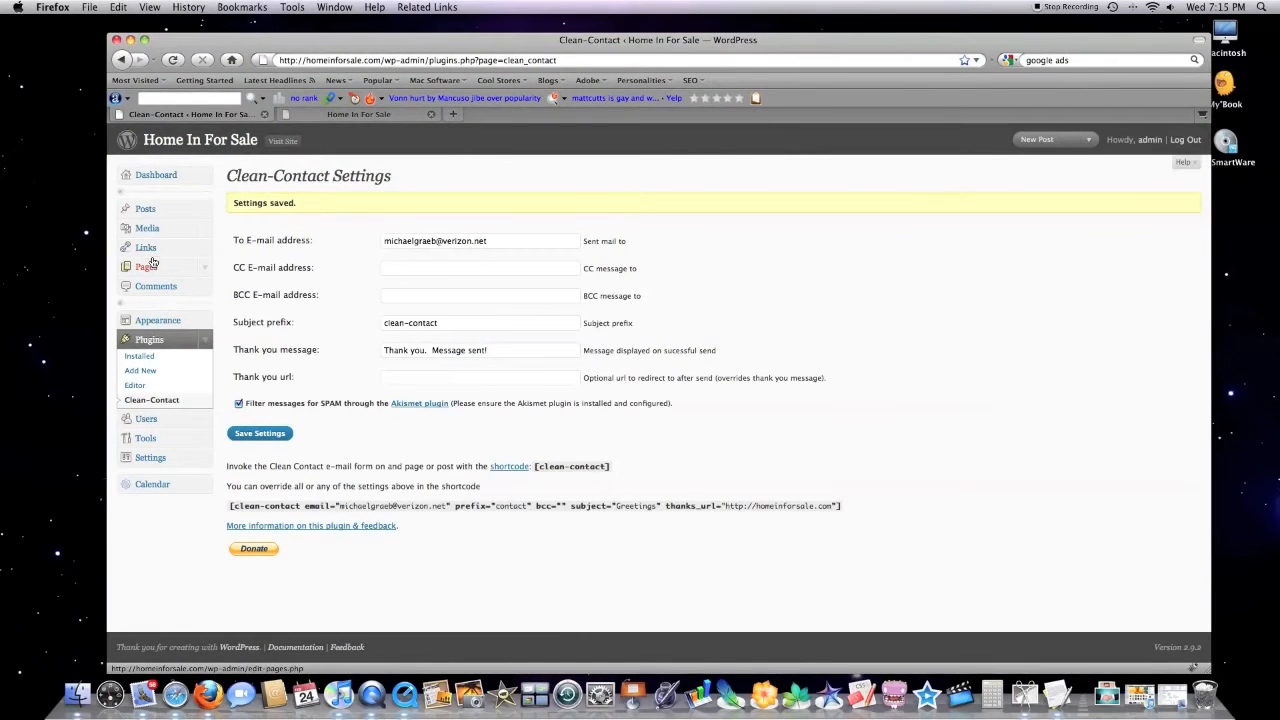
Publish a new 'Contact Us' page whose body is the [clean-contact] shortcode
left_click(146, 266)
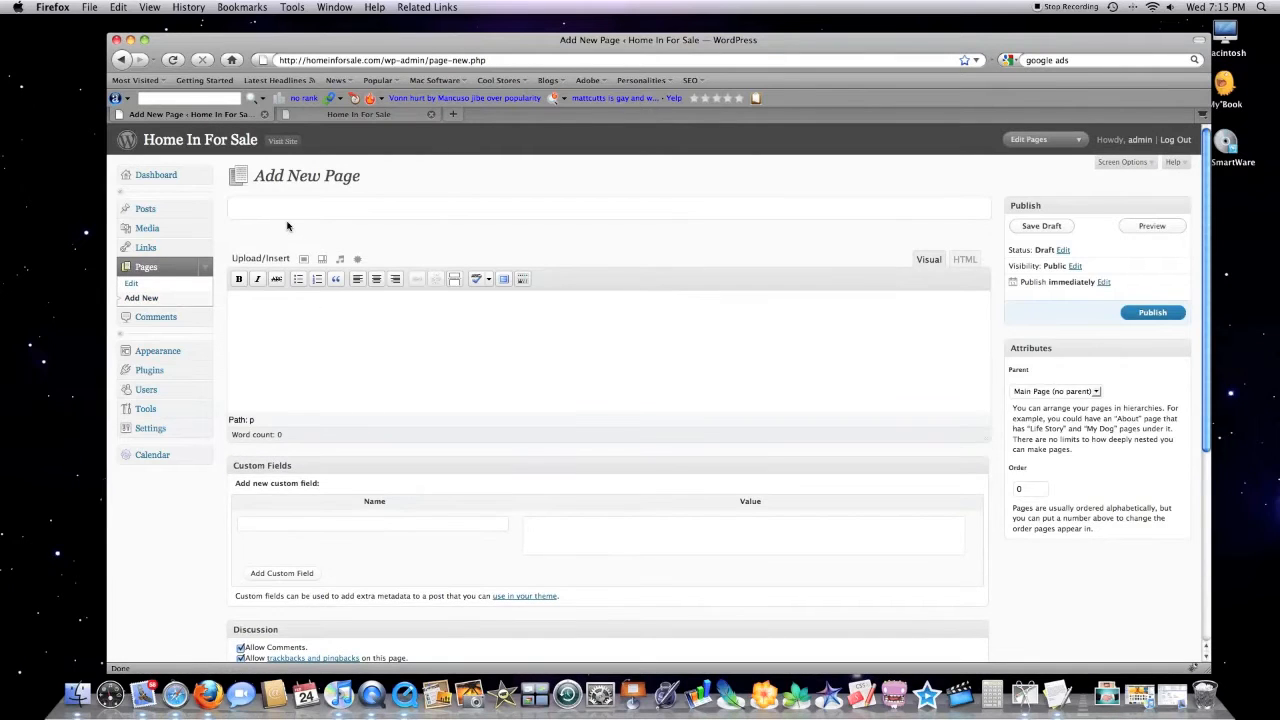
type("Conatct")
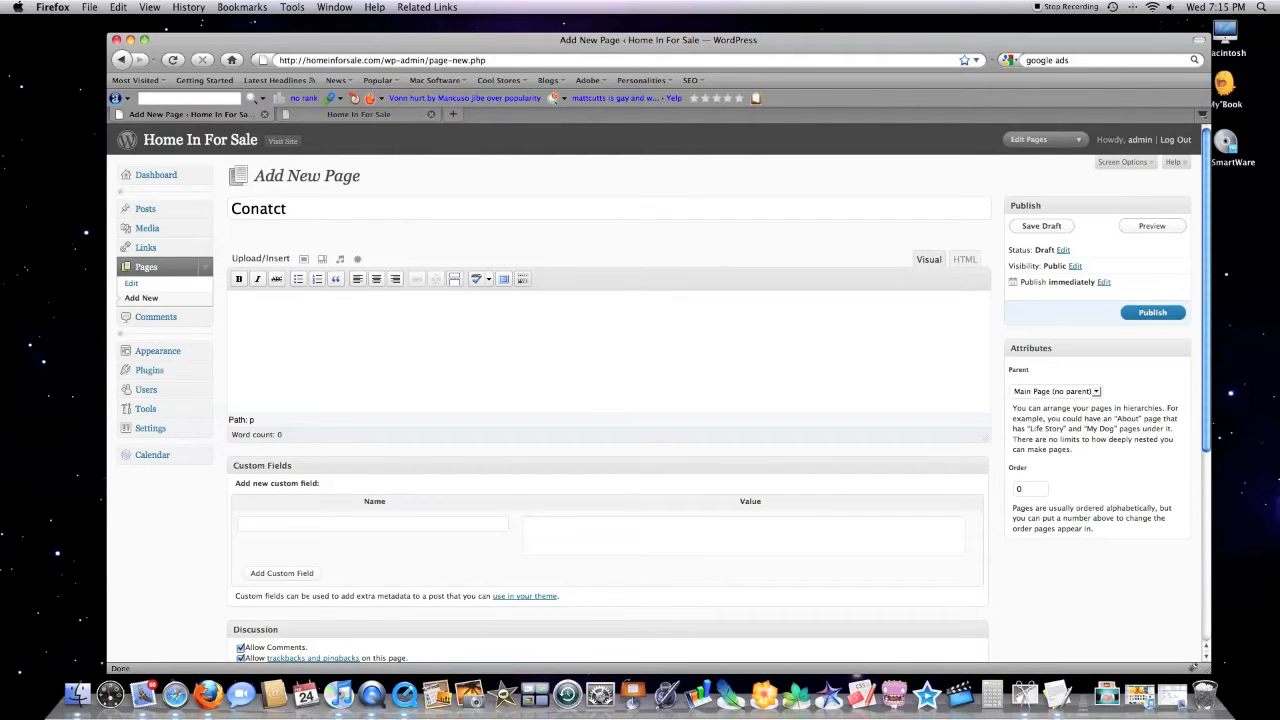
type("Us")
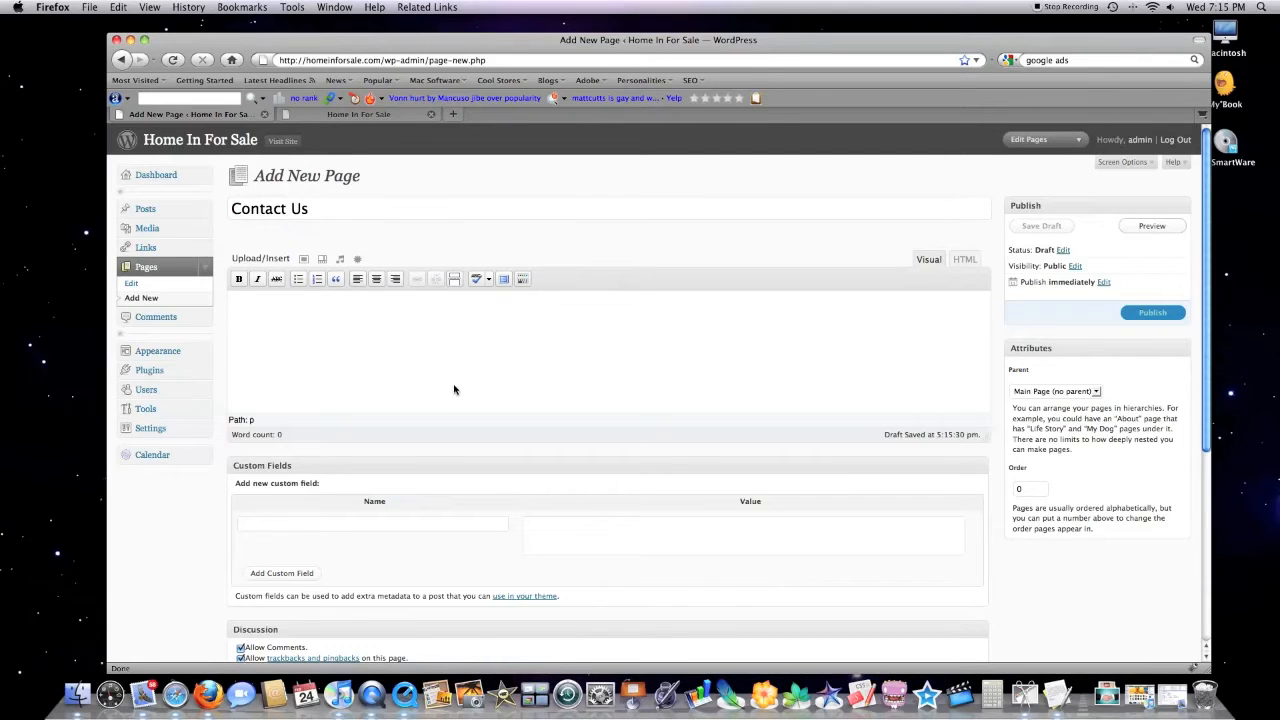
type("[clean-contact]")
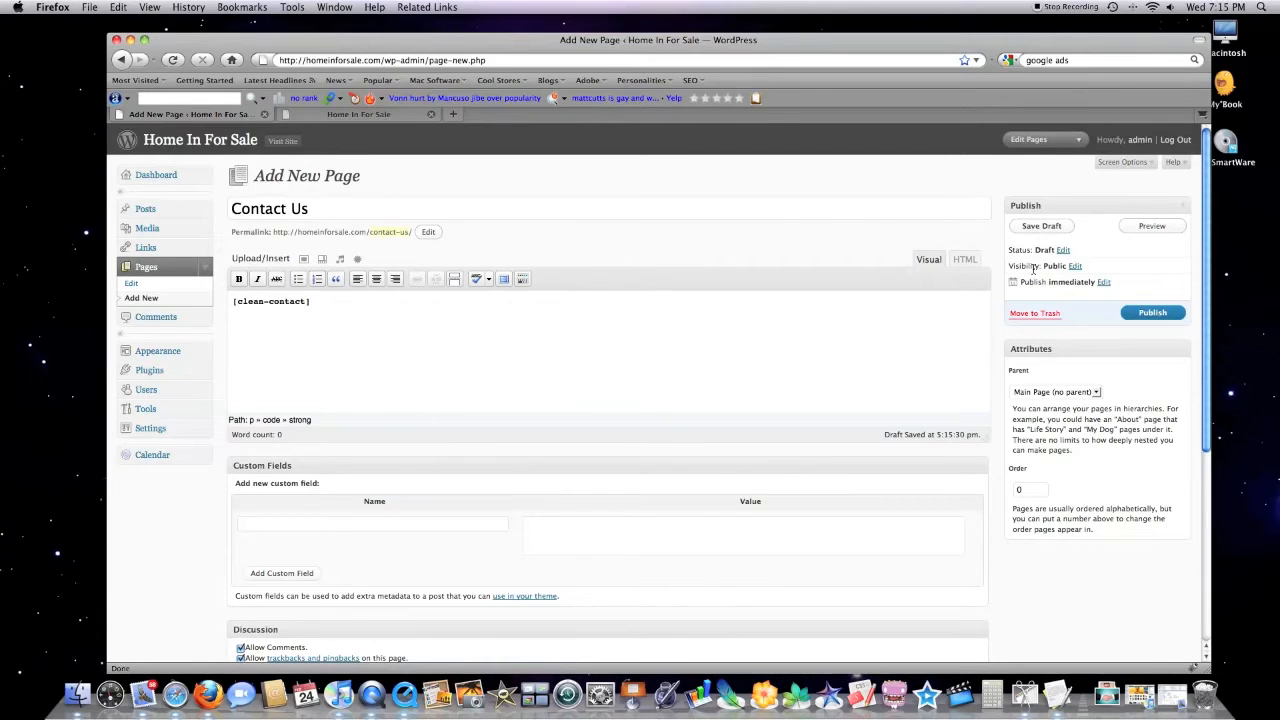
left_click(1152, 312)
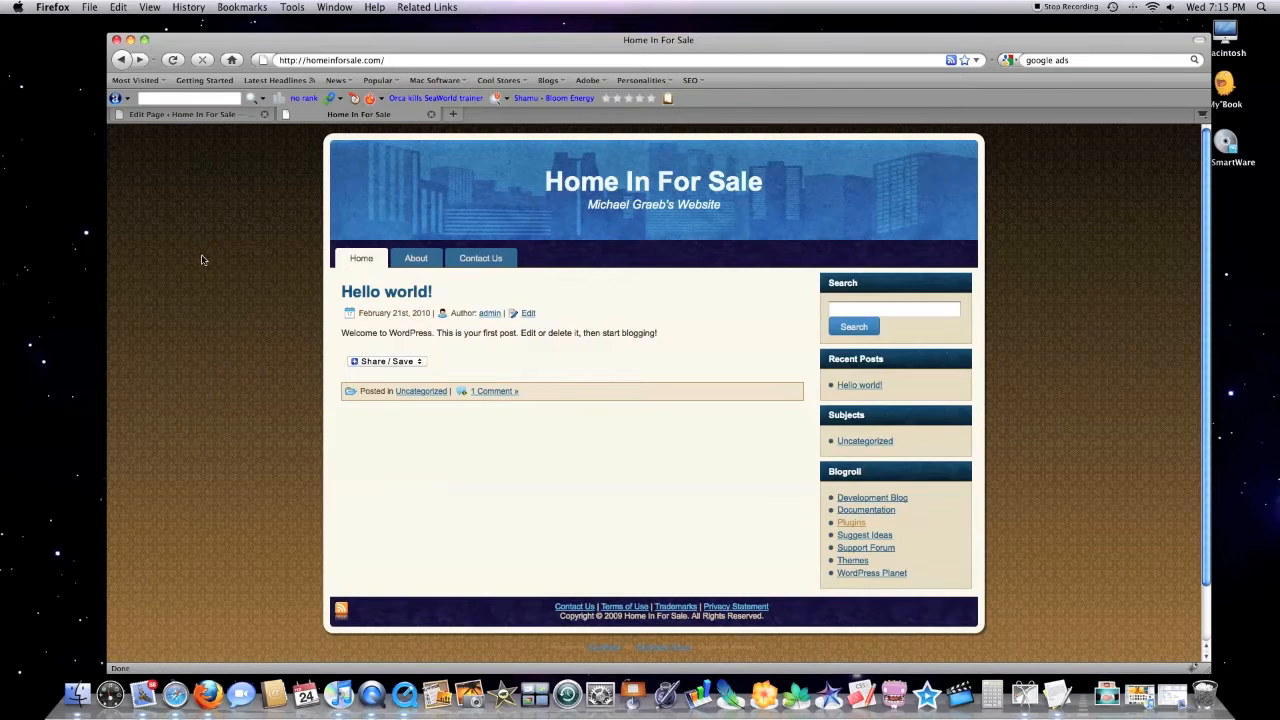
mouse_move(481, 258)
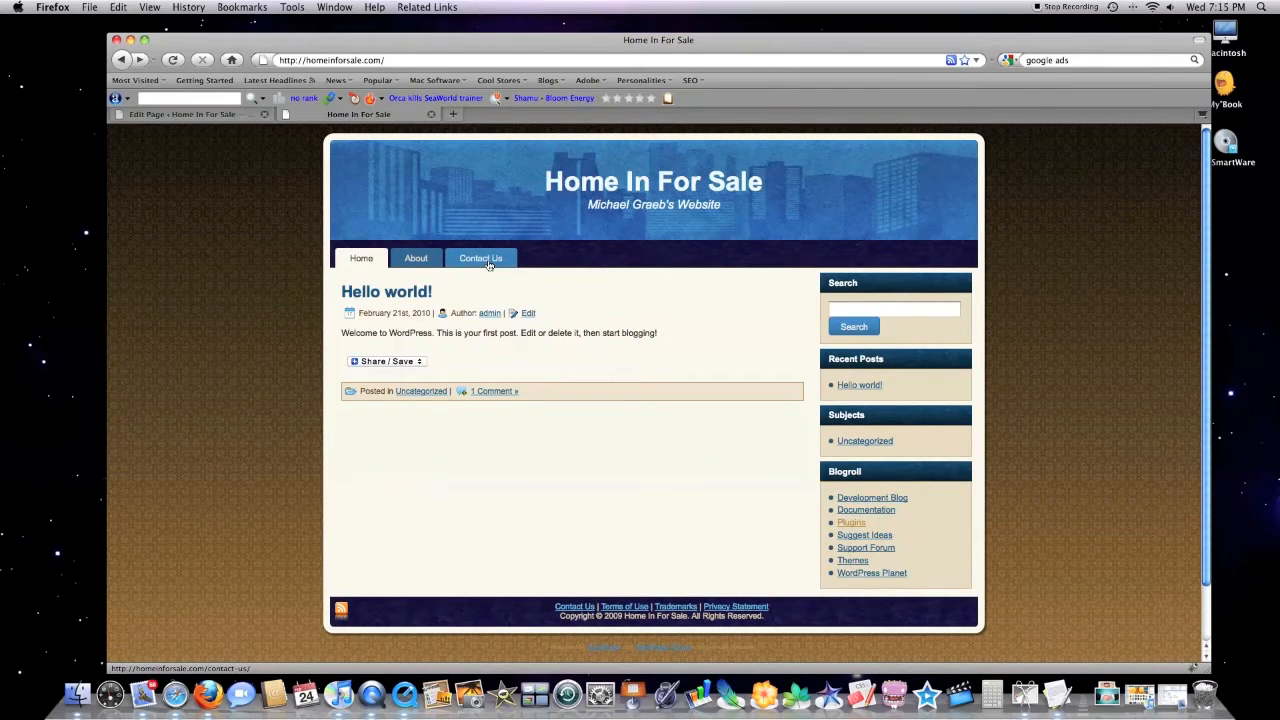
View the live Contact Us page's form down to its Send button, then return to admin
left_click(480, 258)
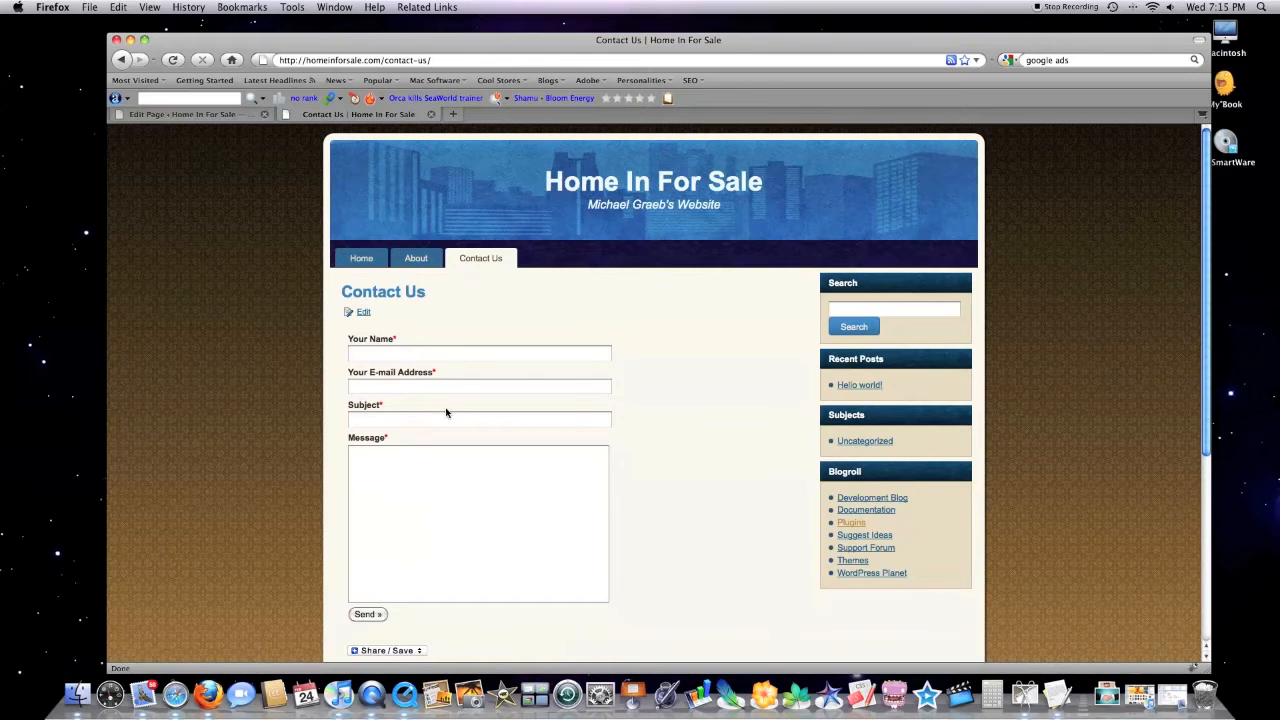
scroll("down", 3)
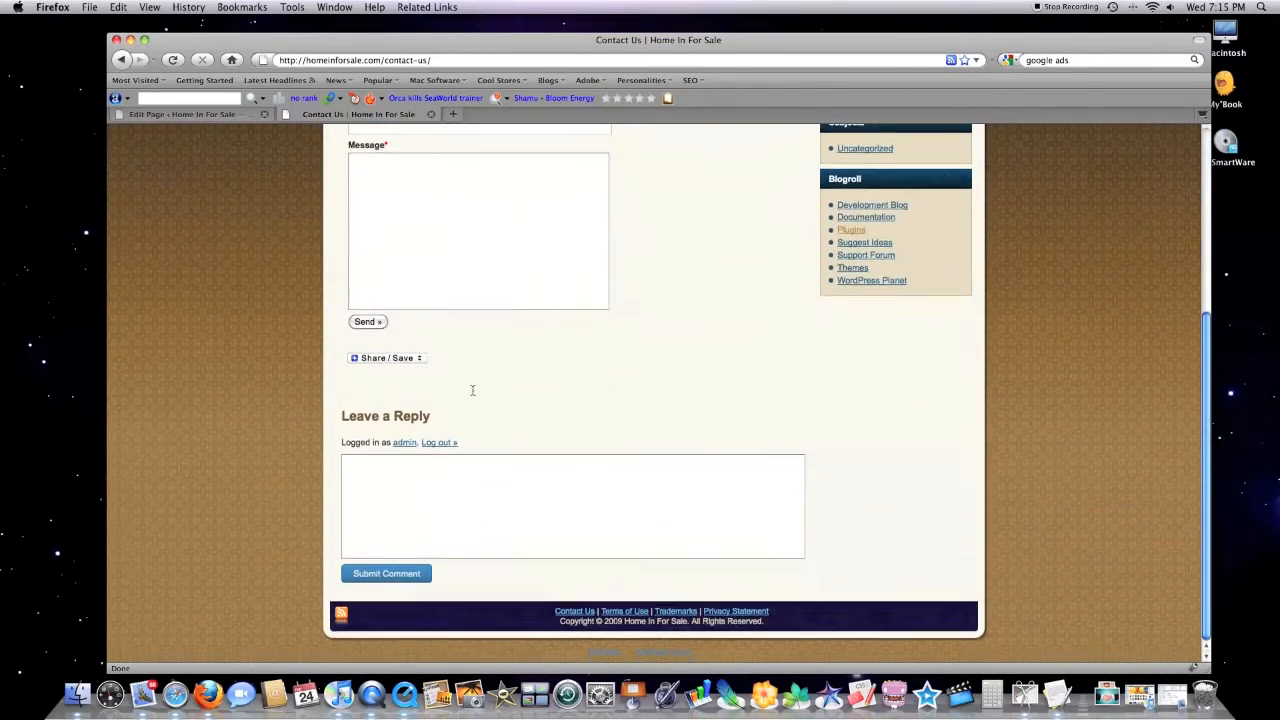
left_click(386, 357)
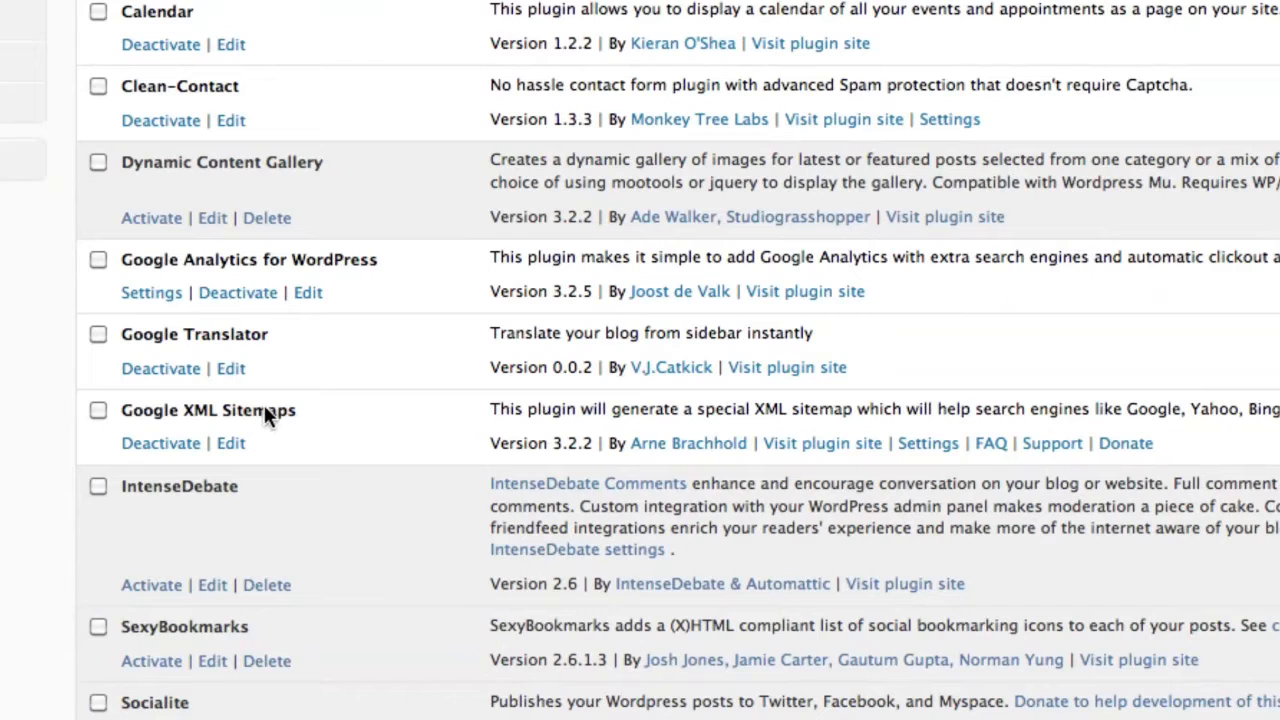
mouse_move(198, 348)
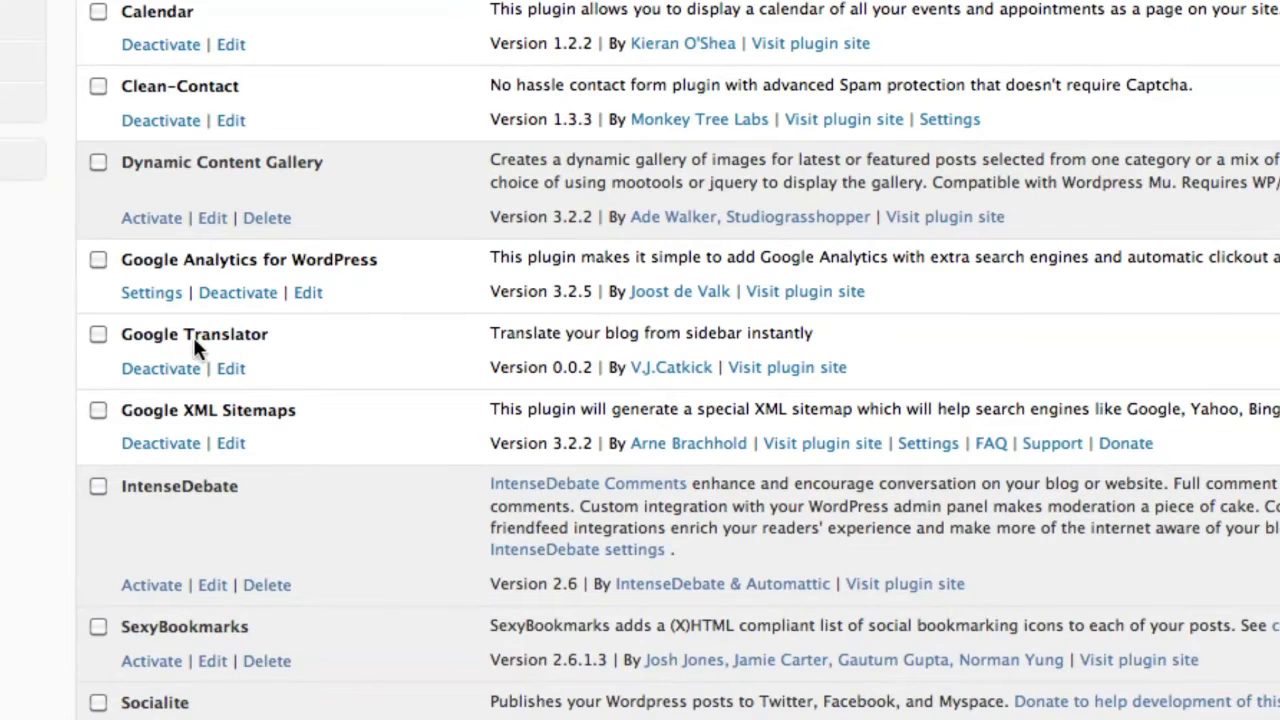
mouse_move(175, 345)
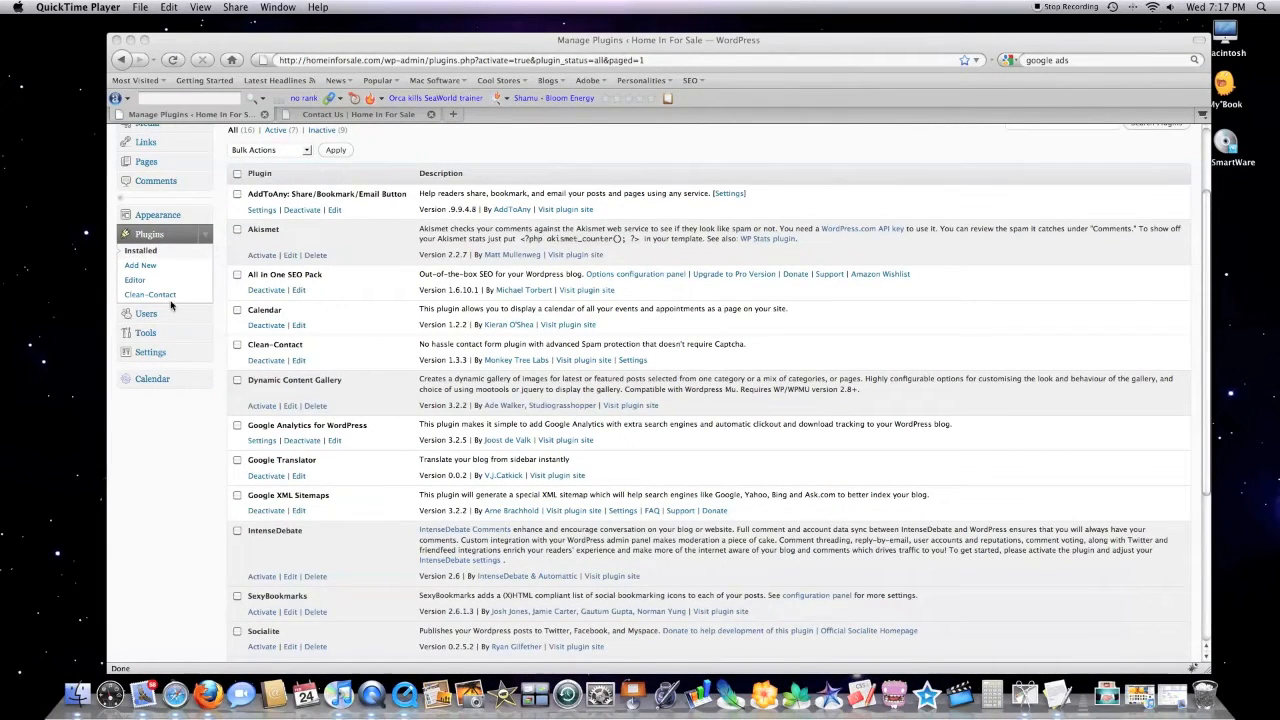
Go to the Manage Themes screen showing Graeb2 as the current theme
left_click(157, 214)
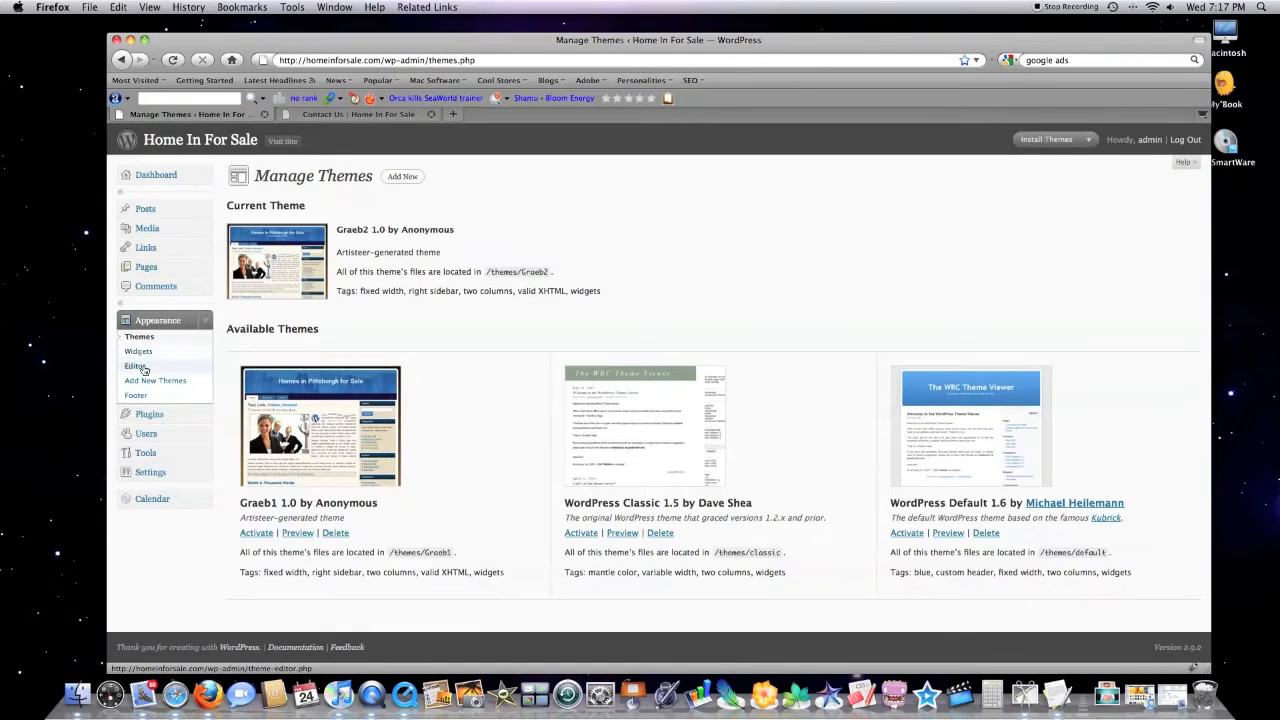
Title the sidebar's Google Translator widget 'Translator' and save the widget settings
left_click(139, 351)
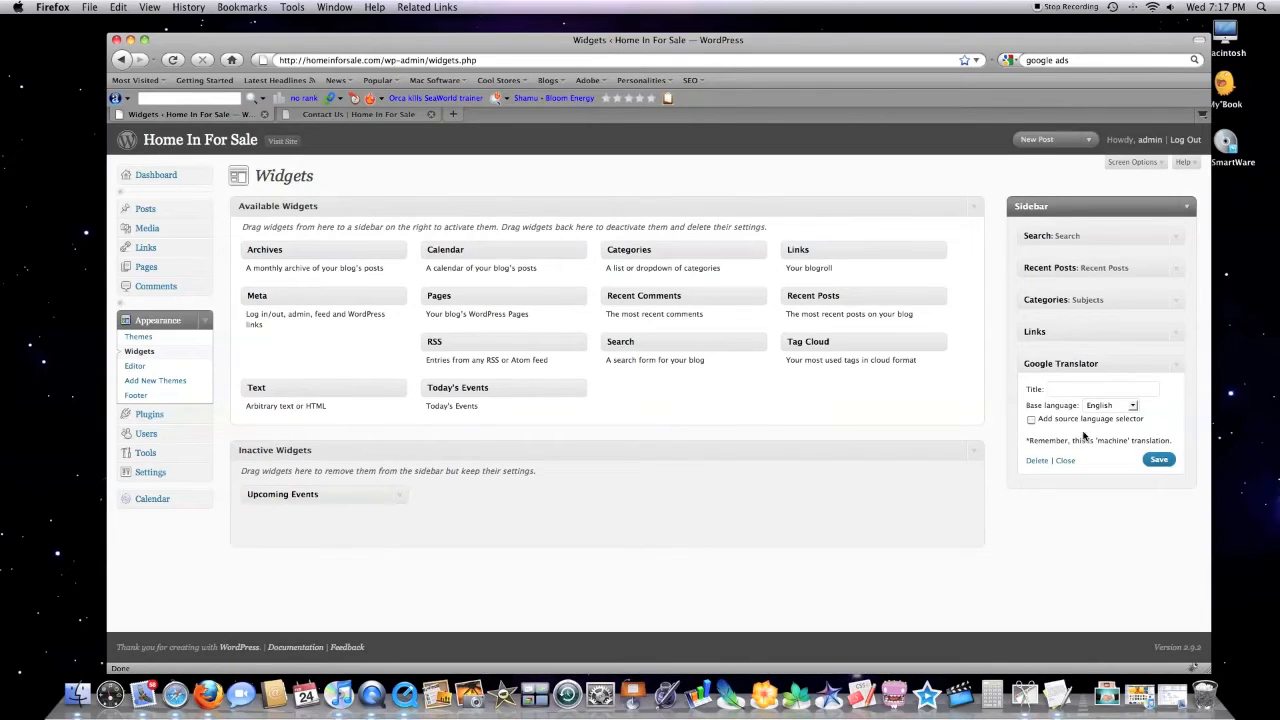
type("Translator")
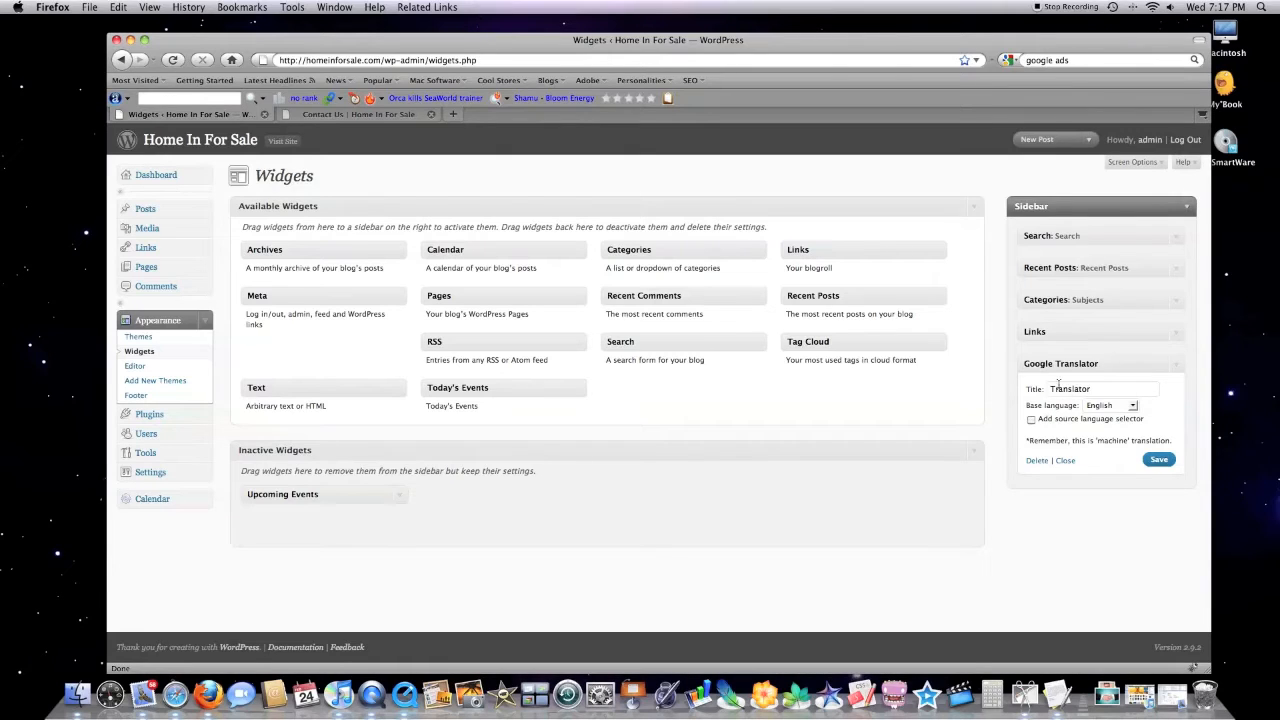
left_click(1090, 389)
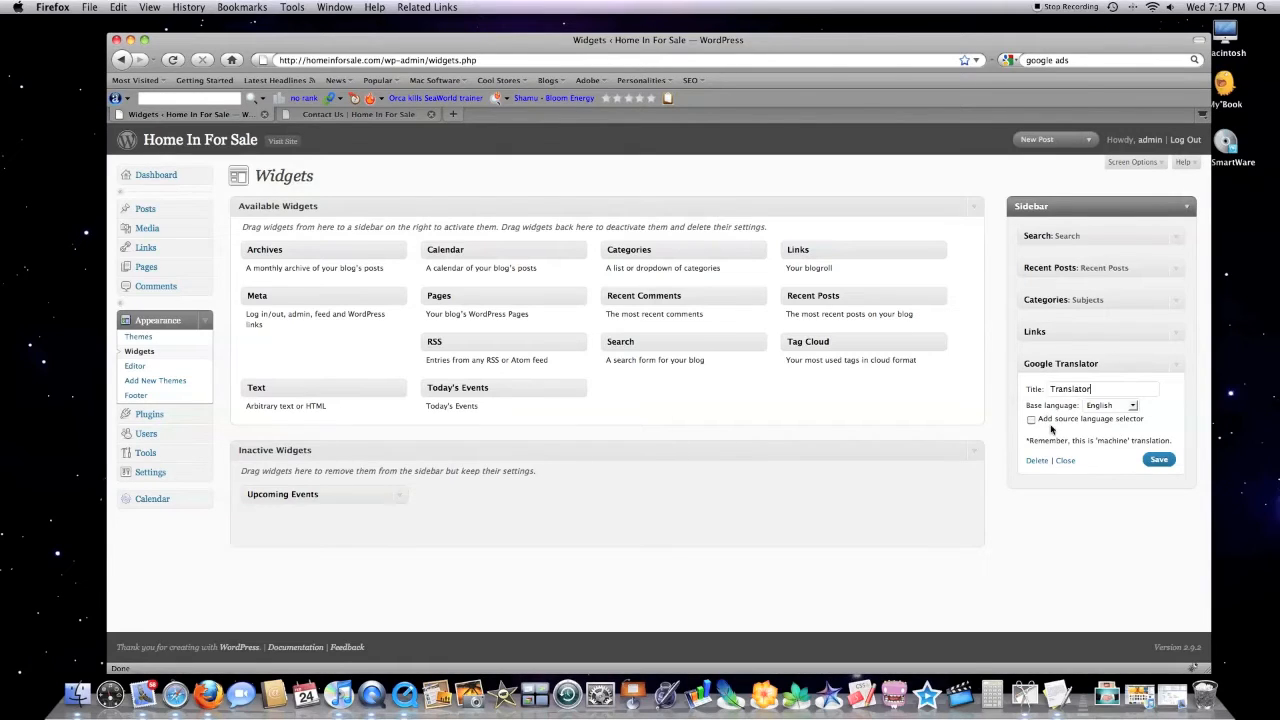
left_click(357, 113)
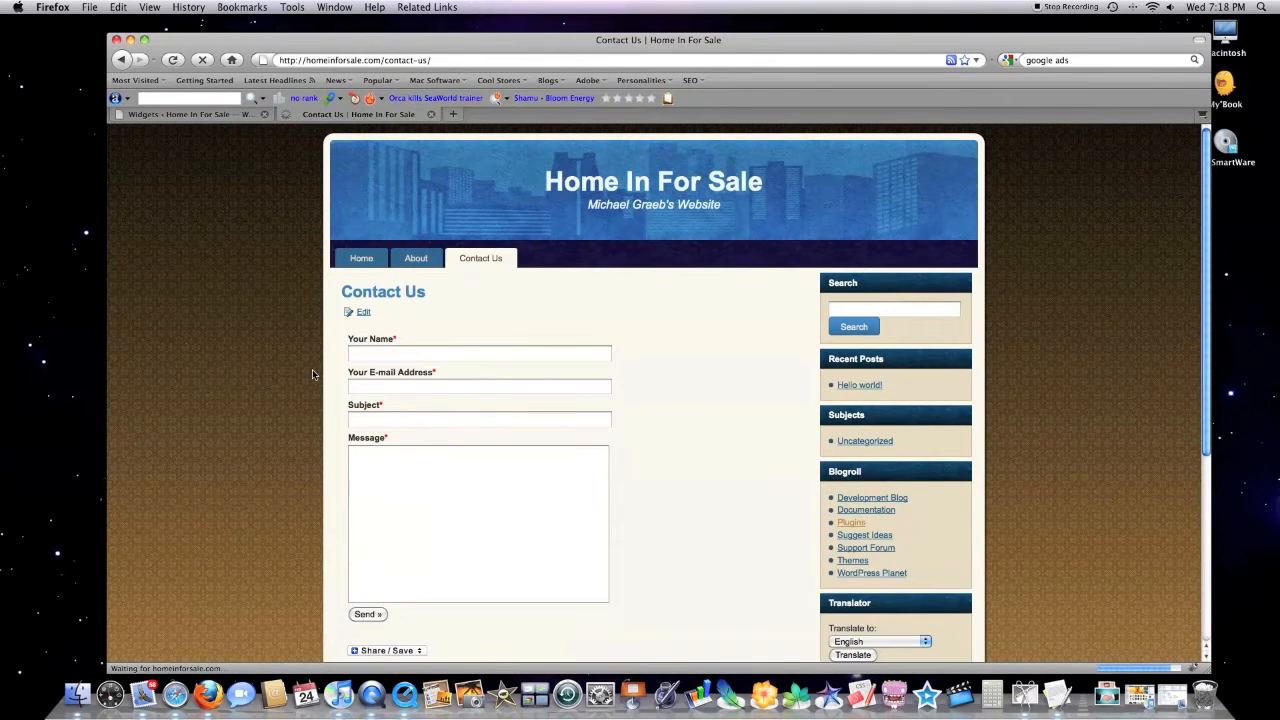
Translate the Contact Us page into Danish with the sidebar Translator widget
left_click(880, 641)
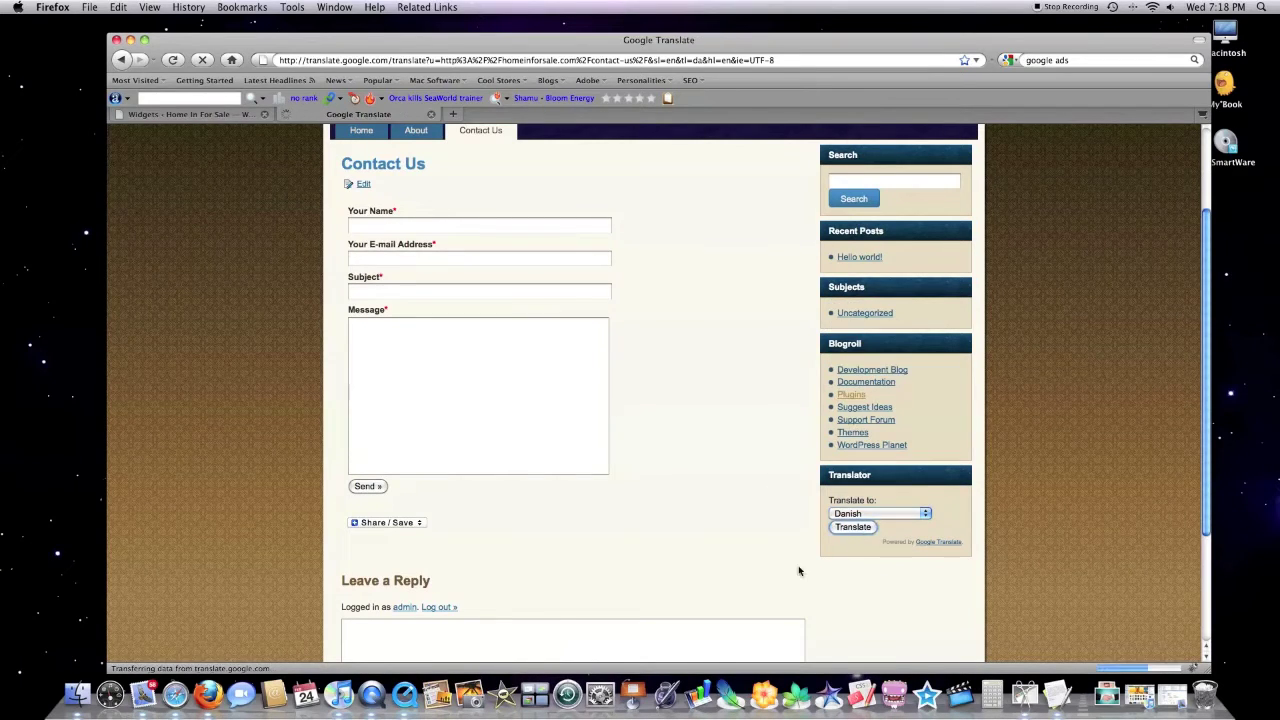
left_click(853, 526)
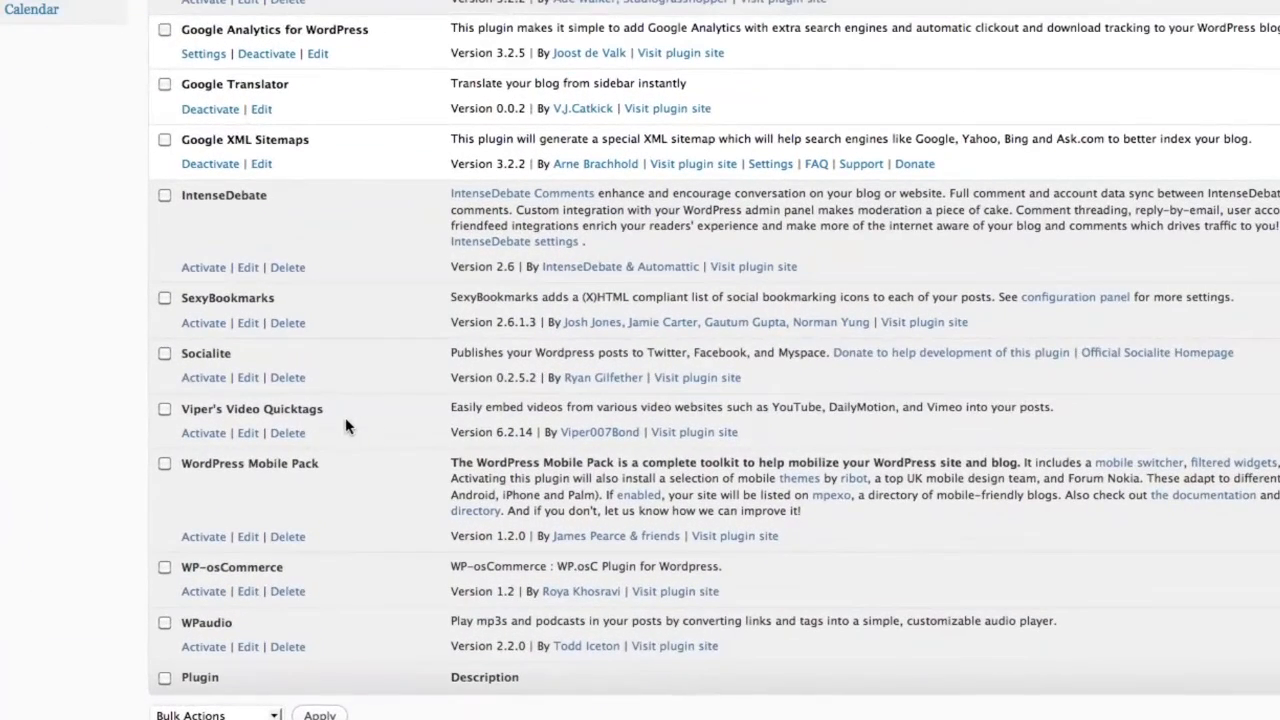
mouse_move(248, 414)
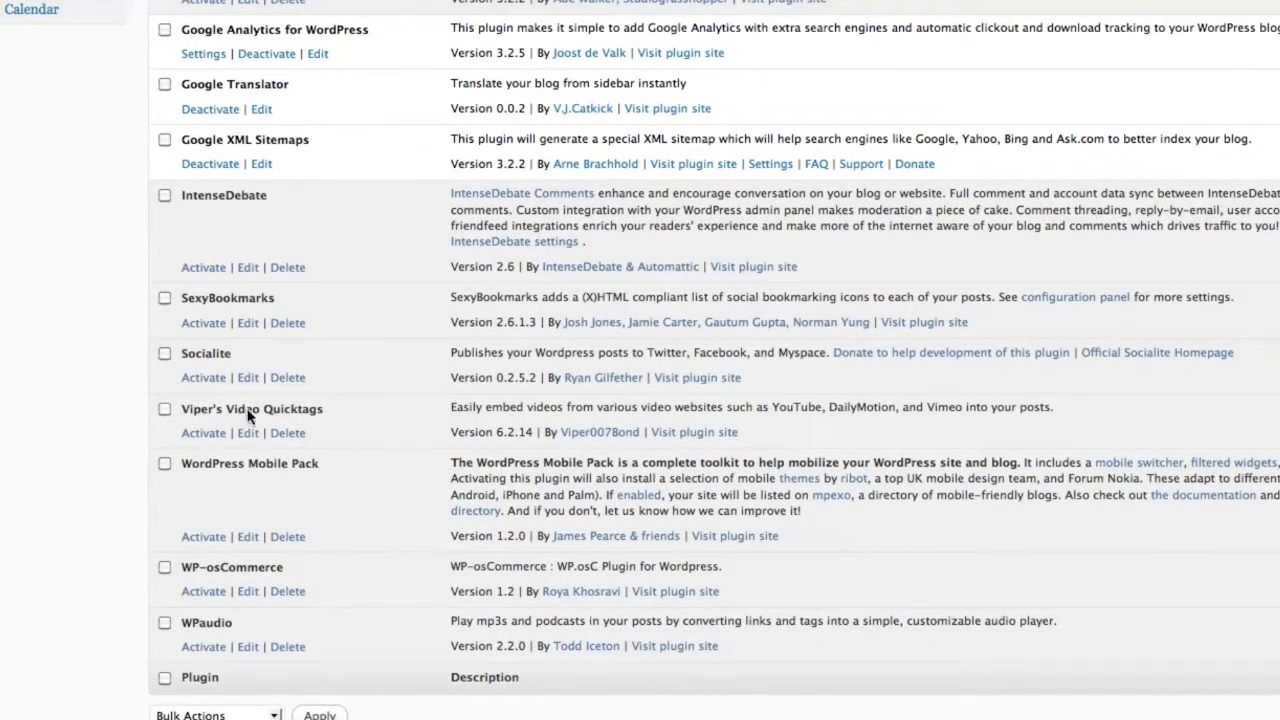
mouse_move(248, 422)
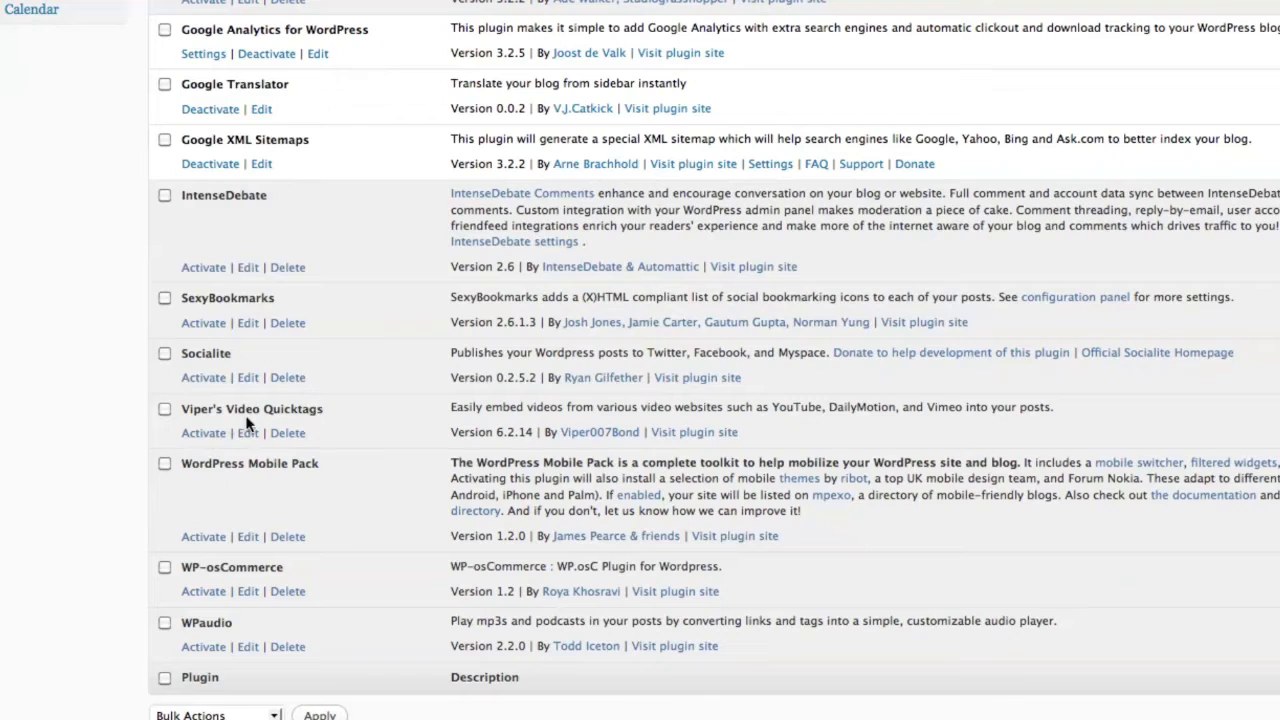
mouse_move(288, 432)
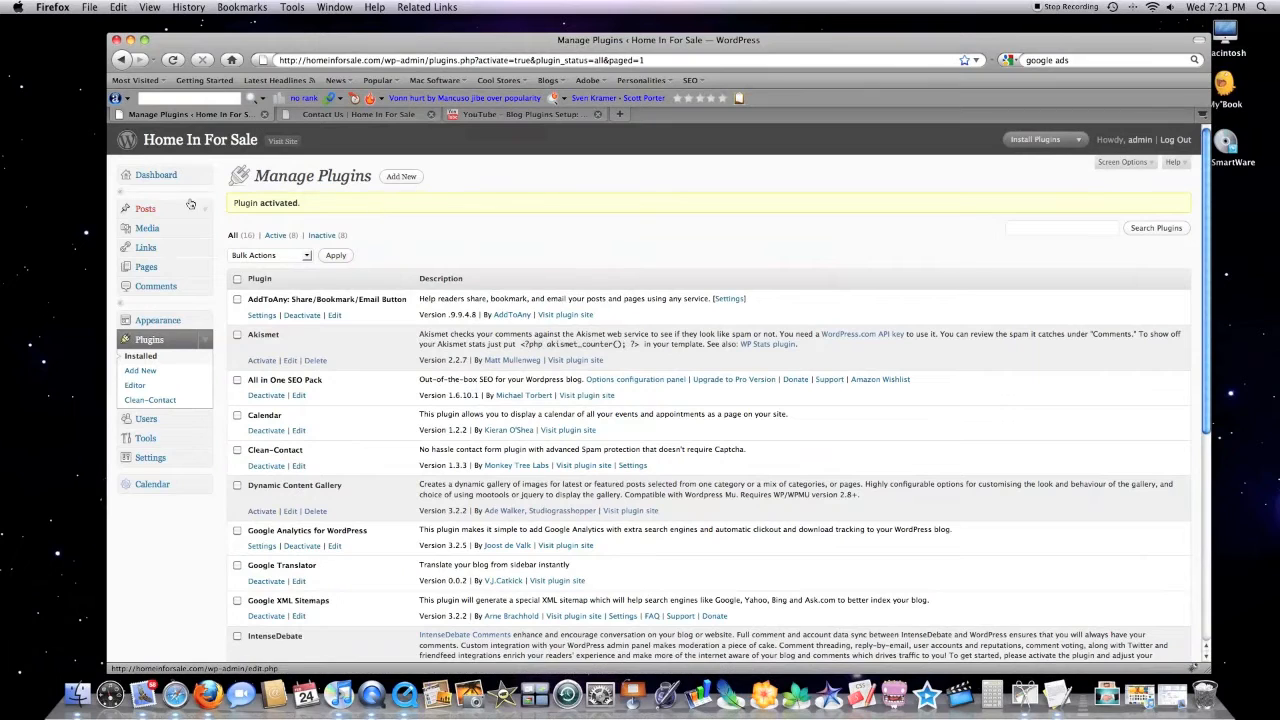
Open the Hello world! post in the editor with the cursor at the text's start
left_click(145, 208)
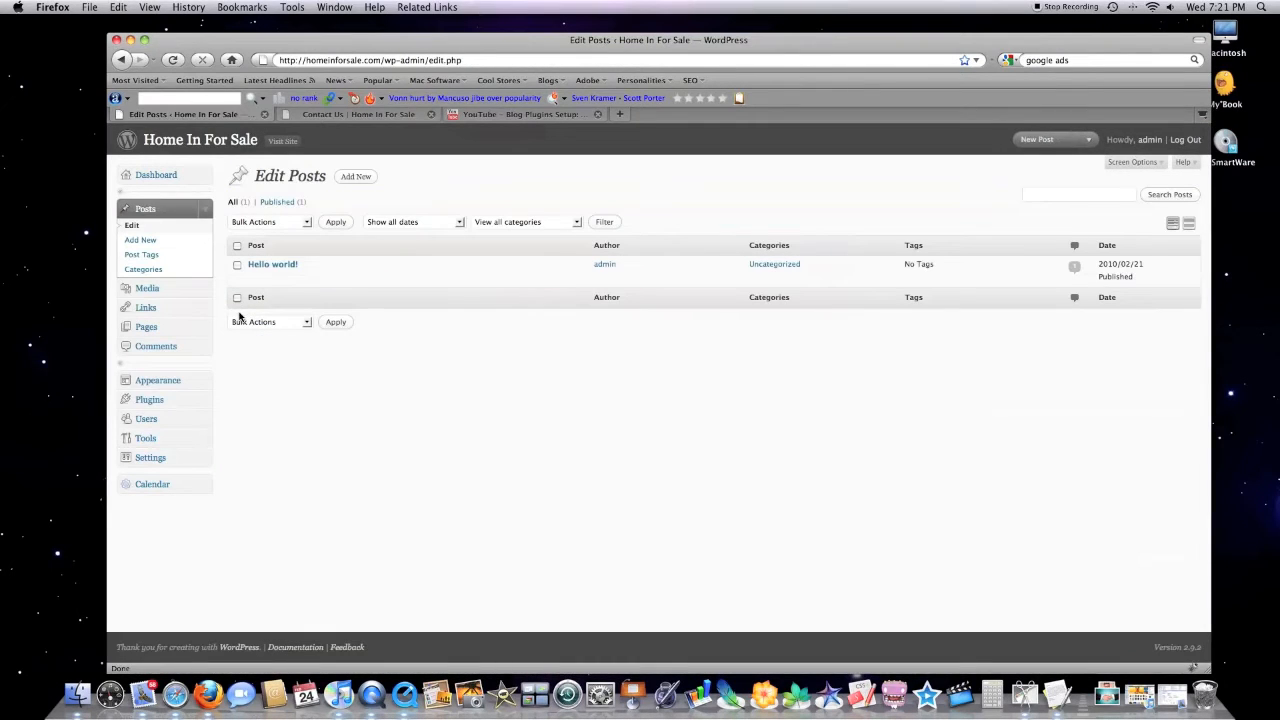
left_click(272, 264)
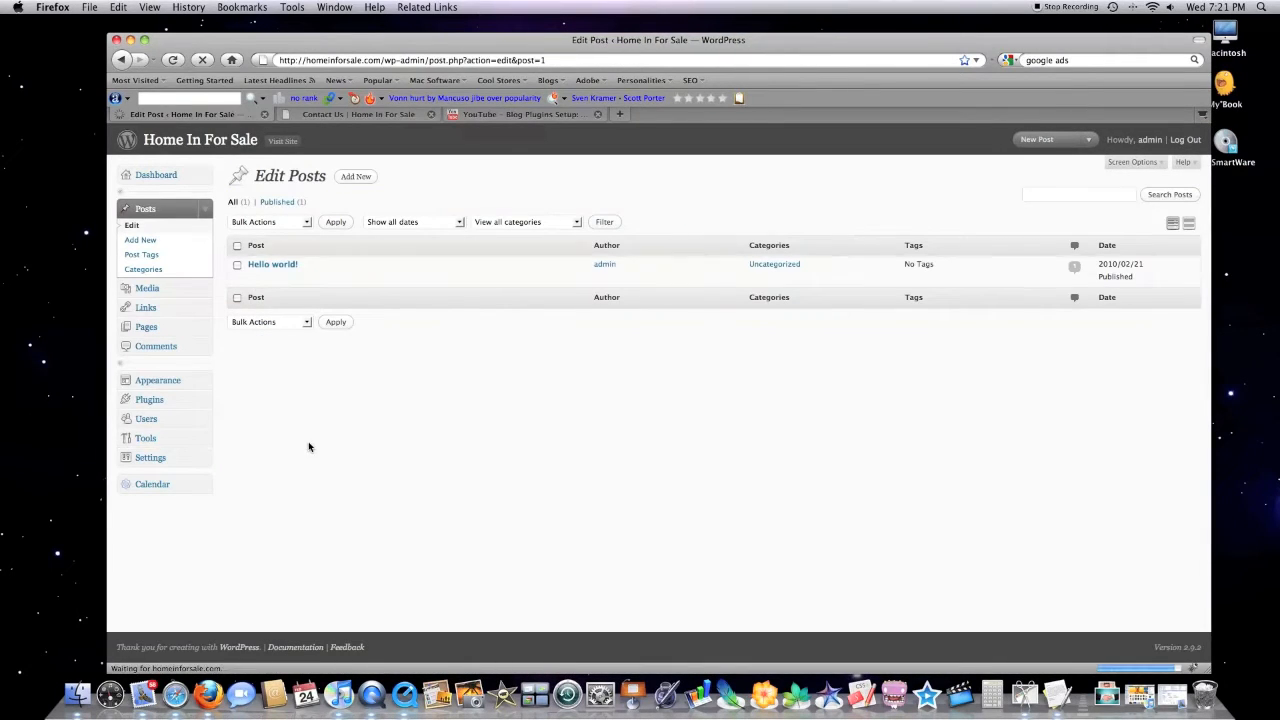
left_click(272, 264)
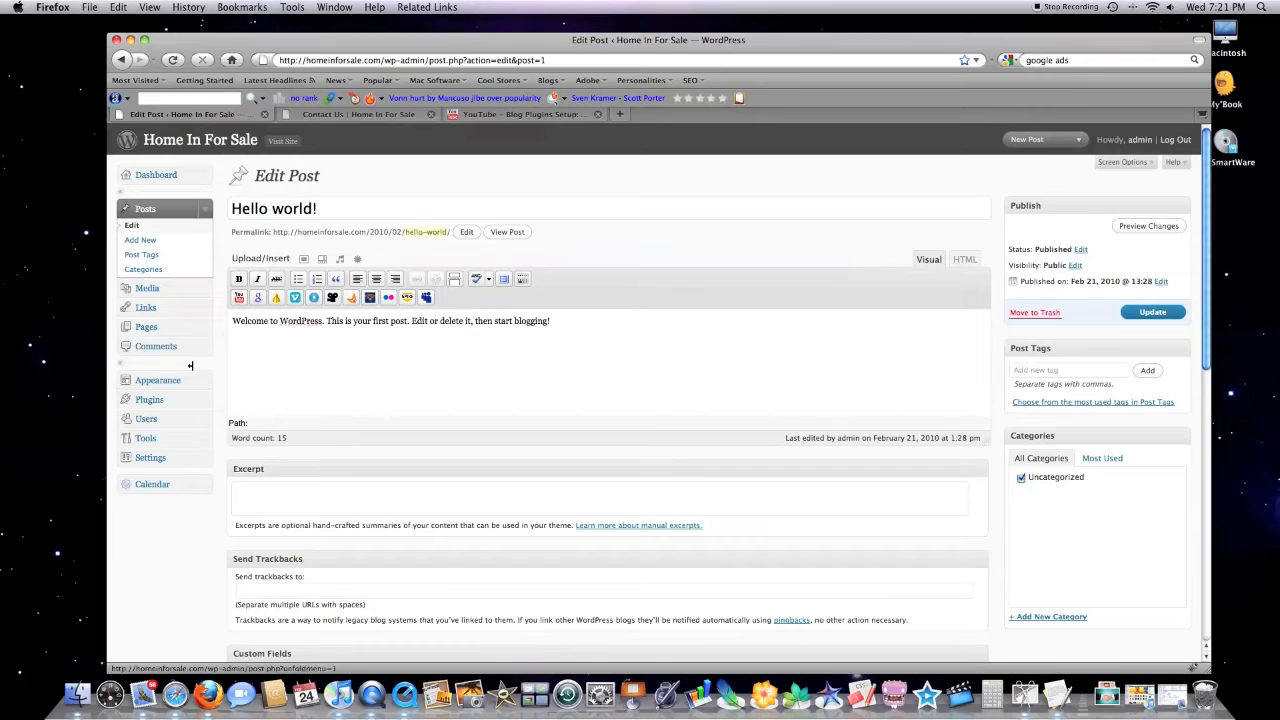
left_click(550, 321)
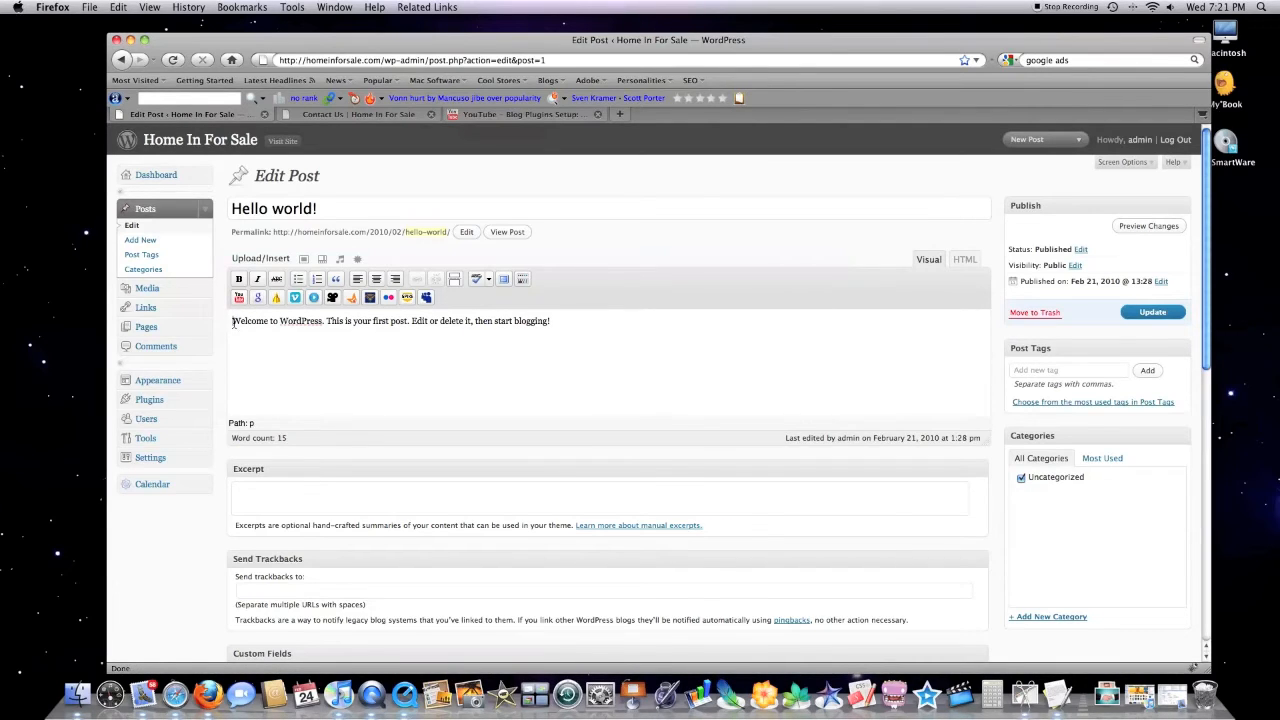
left_click(238, 297)
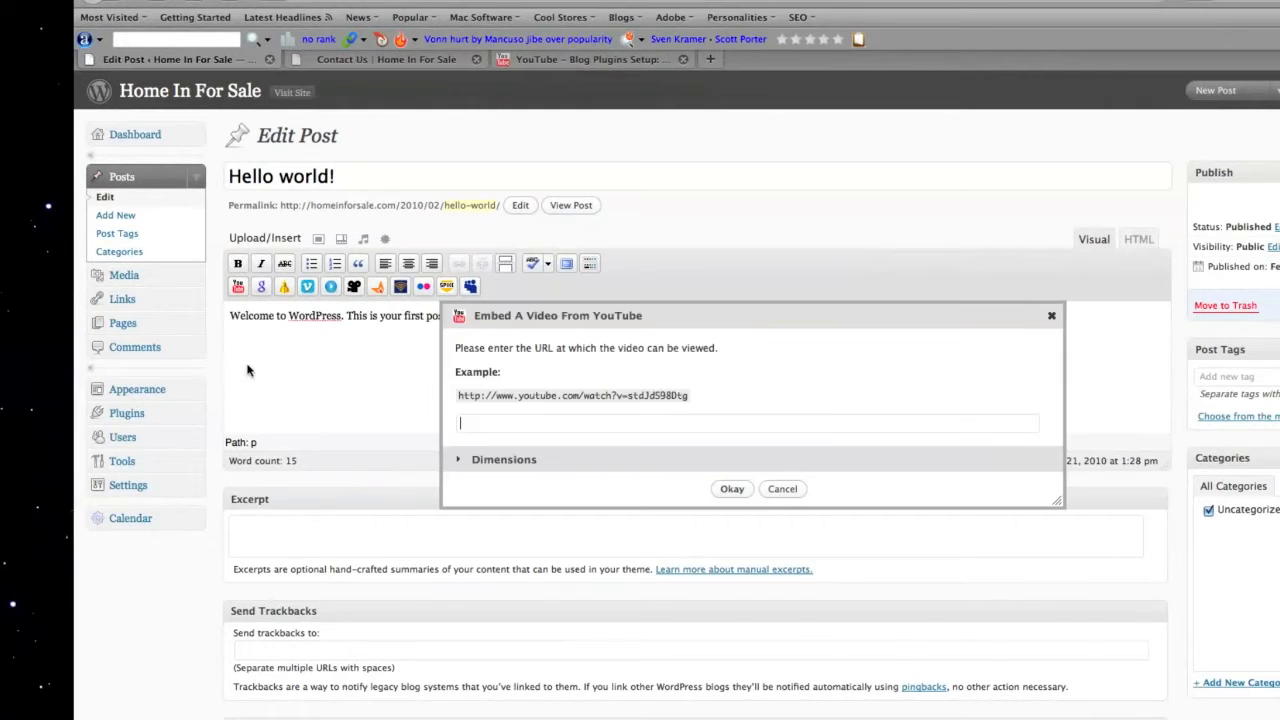
mouse_move(587, 400)
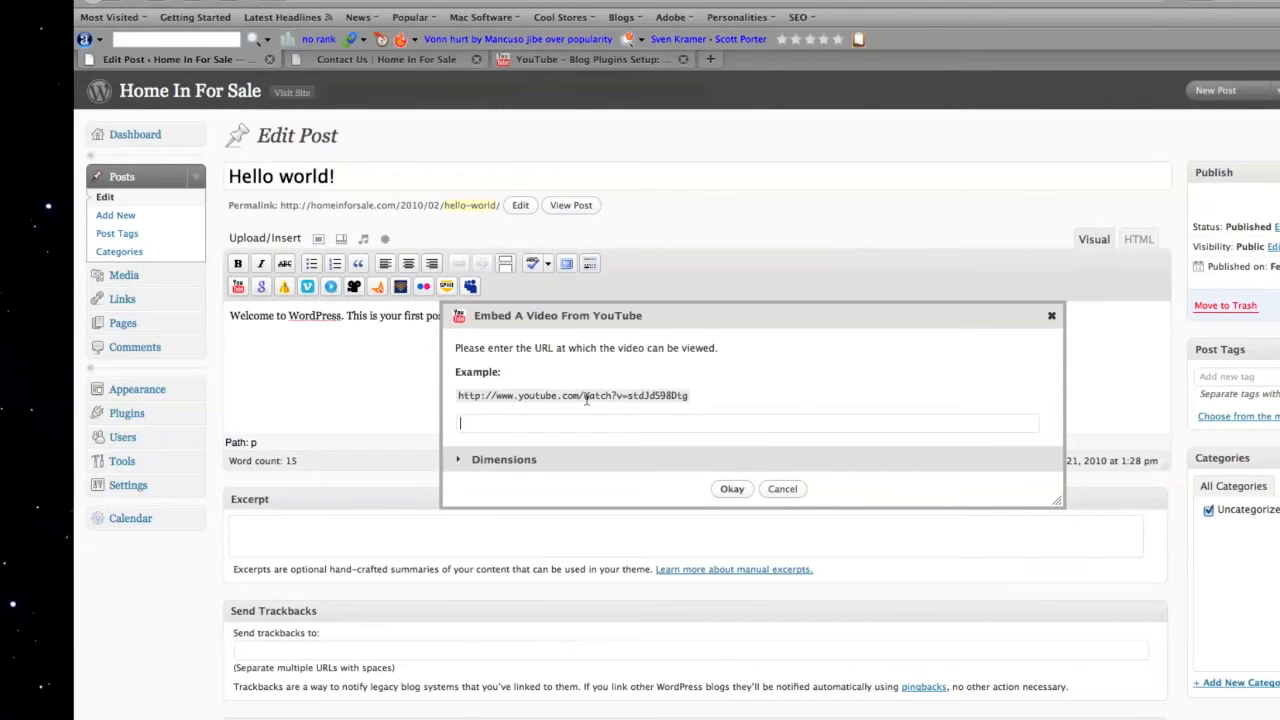
left_click(595, 59)
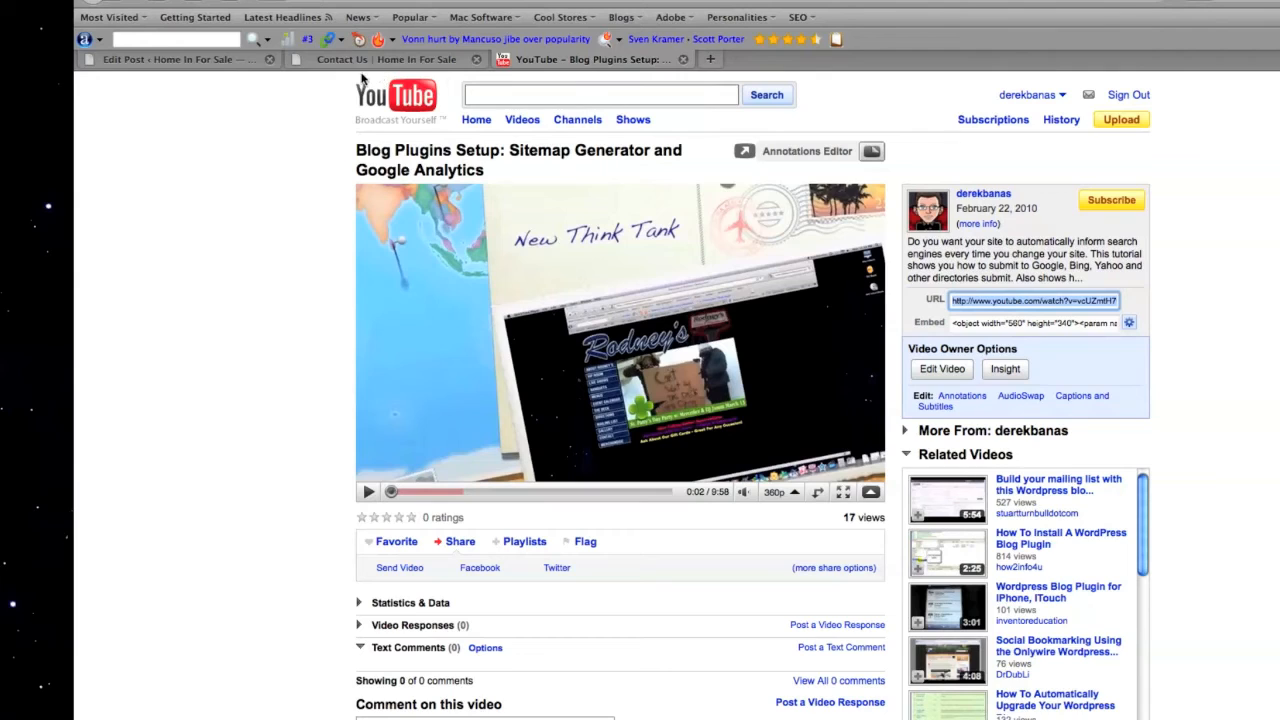
left_click(180, 59)
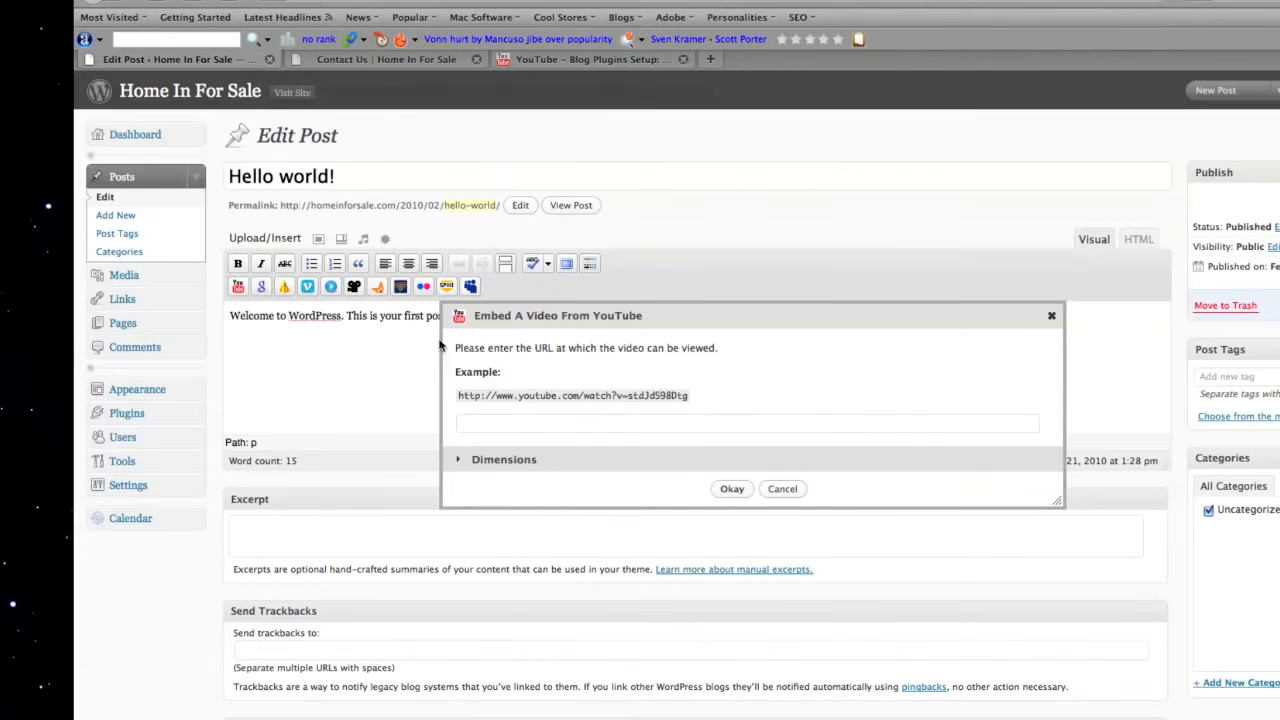
type("http://www.youtube.com/watch?v=vcUZmtH7CSQ")
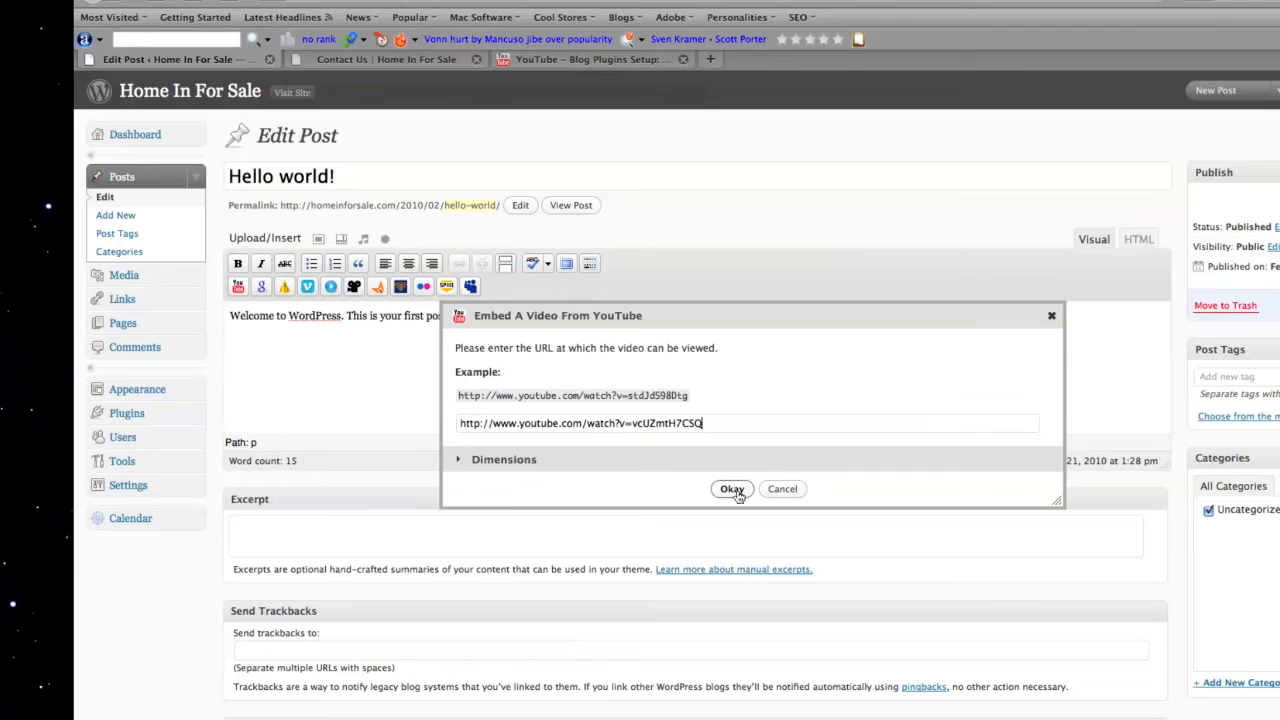
left_click(732, 489)
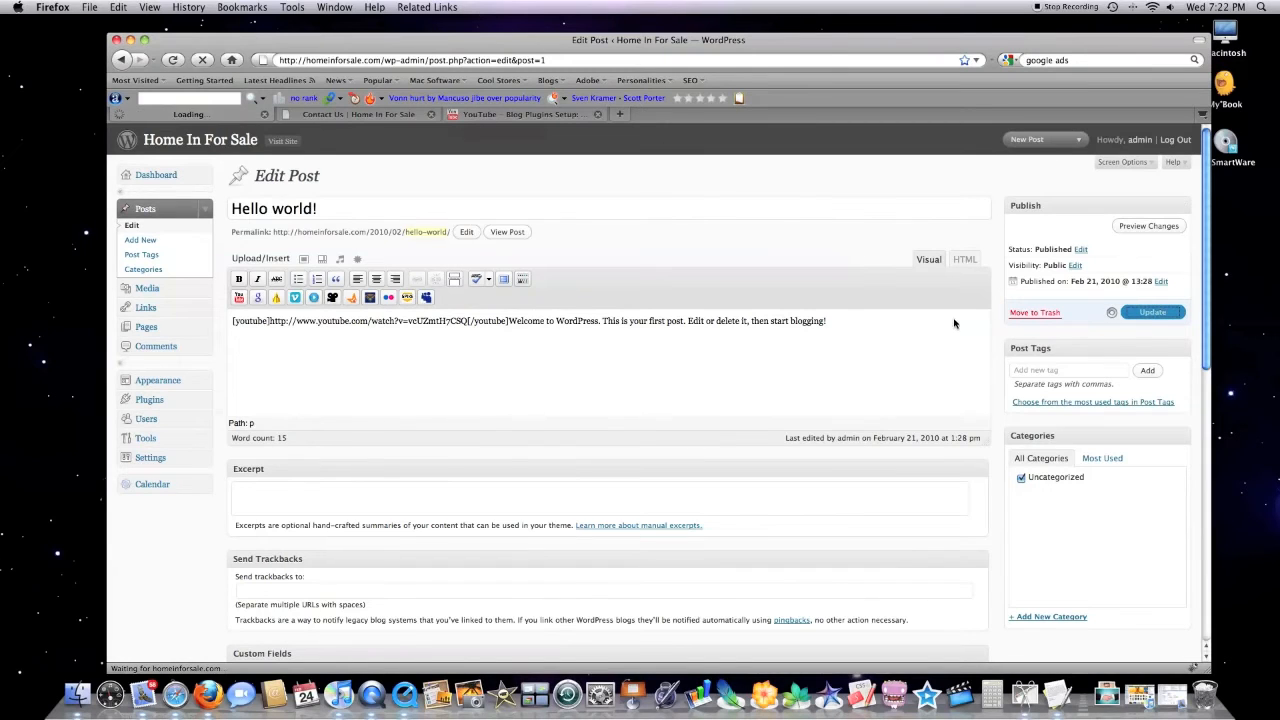
Update the Hello world! post and view the New Think Tank homepage
left_click(1152, 311)
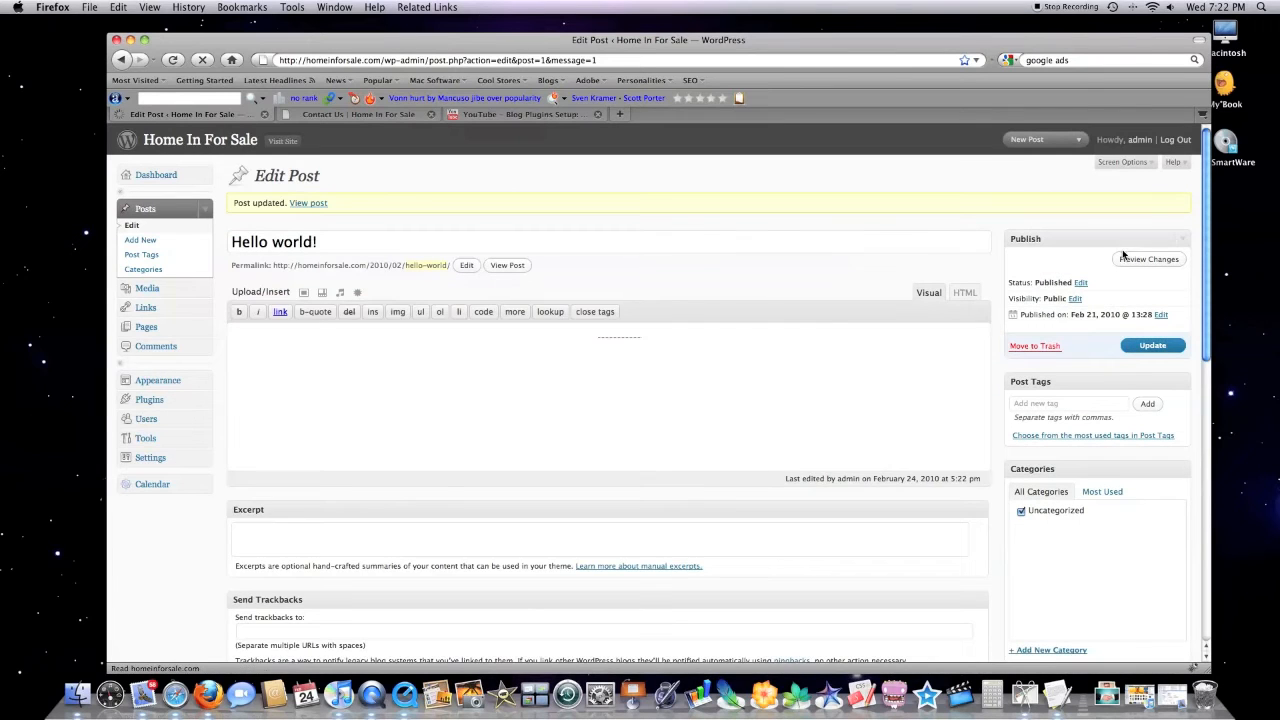
left_click(1148, 259)
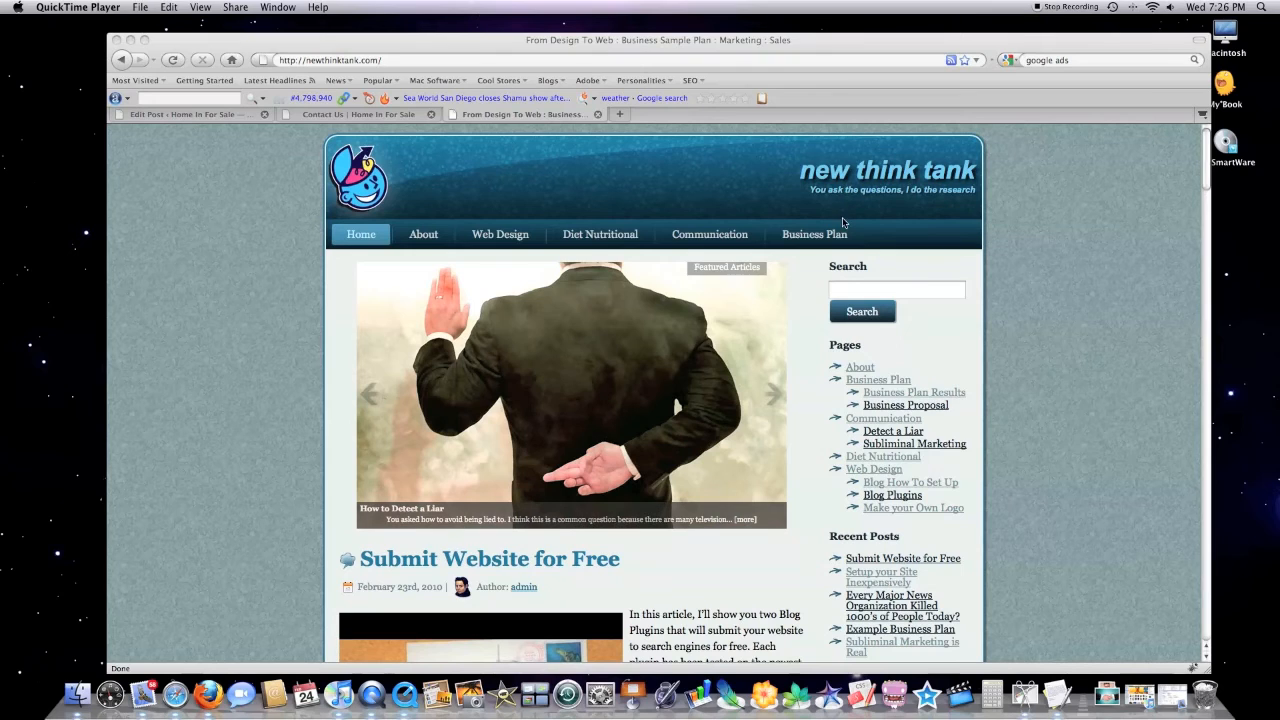
mouse_move(560, 398)
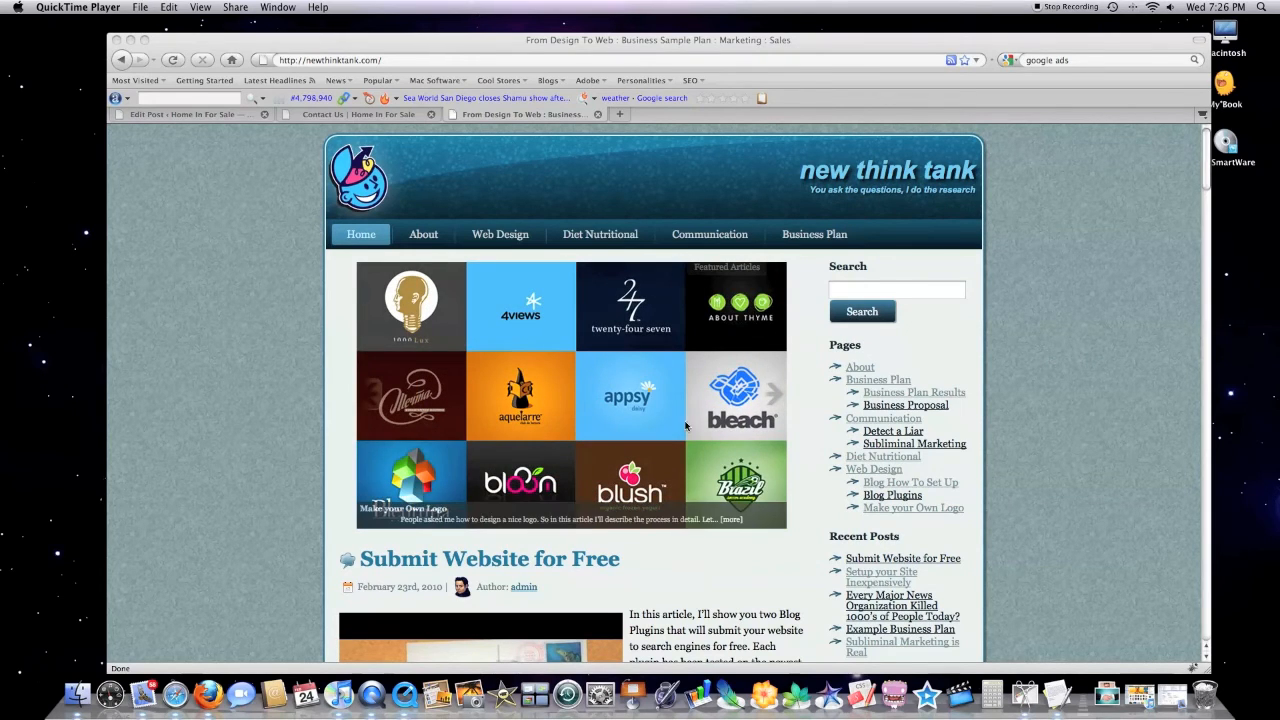
mouse_move(687, 390)
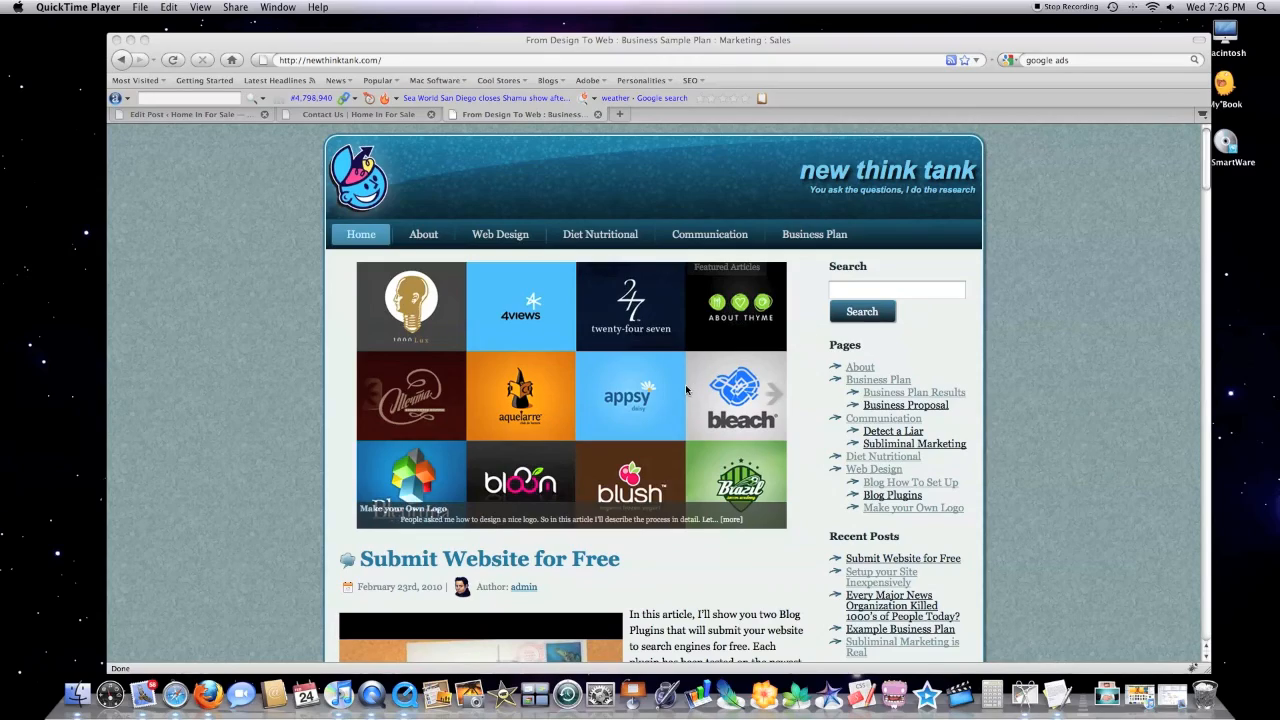